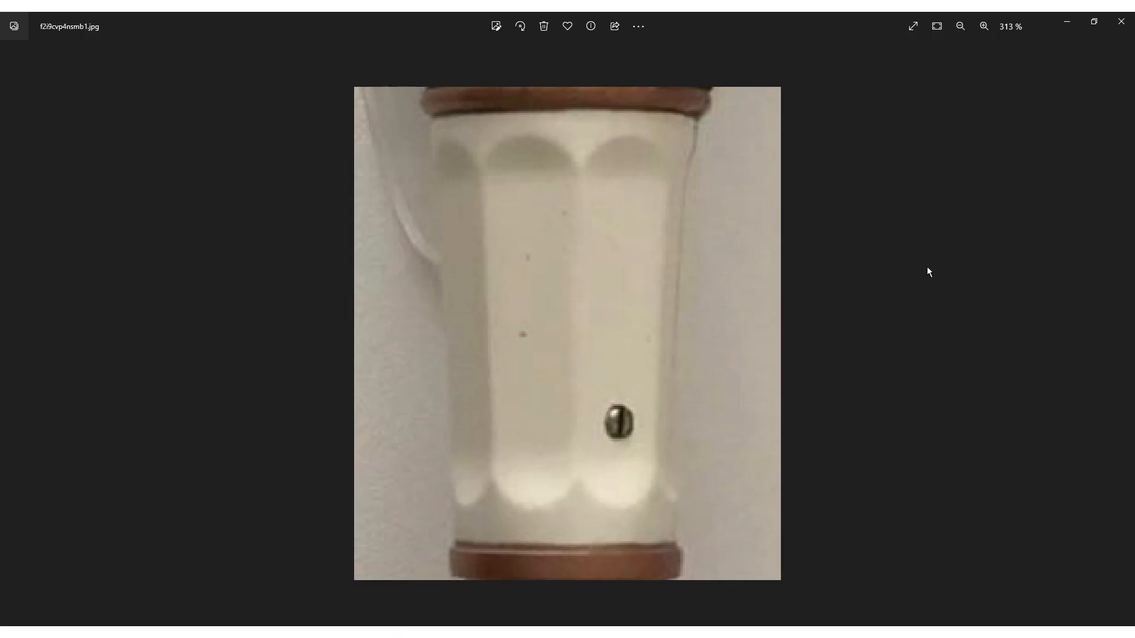
mouse_move(423, 121)
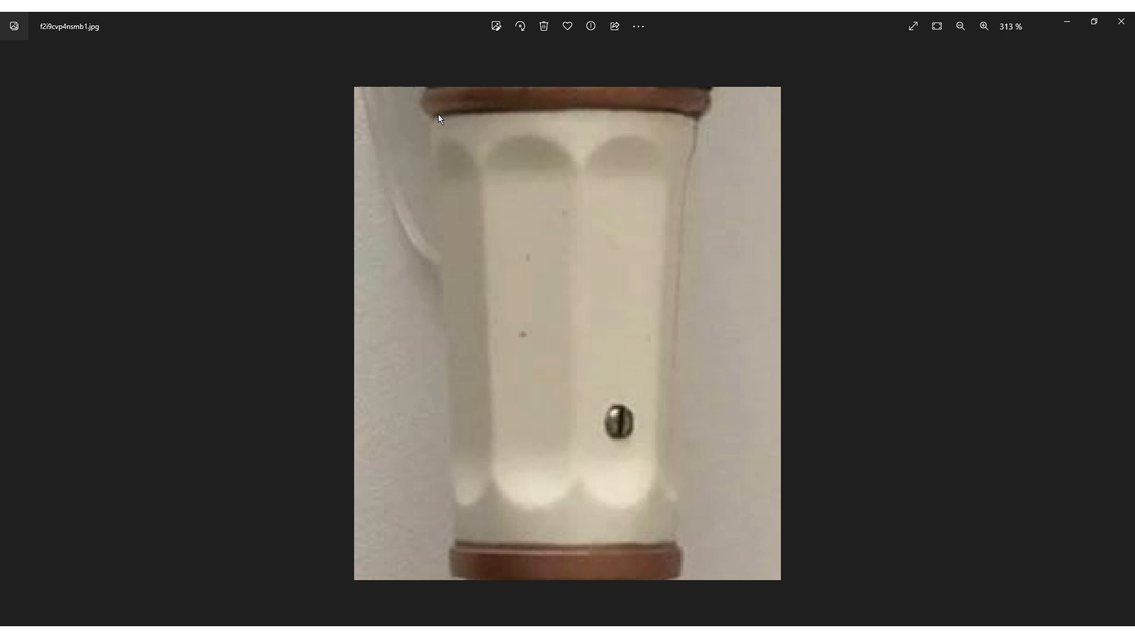
mouse_move(434, 79)
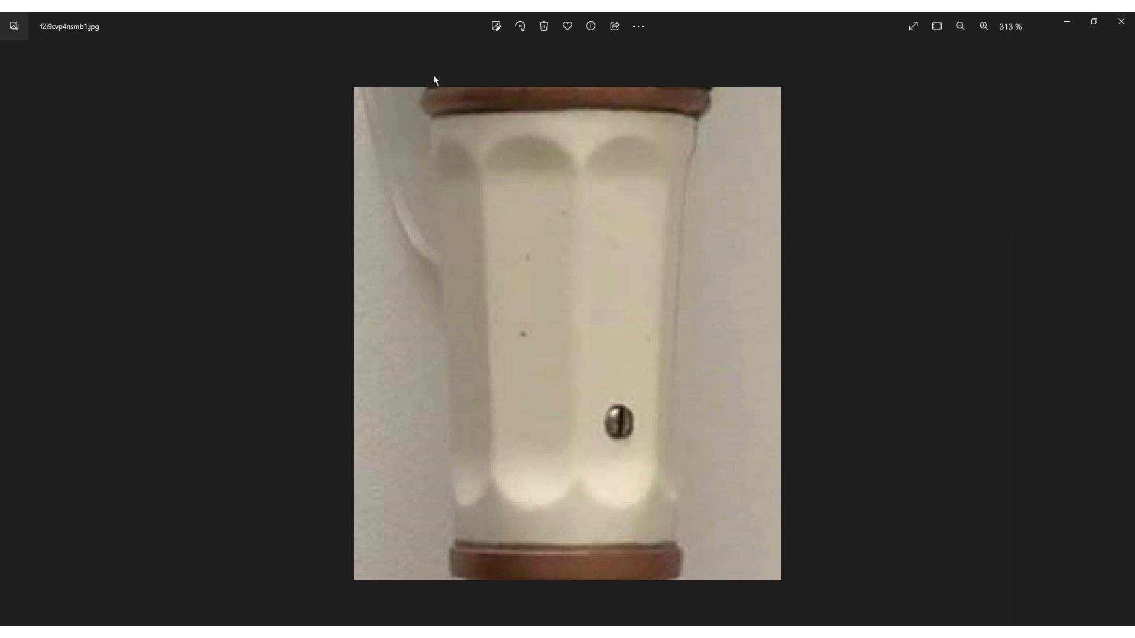
mouse_move(654, 388)
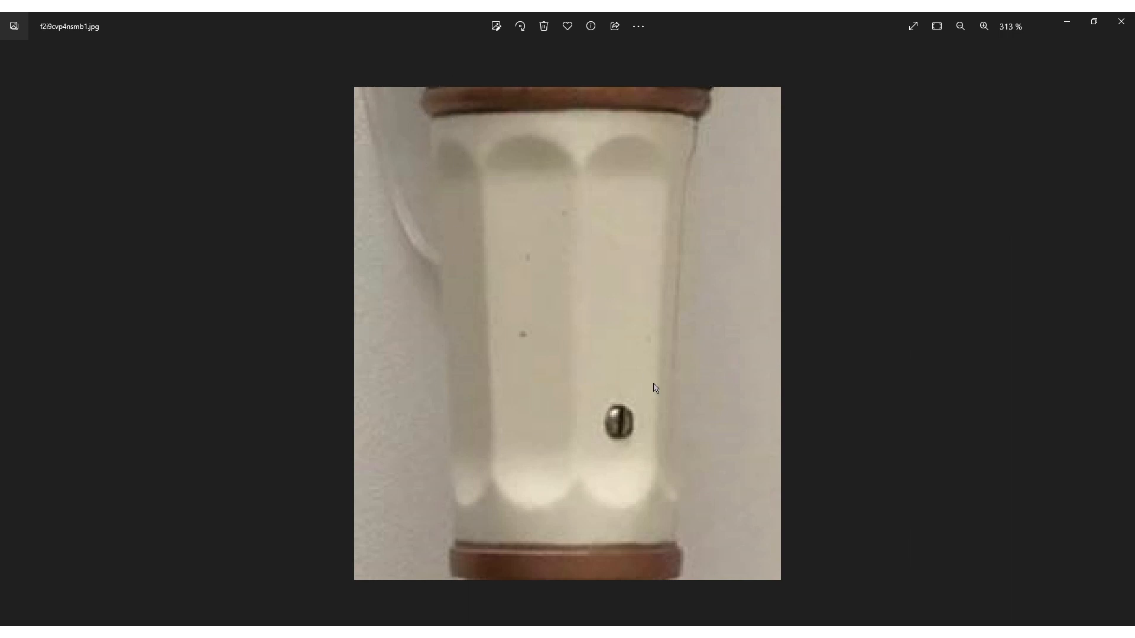
mouse_move(491, 197)
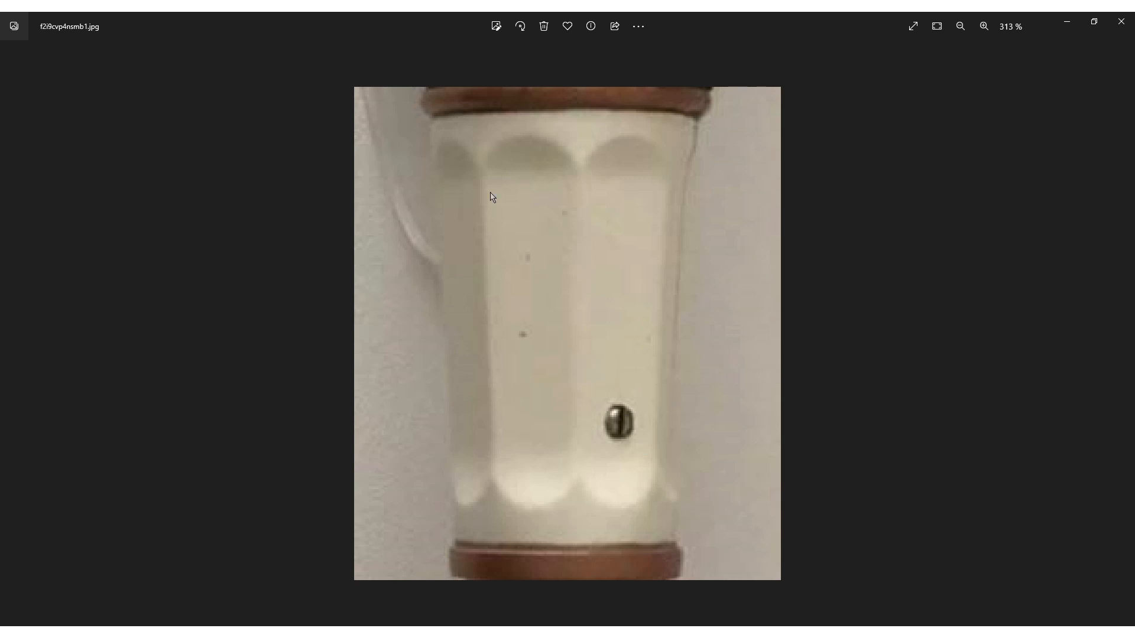
mouse_move(446, 144)
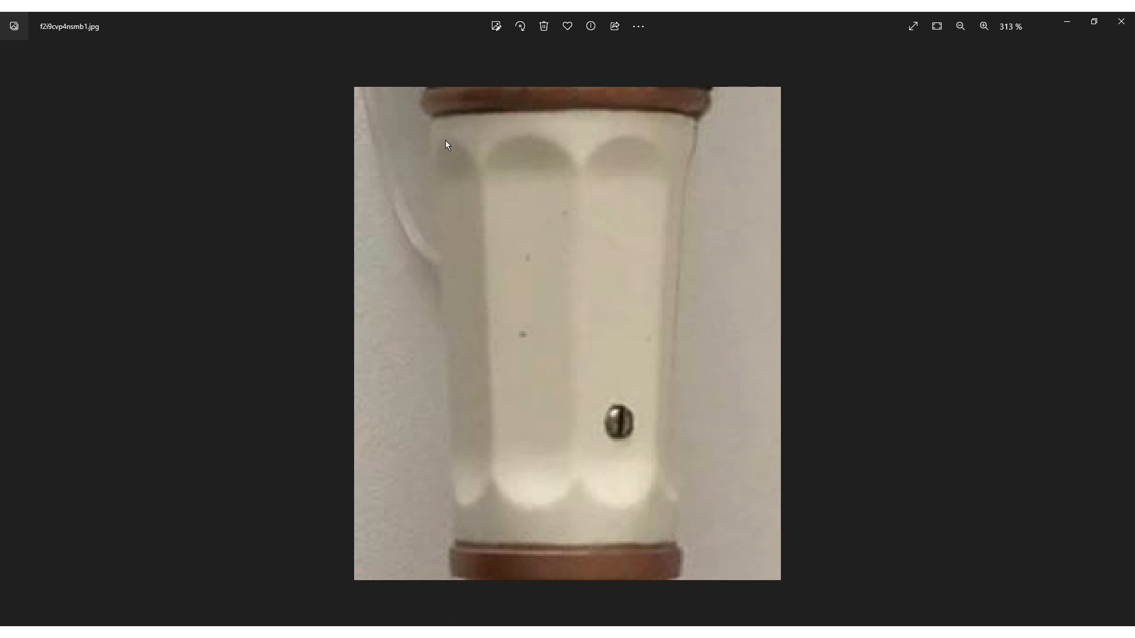
mouse_move(570, 164)
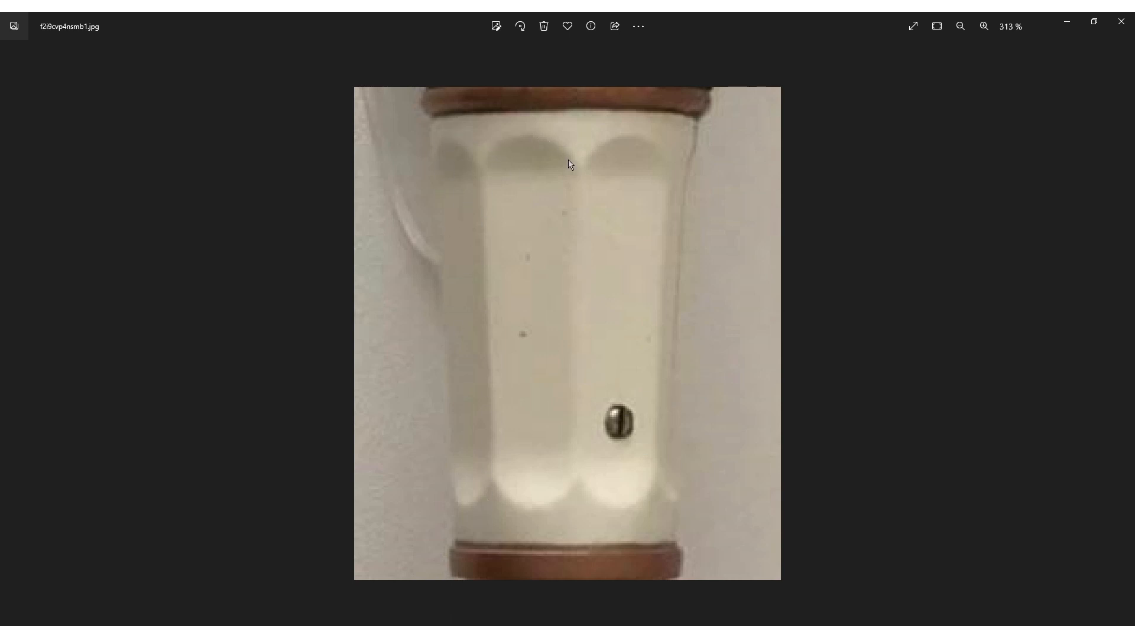
mouse_move(662, 317)
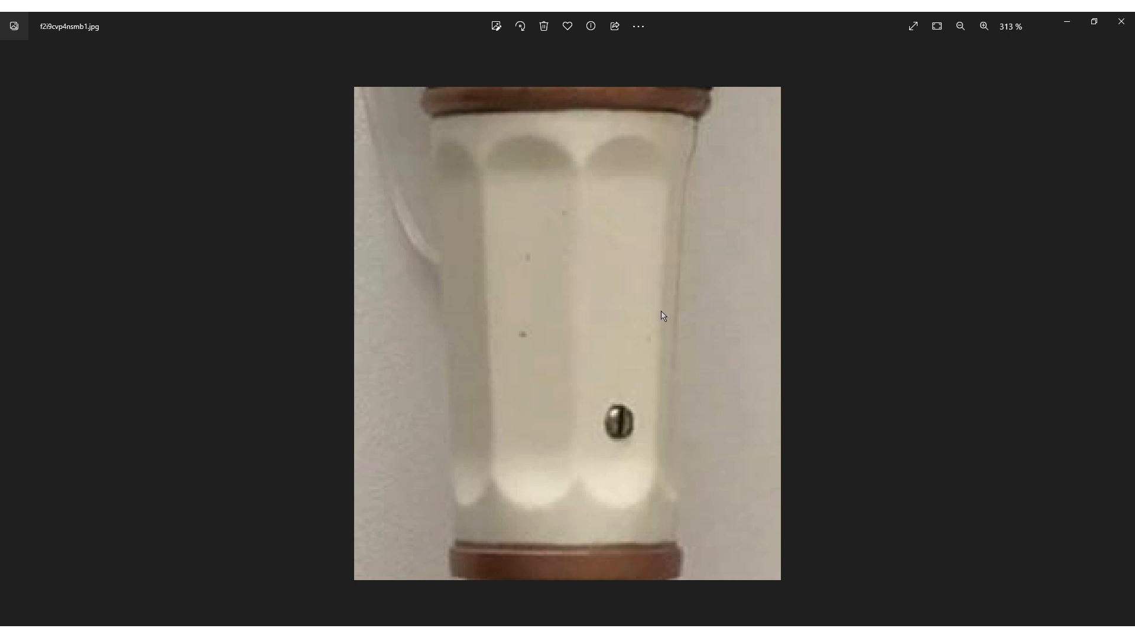
mouse_move(627, 281)
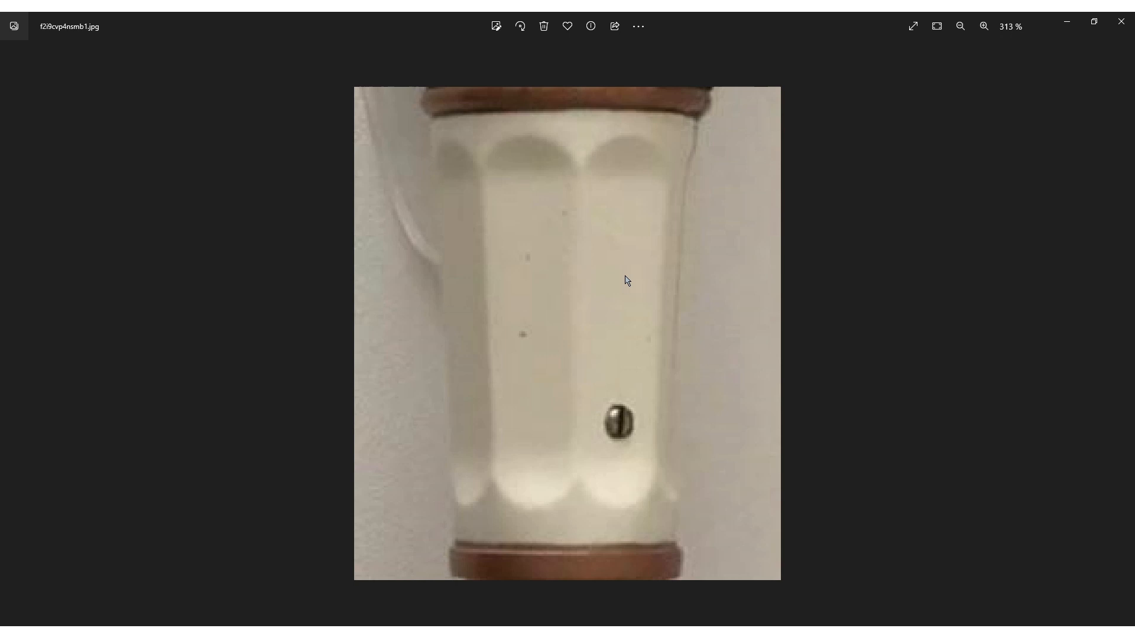
mouse_move(578, 136)
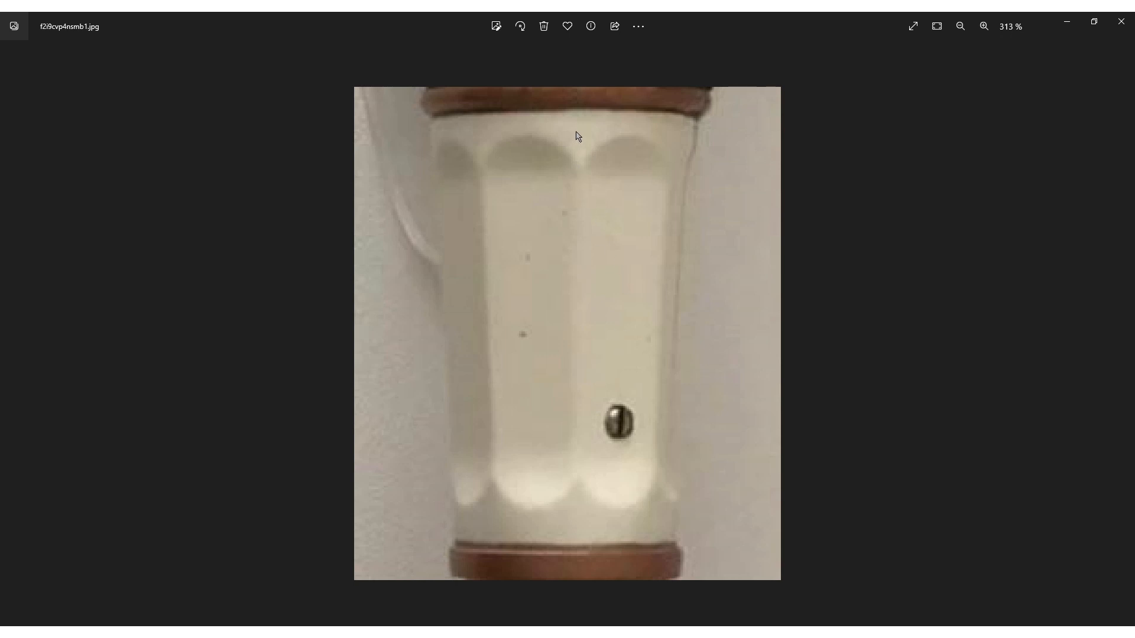
mouse_move(579, 514)
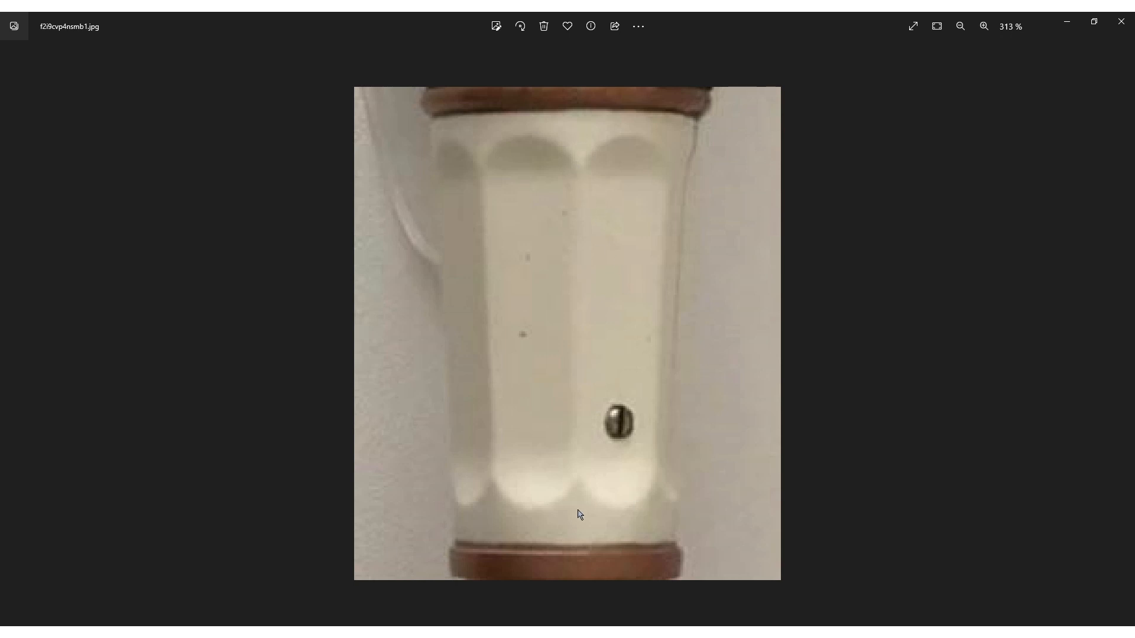
mouse_move(578, 311)
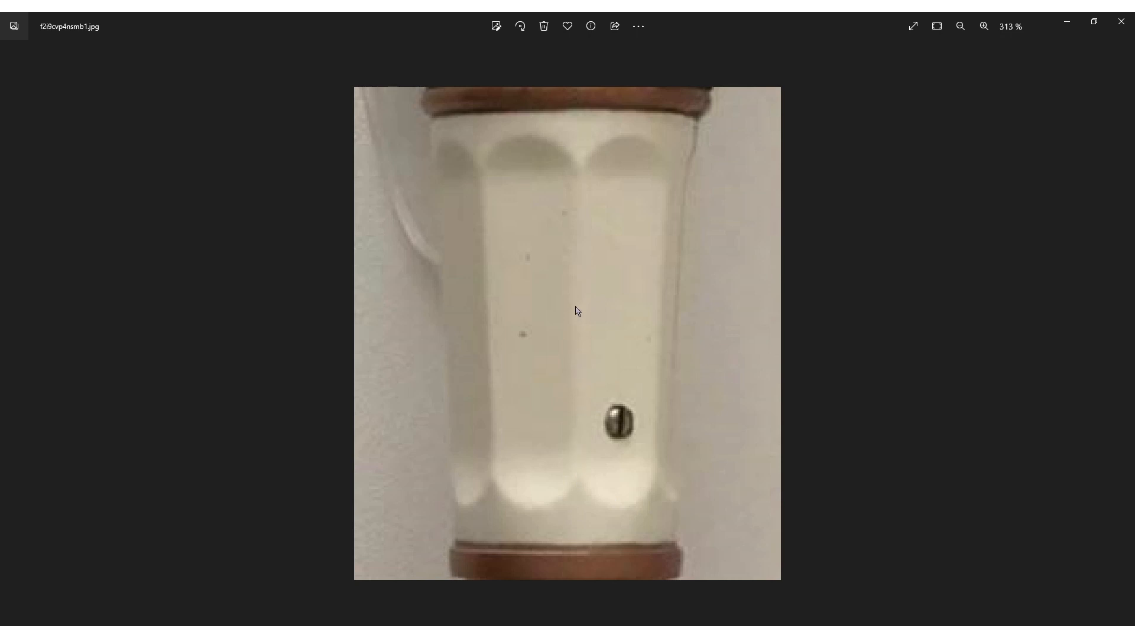
mouse_move(584, 129)
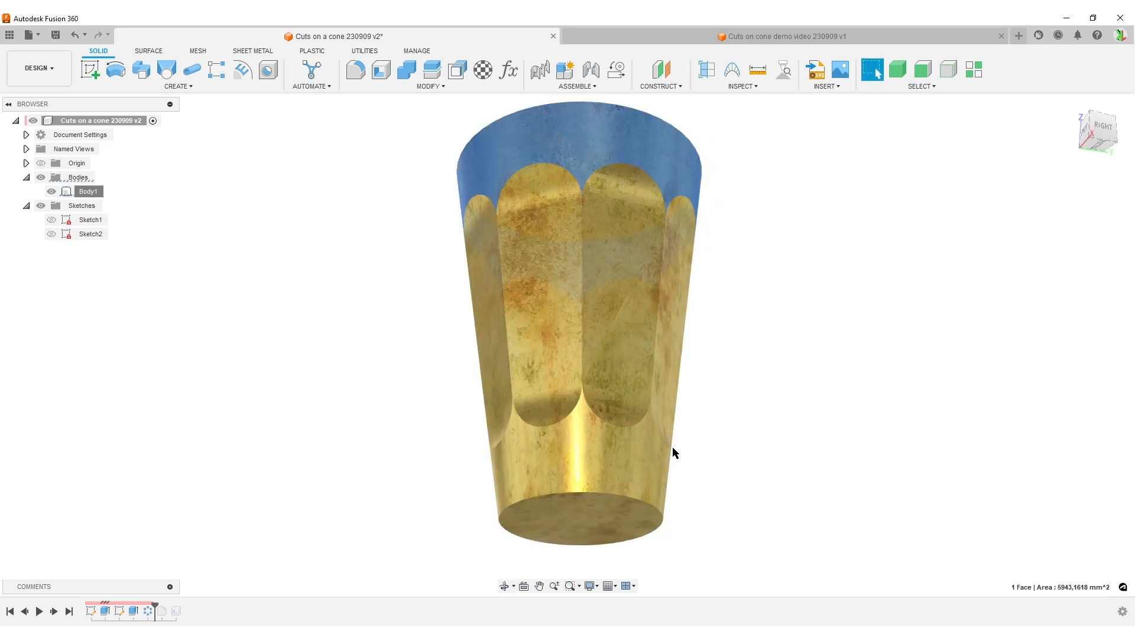
Roll the timeline to its end and inspect the hollow cup's round-ended flat cuts
click(584, 260)
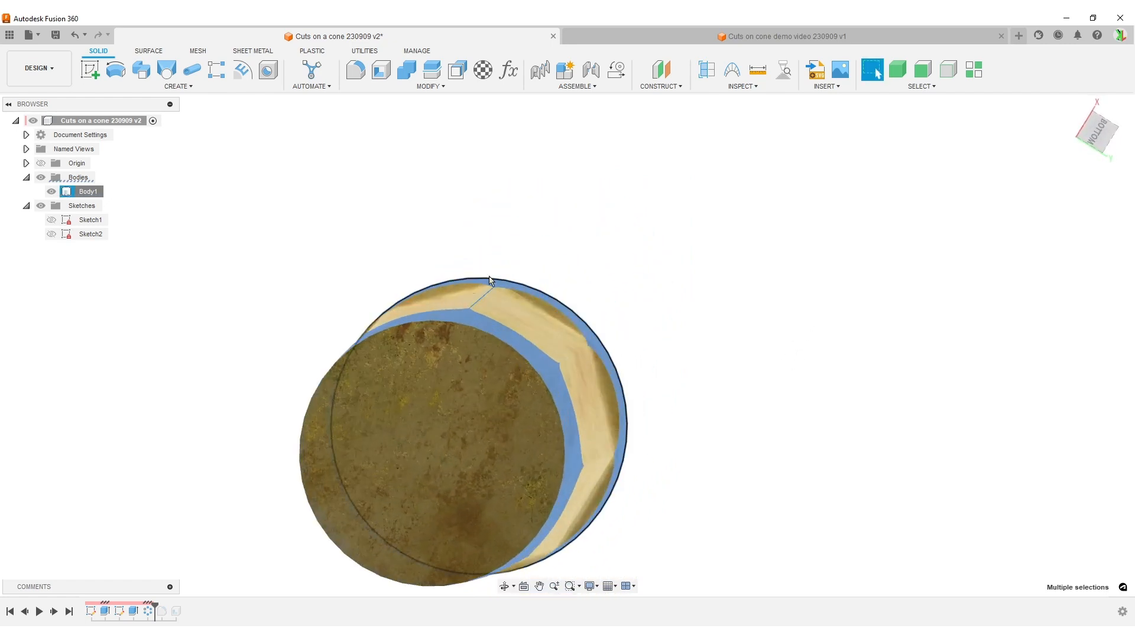
mouse_move(484, 305)
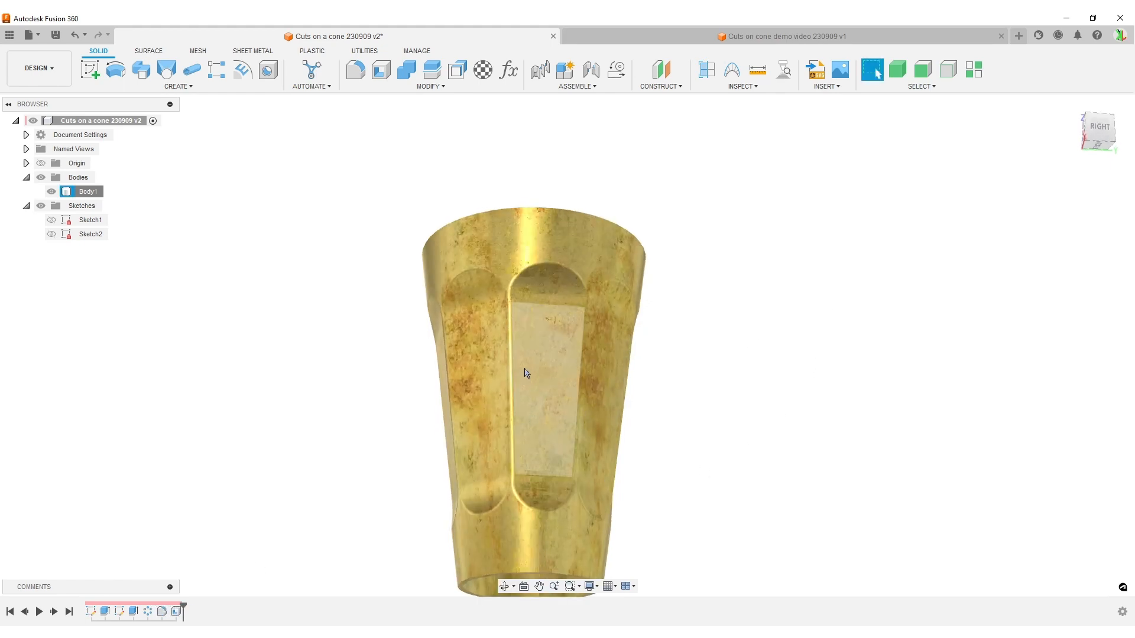
click(738, 383)
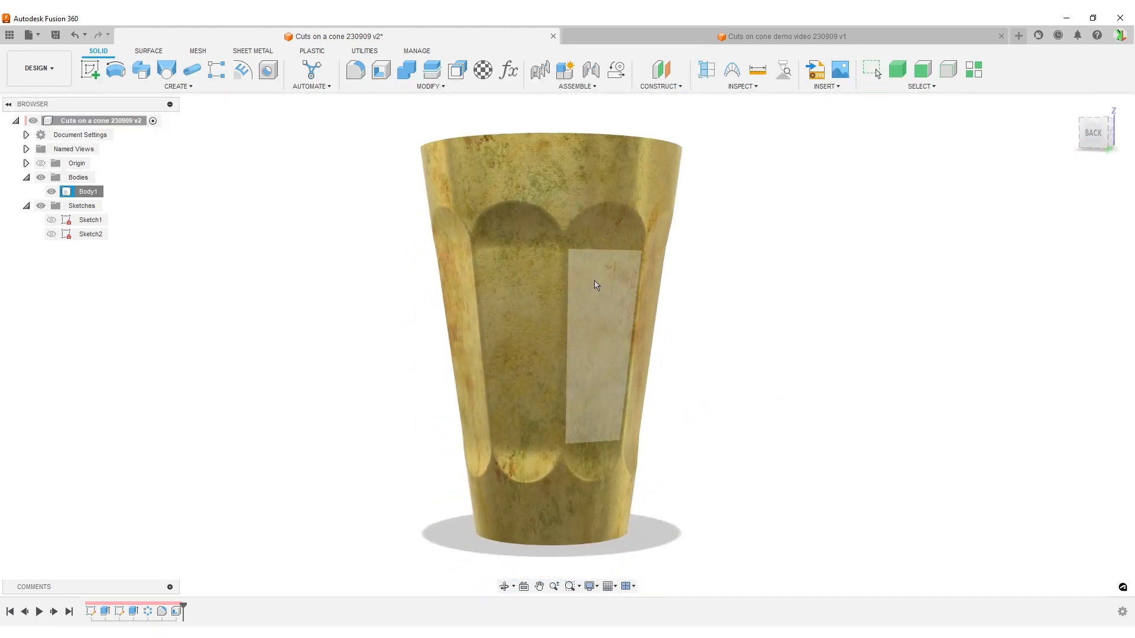
click(447, 395)
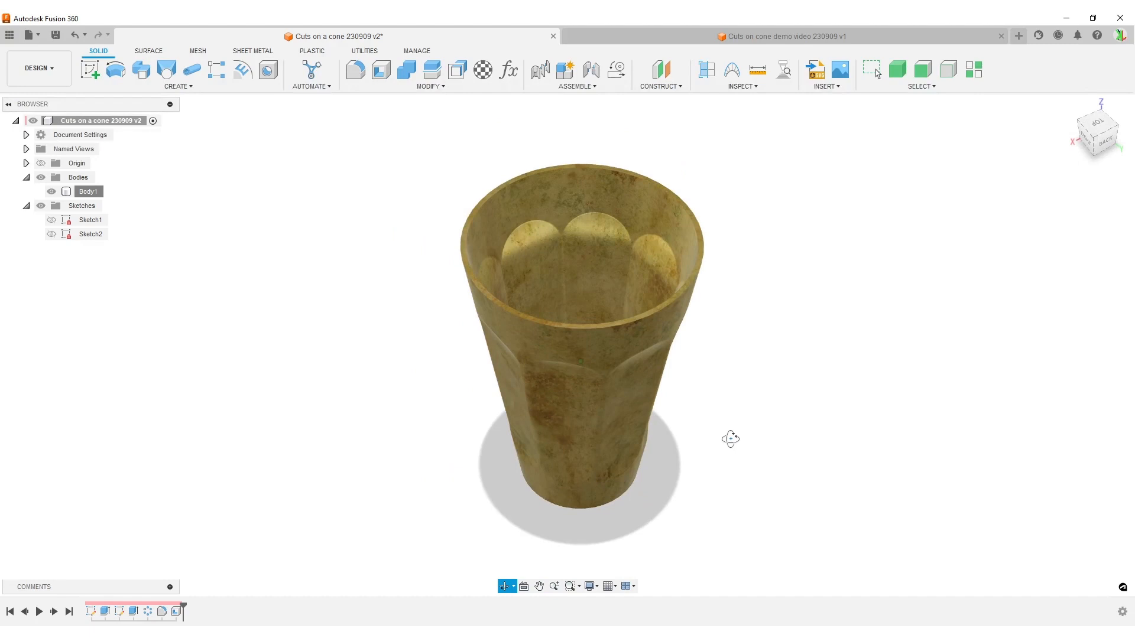
Set the Sides user parameter to 5 so the cup shows five cuts
click(508, 70)
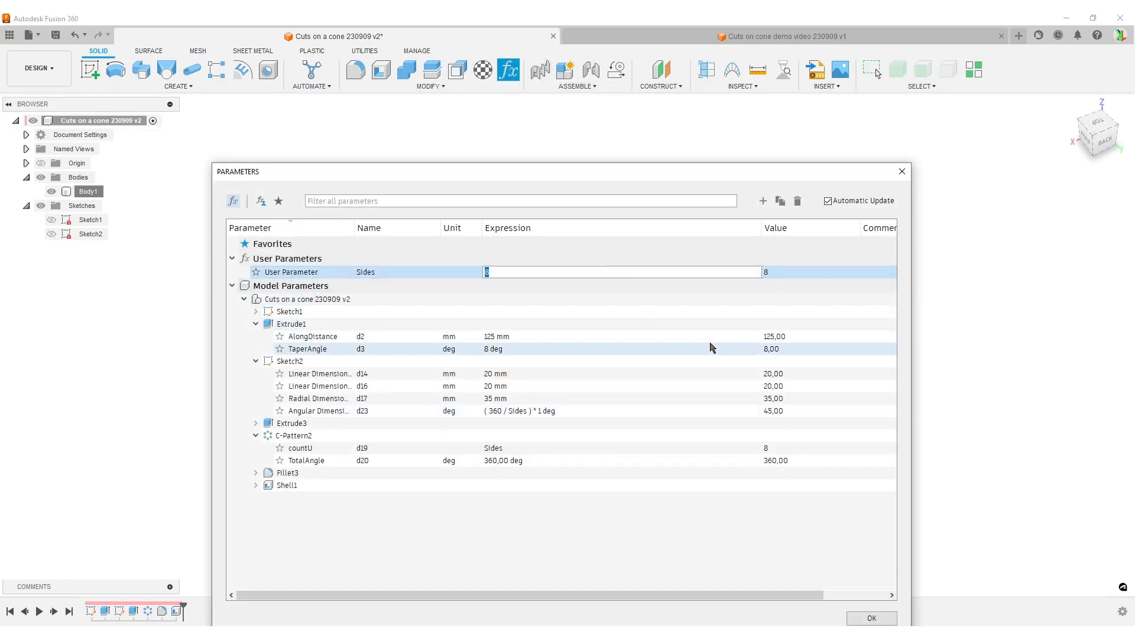
text(5)
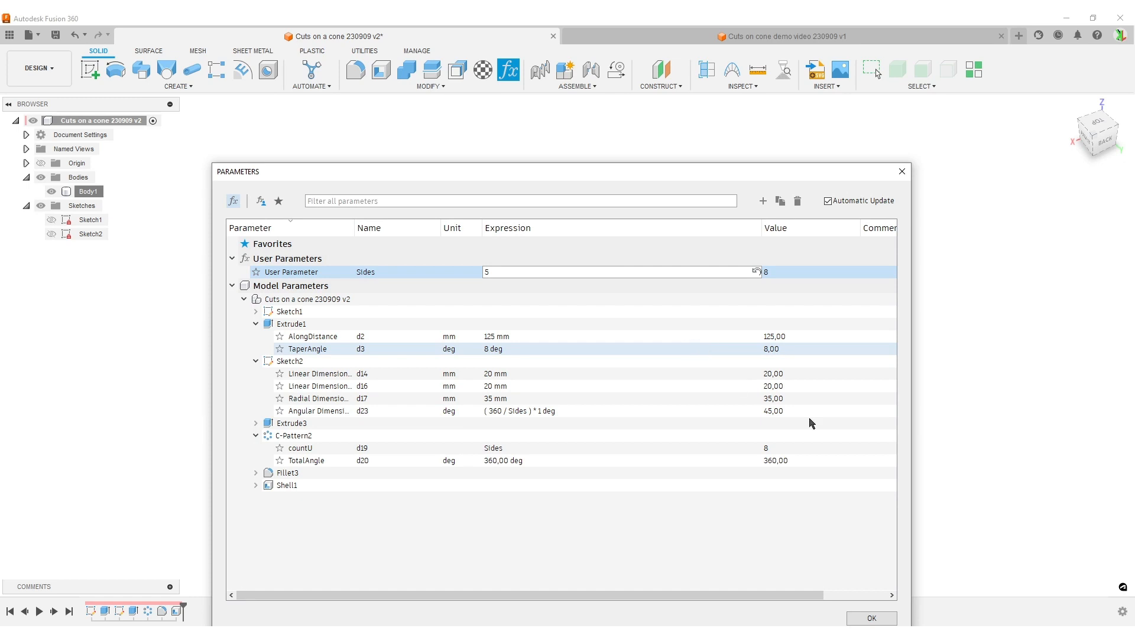
click(871, 619)
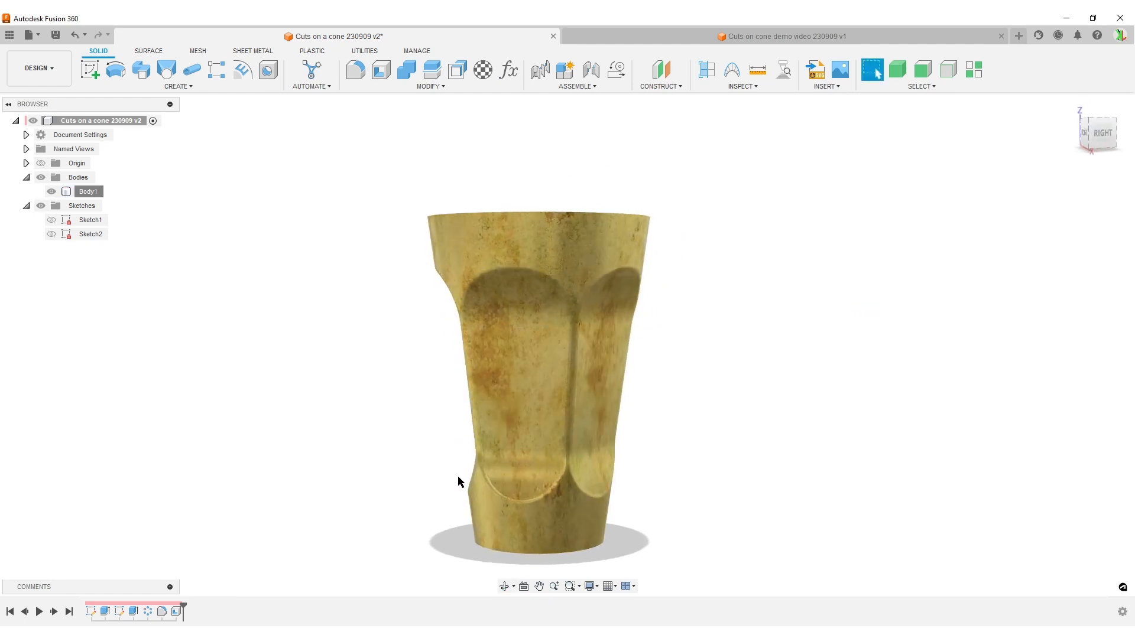
Set the Sides user parameter to 12 so the cup shows twelve cuts
click(508, 70)
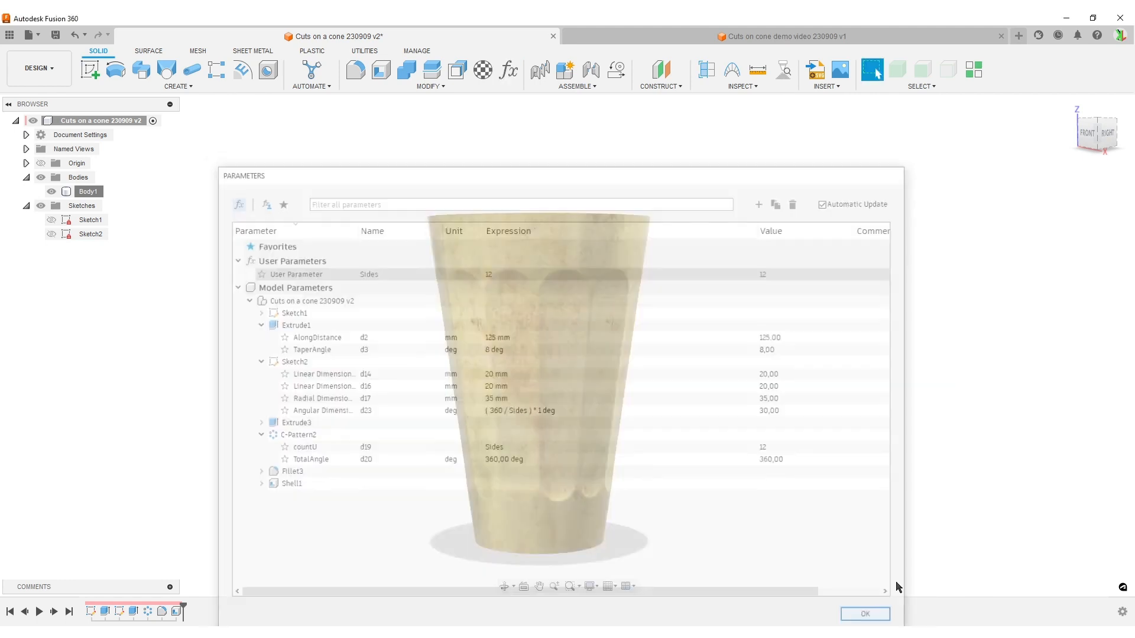
click(863, 614)
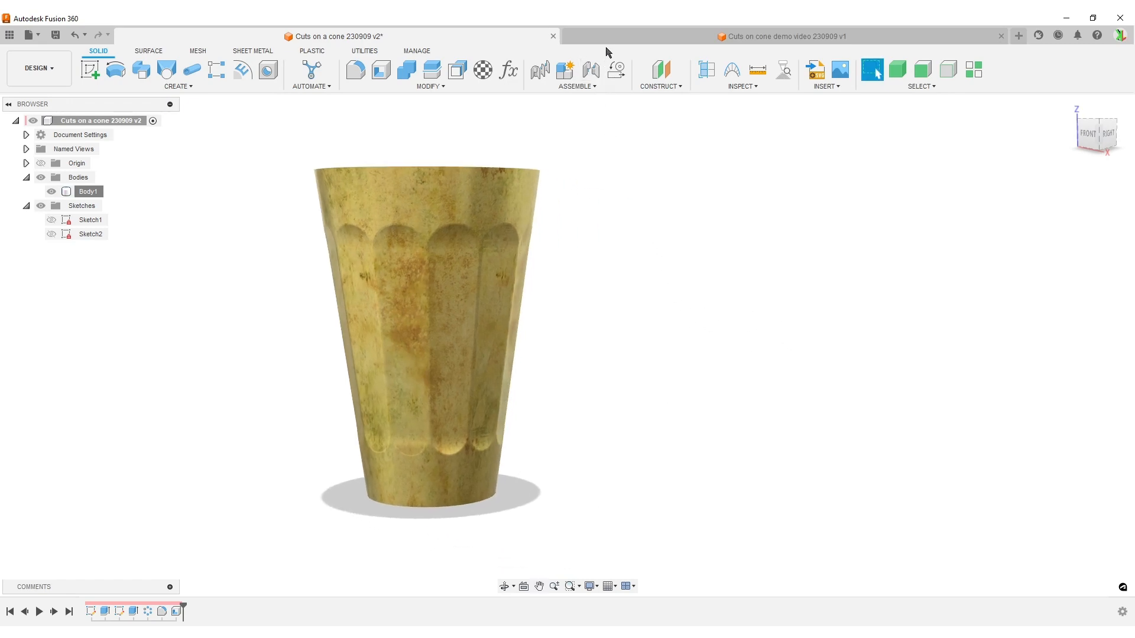
In the demo video design, extrude a circle 120 mm with a taper angle into a cone
click(782, 36)
text(4)
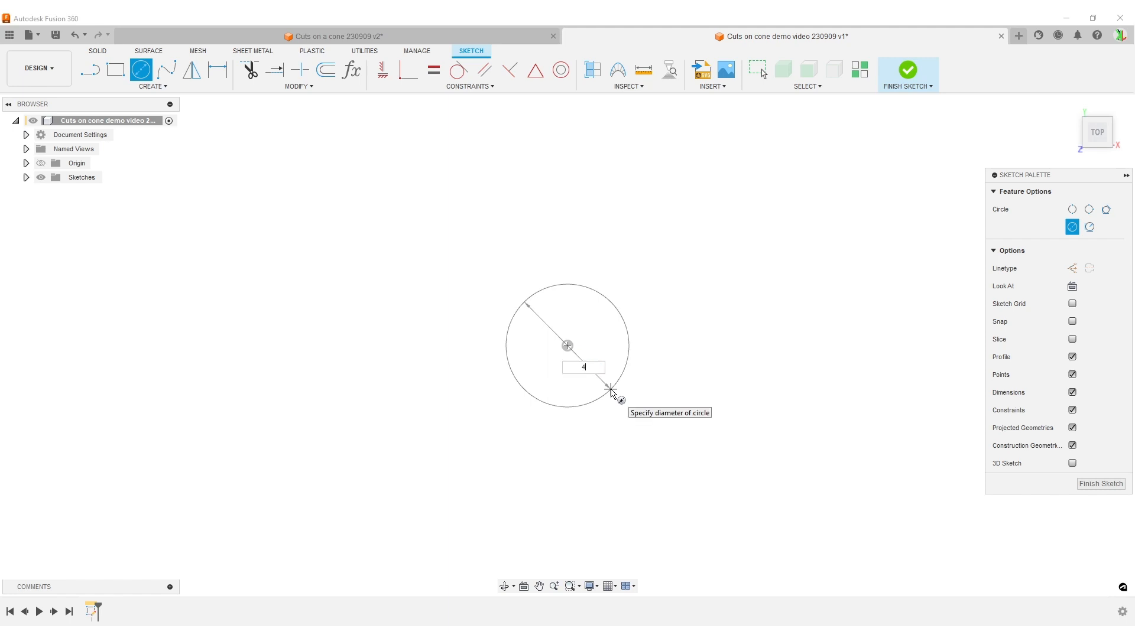
key(Return)
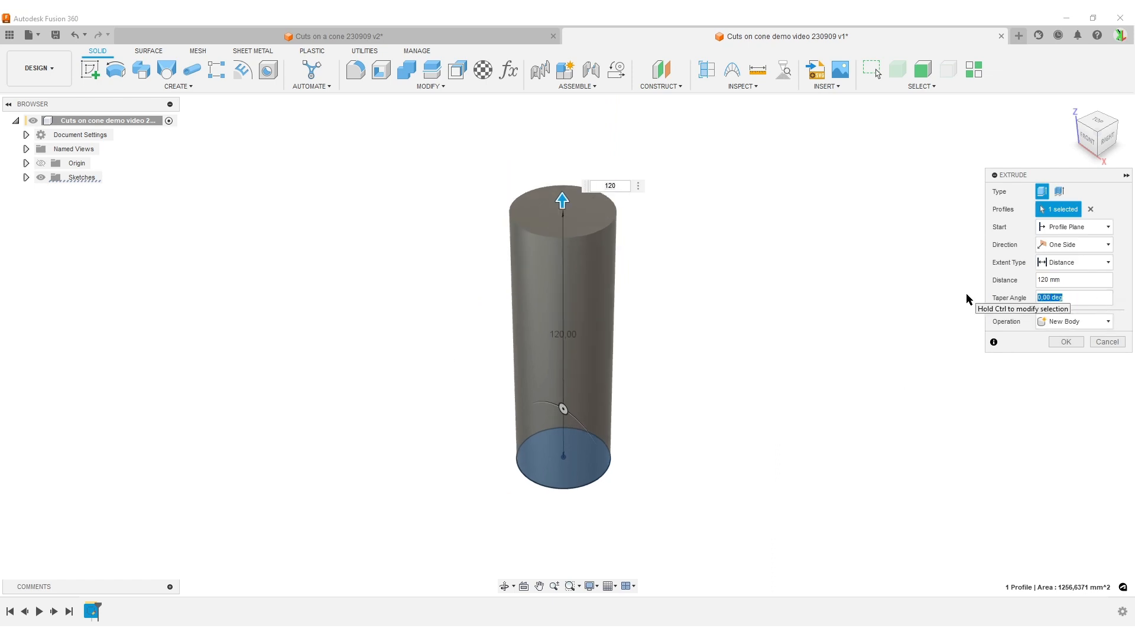
click(1064, 341)
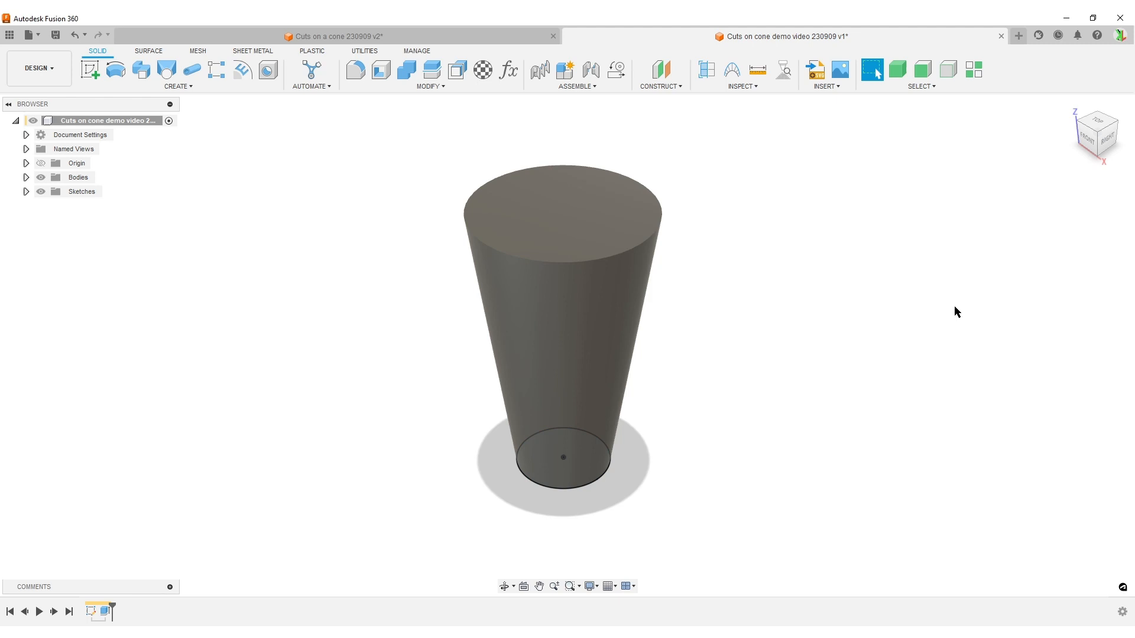
mouse_move(598, 563)
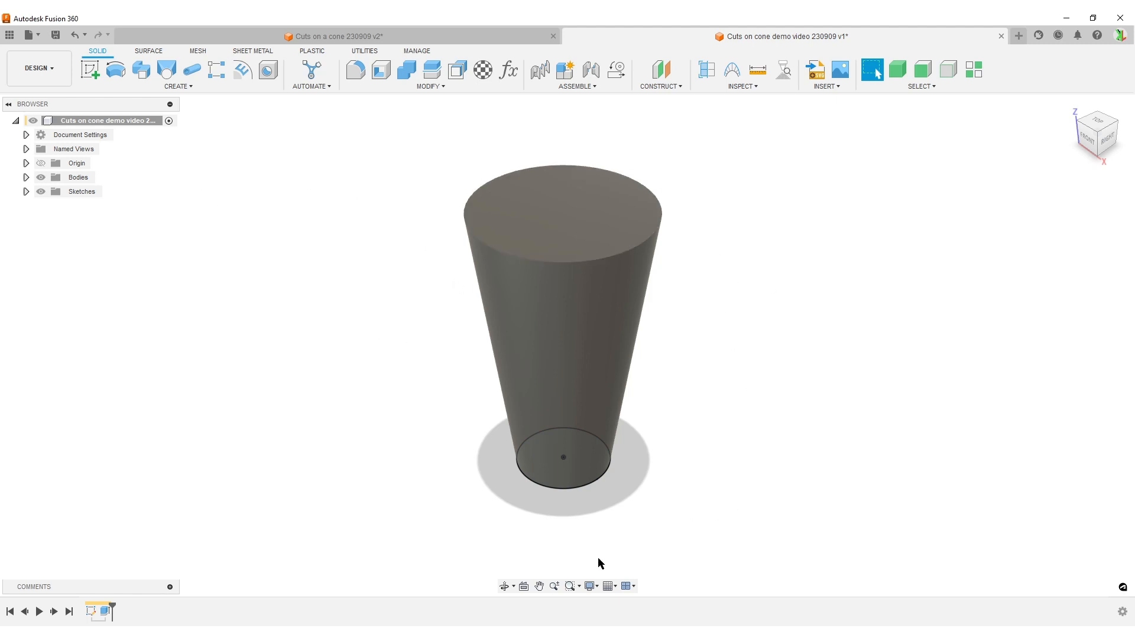
Display the cone shaded with visible edges via the visual style setting
click(591, 587)
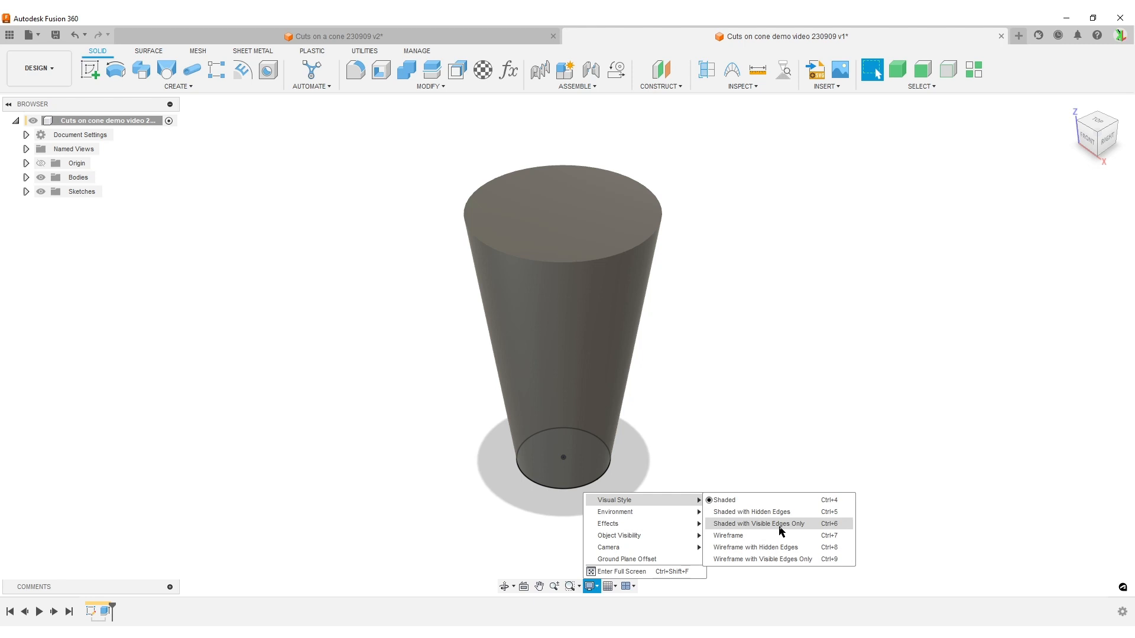
mouse_move(794, 512)
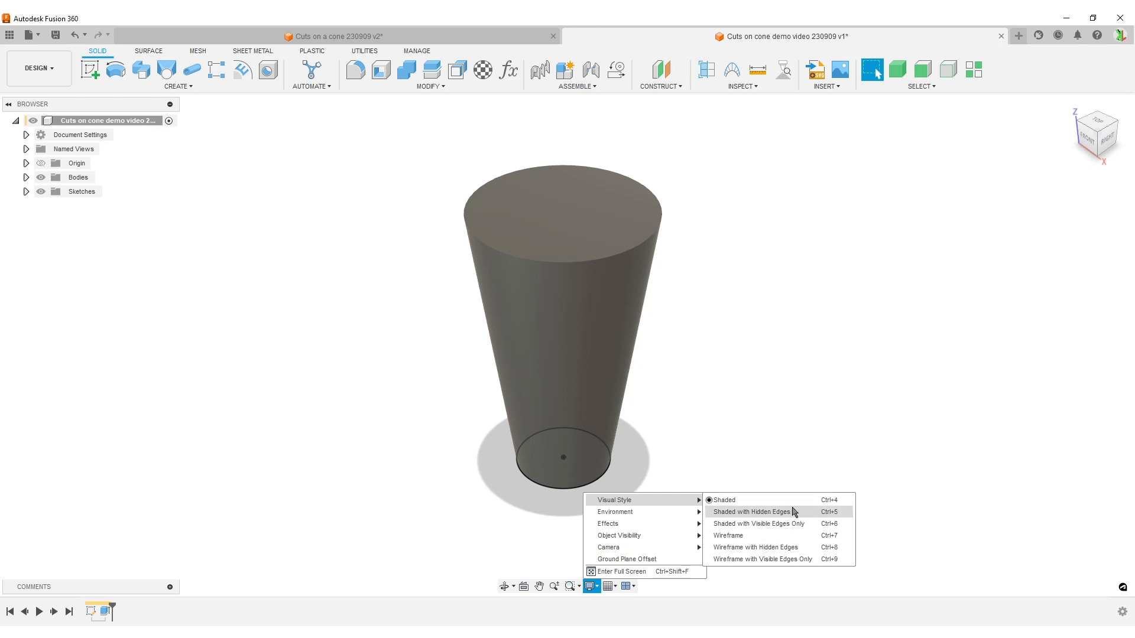
click(751, 512)
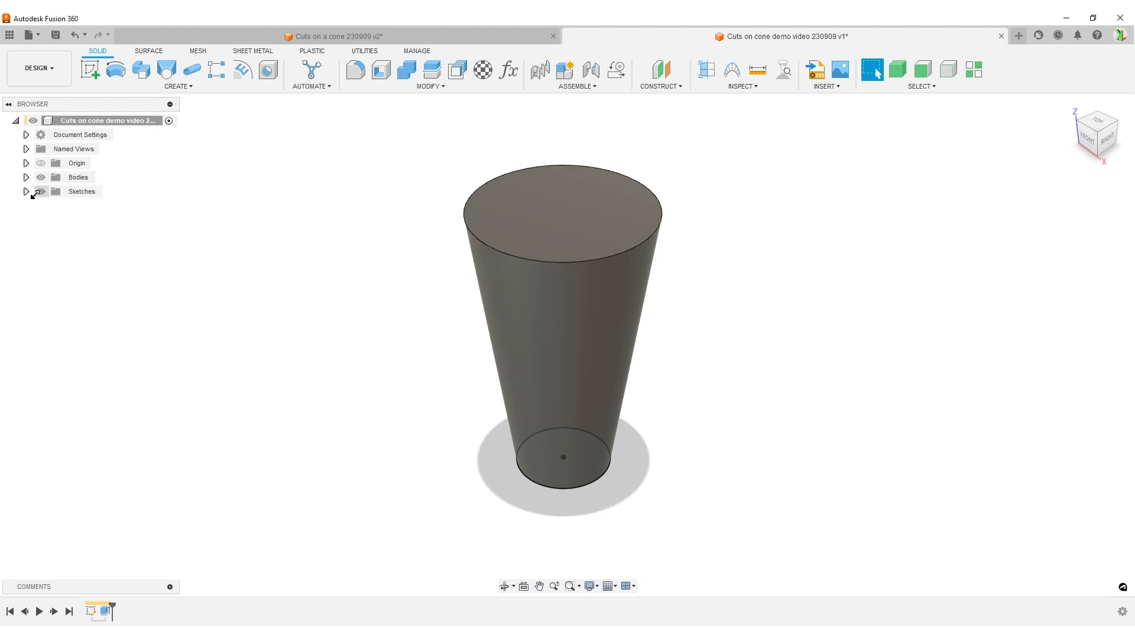
click(24, 178)
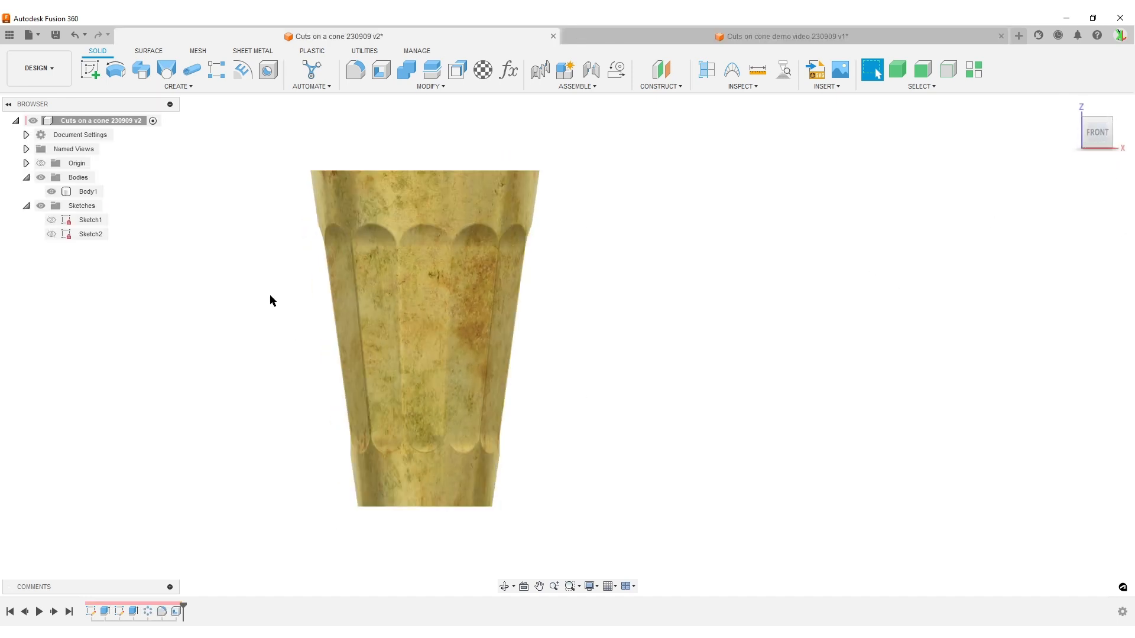
mouse_move(323, 260)
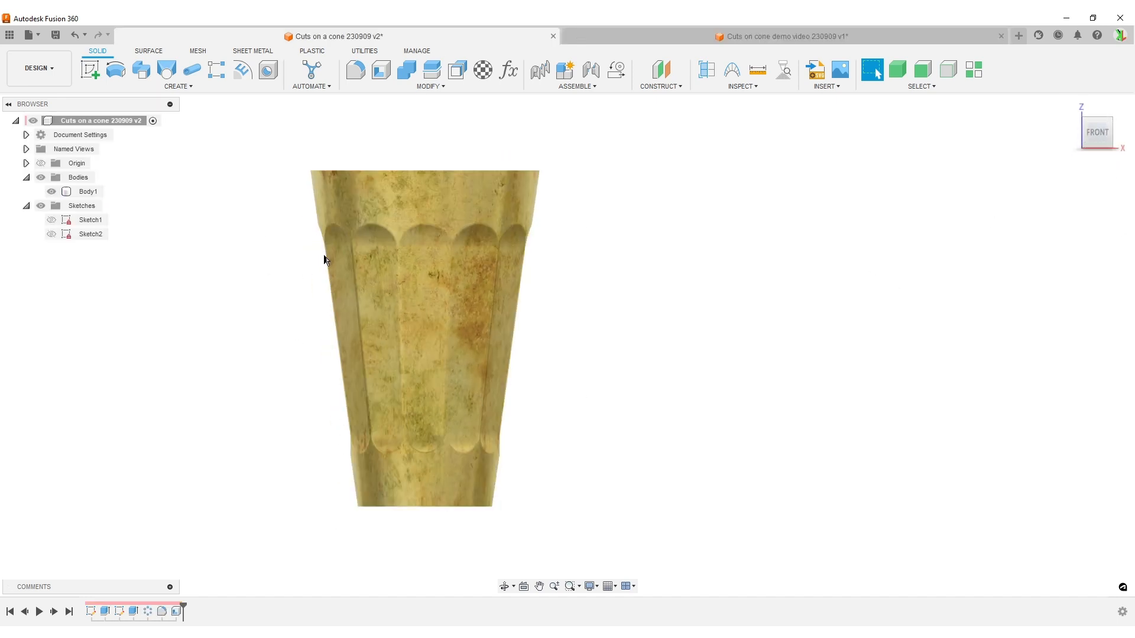
Return to the 'Cuts on cone demo video 230909 v1' working design
click(8, 104)
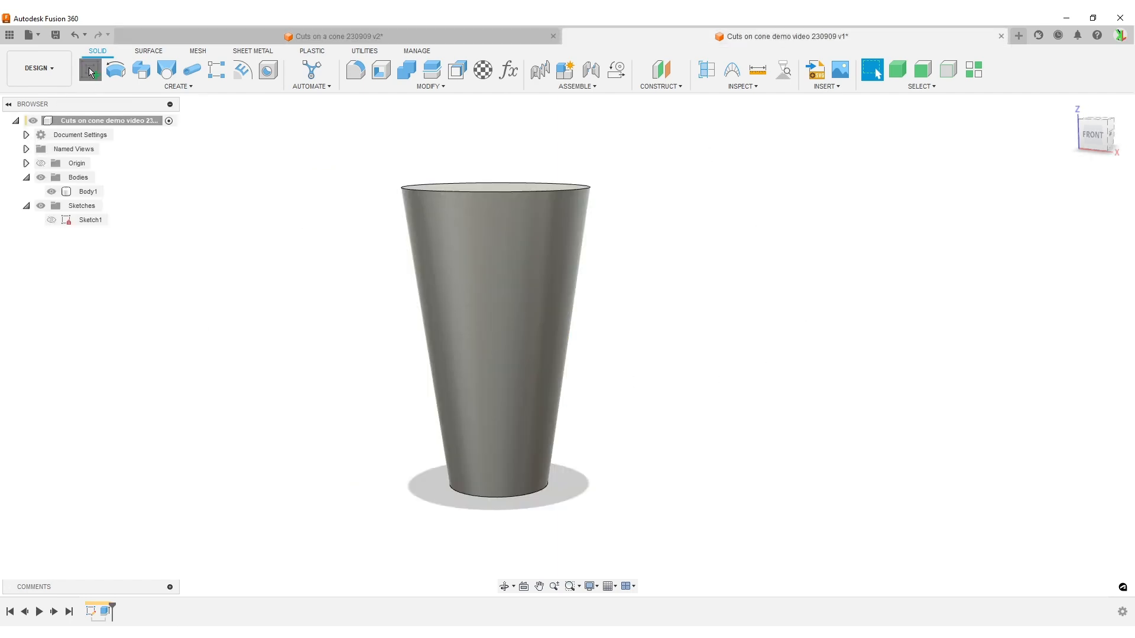
Sketch on the XZ plane and project Body1's outline as a trapezoid profile
click(89, 70)
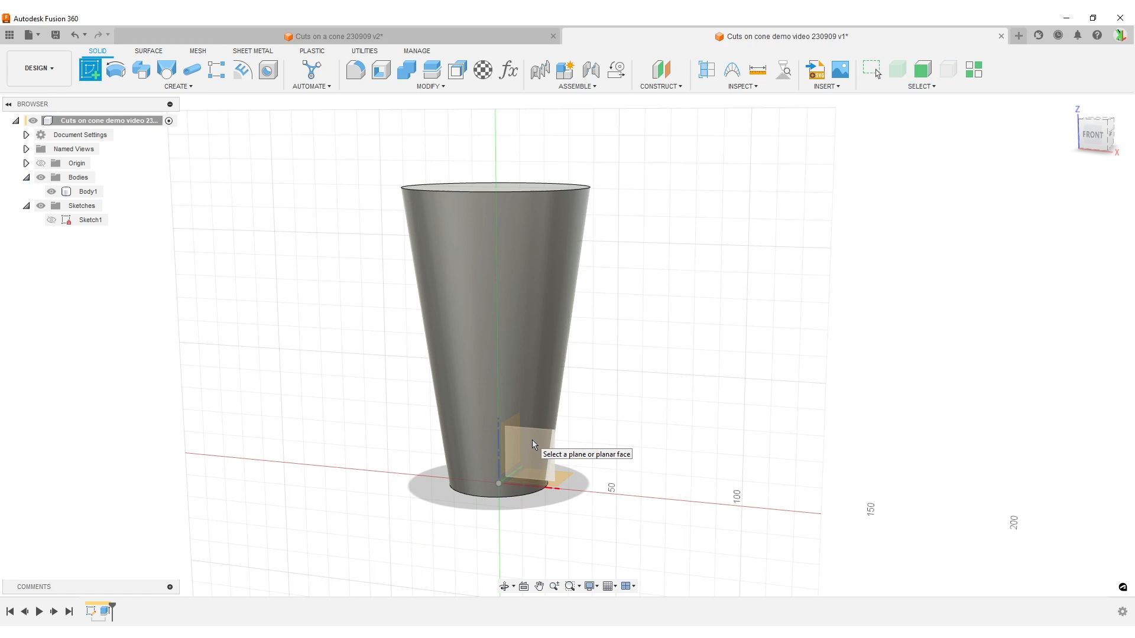
mouse_move(885, 164)
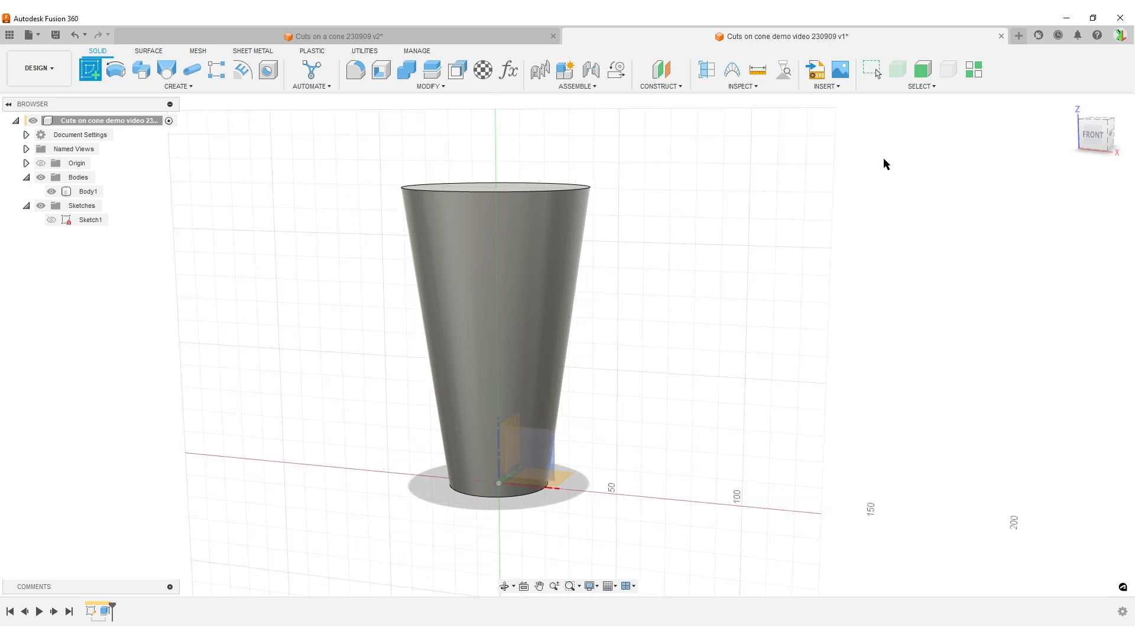
mouse_move(908, 341)
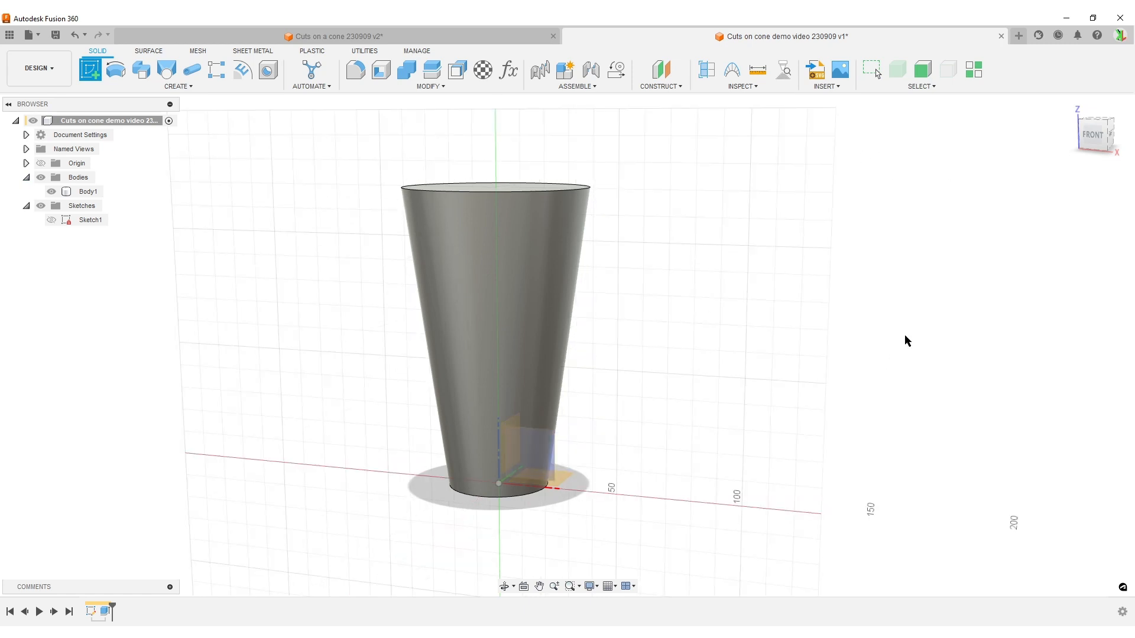
mouse_move(866, 292)
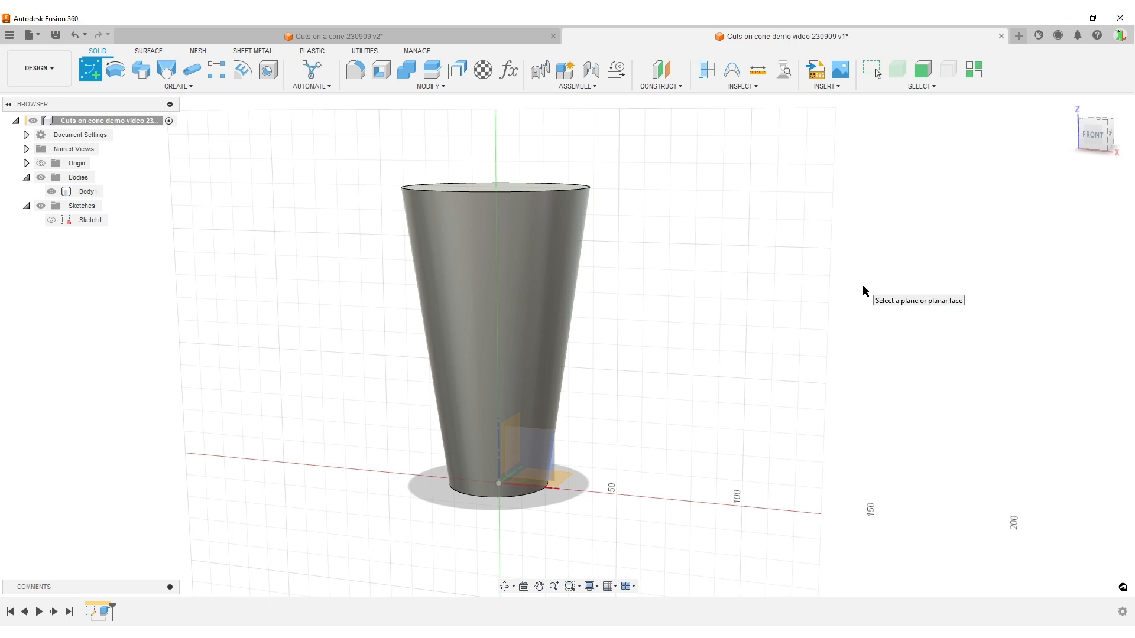
mouse_move(544, 453)
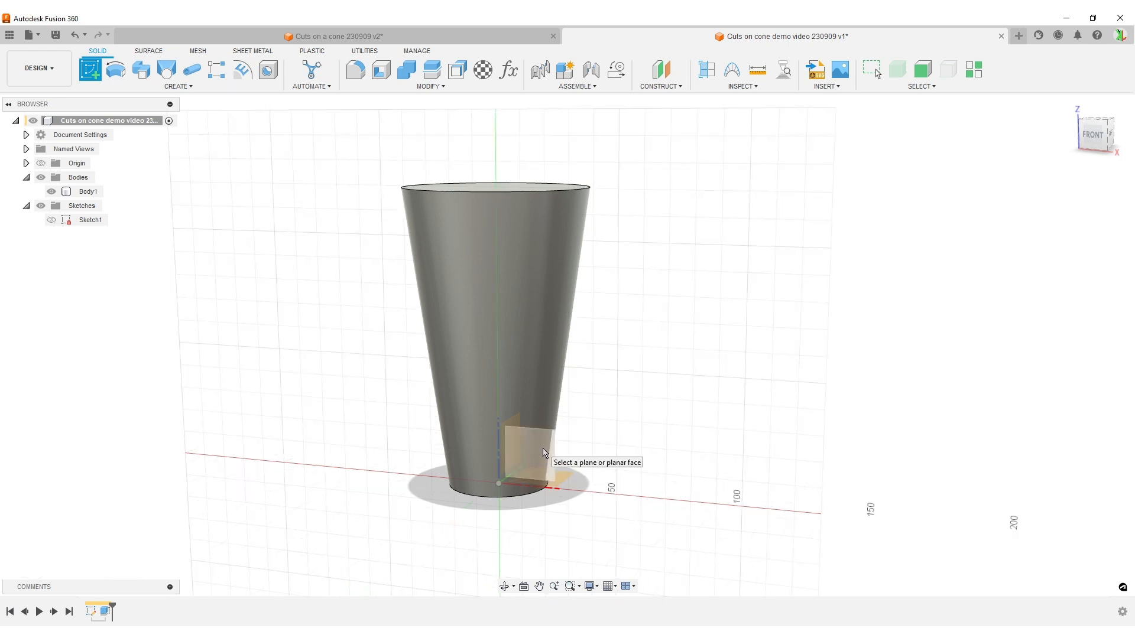
mouse_move(549, 449)
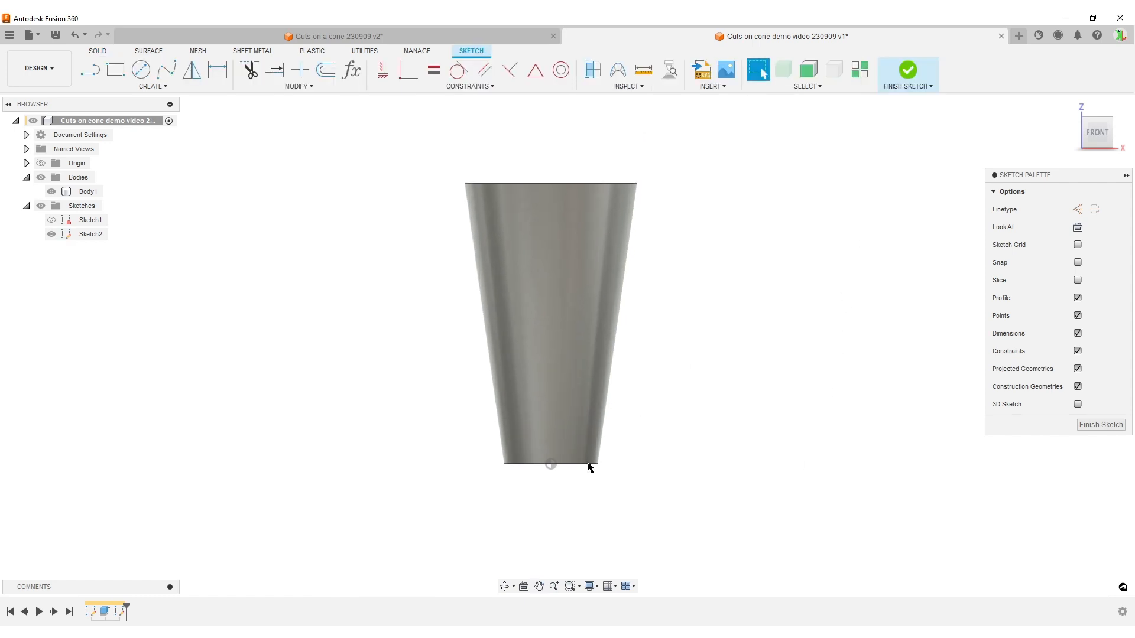
mouse_move(773, 496)
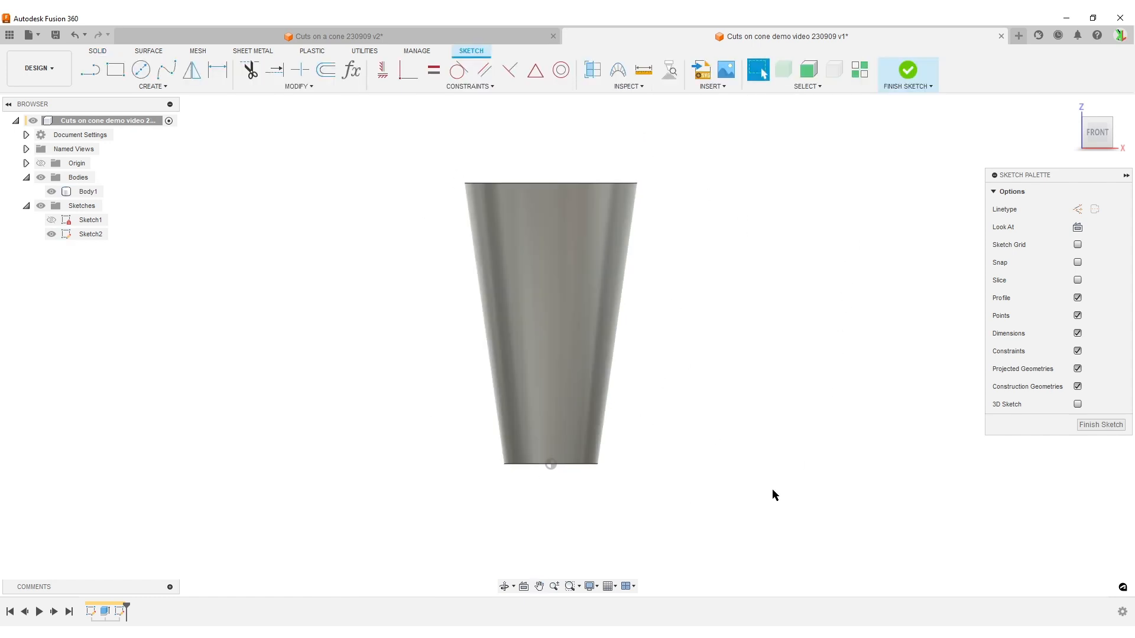
click(757, 70)
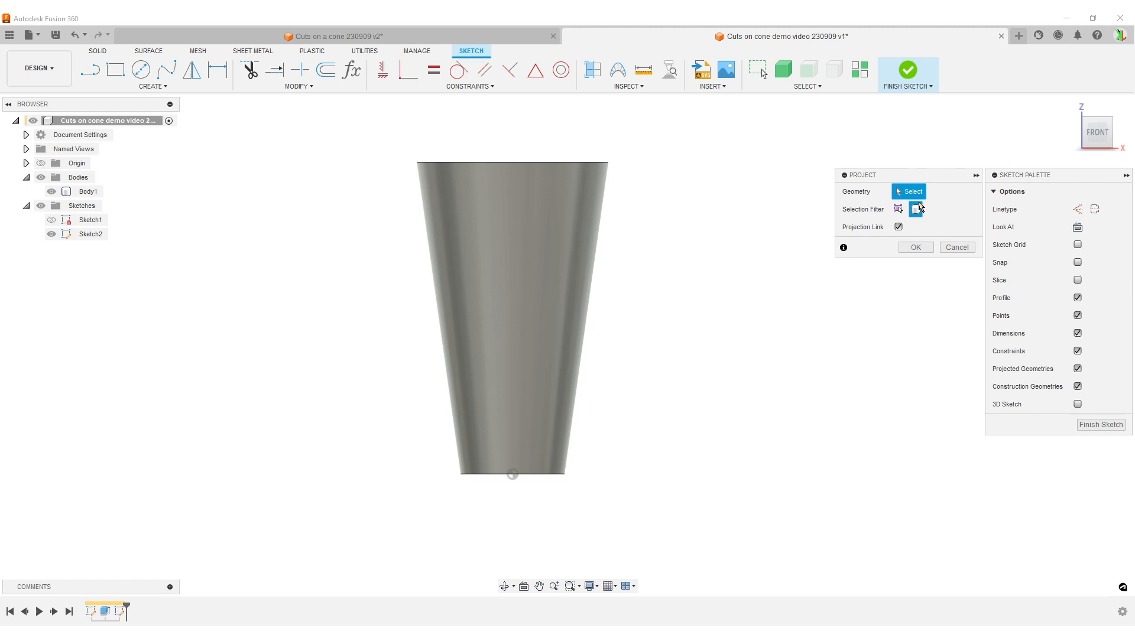
click(512, 318)
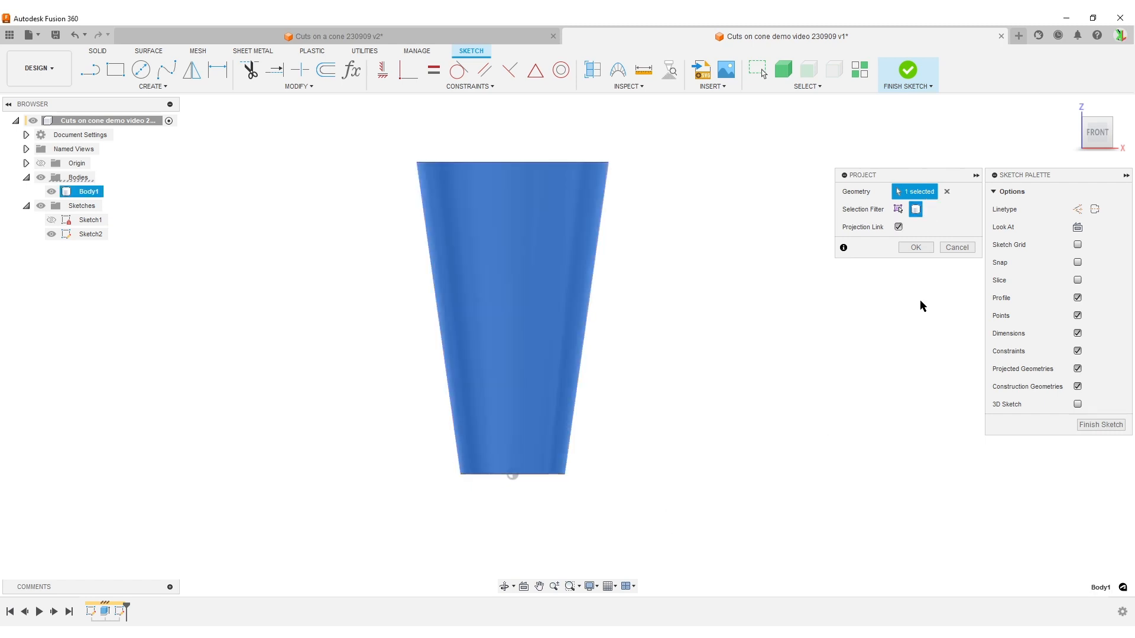
click(916, 247)
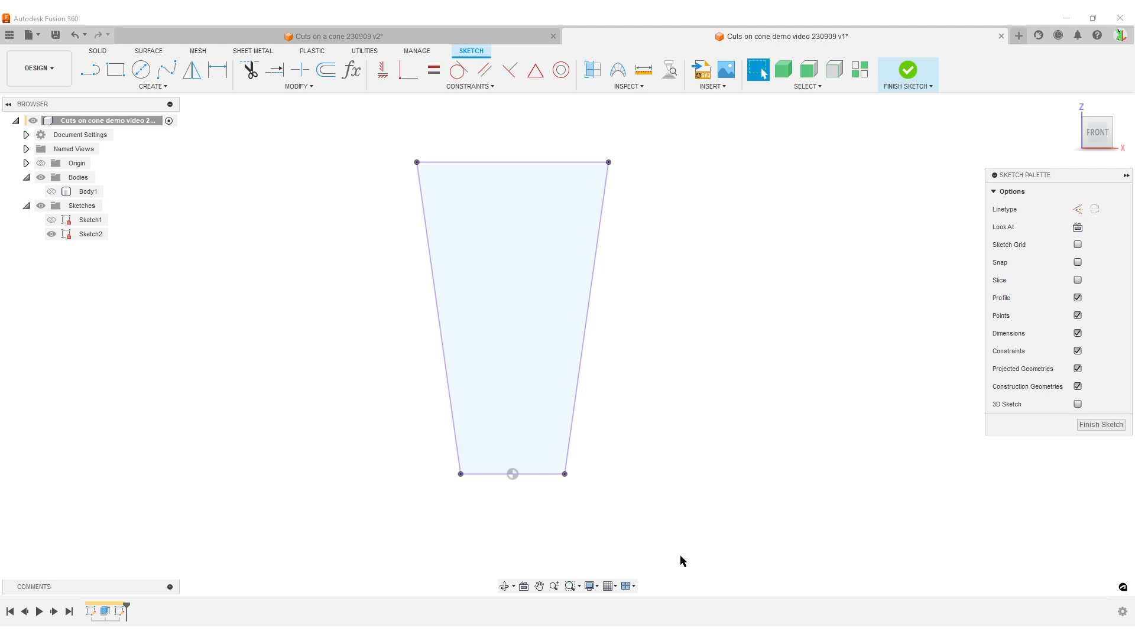
mouse_move(618, 307)
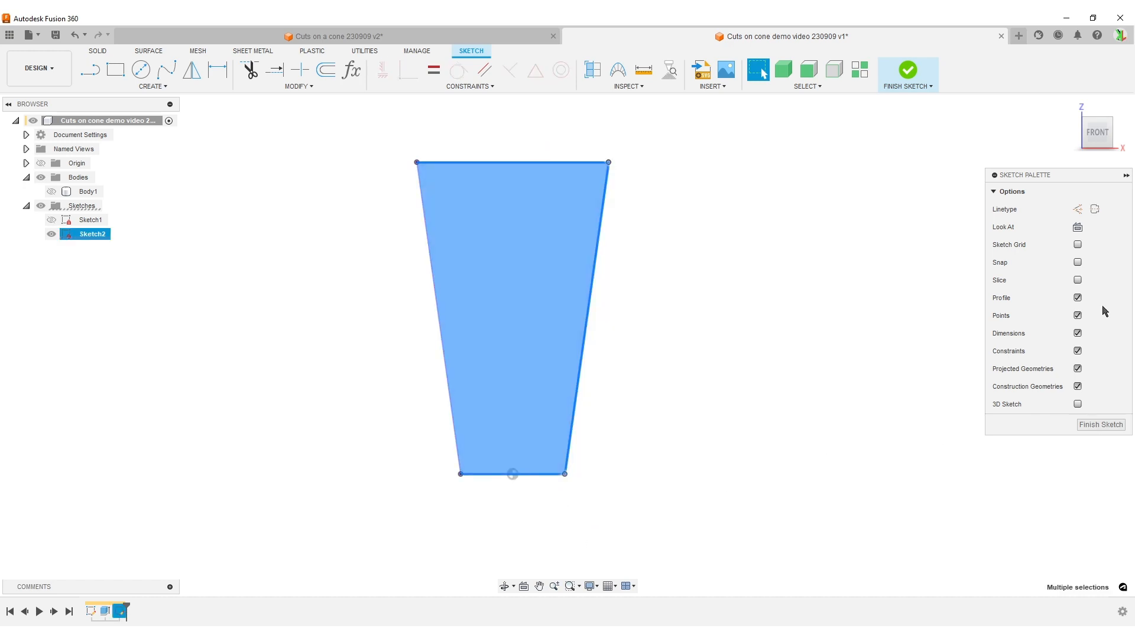
click(815, 393)
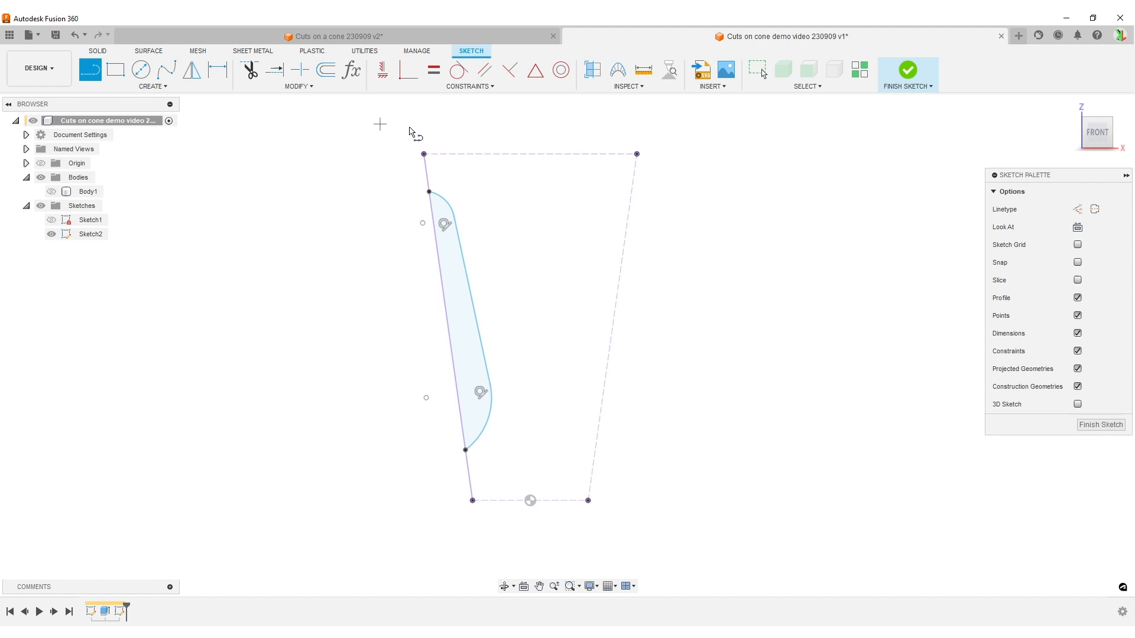
mouse_move(798, 363)
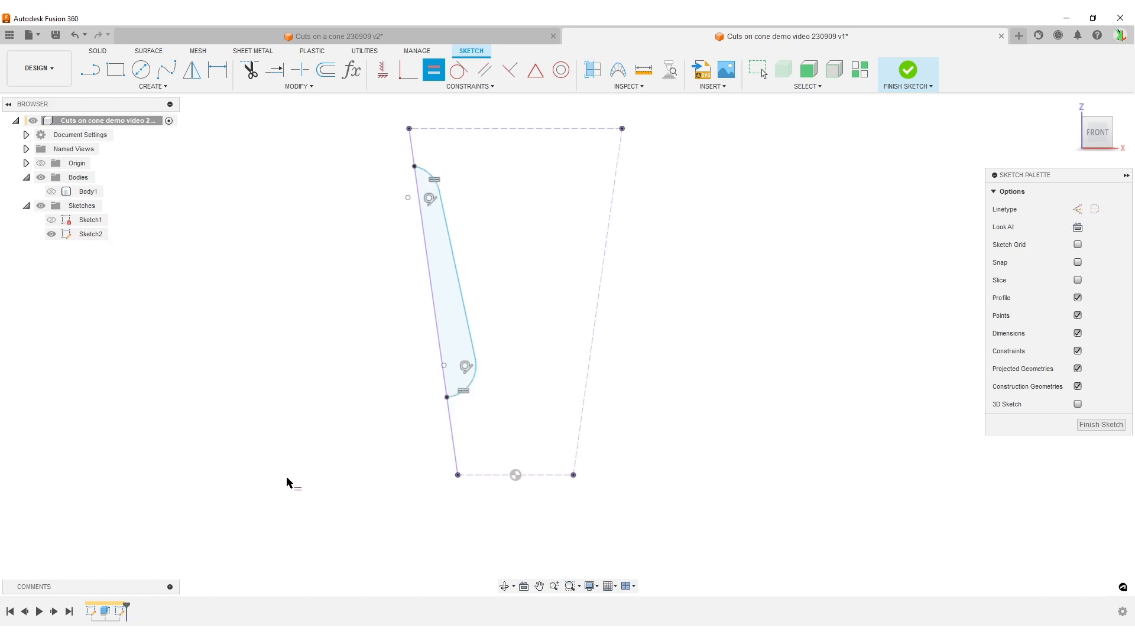
Dimension the slot ends 10 mm from the top and 15 mm from the bottom corners
click(216, 69)
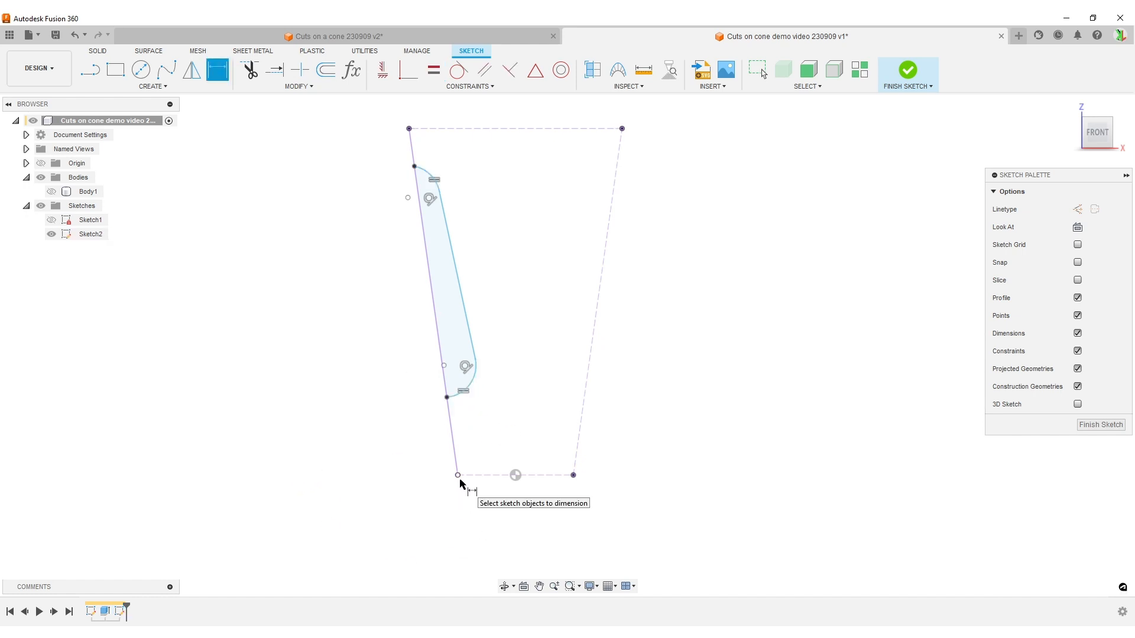
click(456, 475)
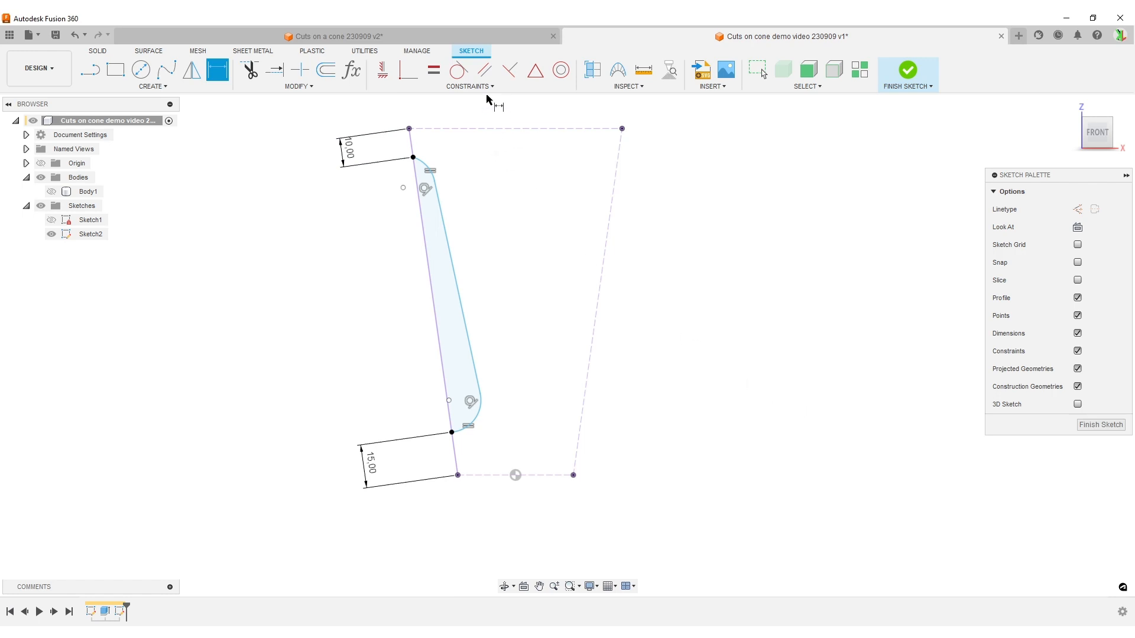
mouse_move(515, 337)
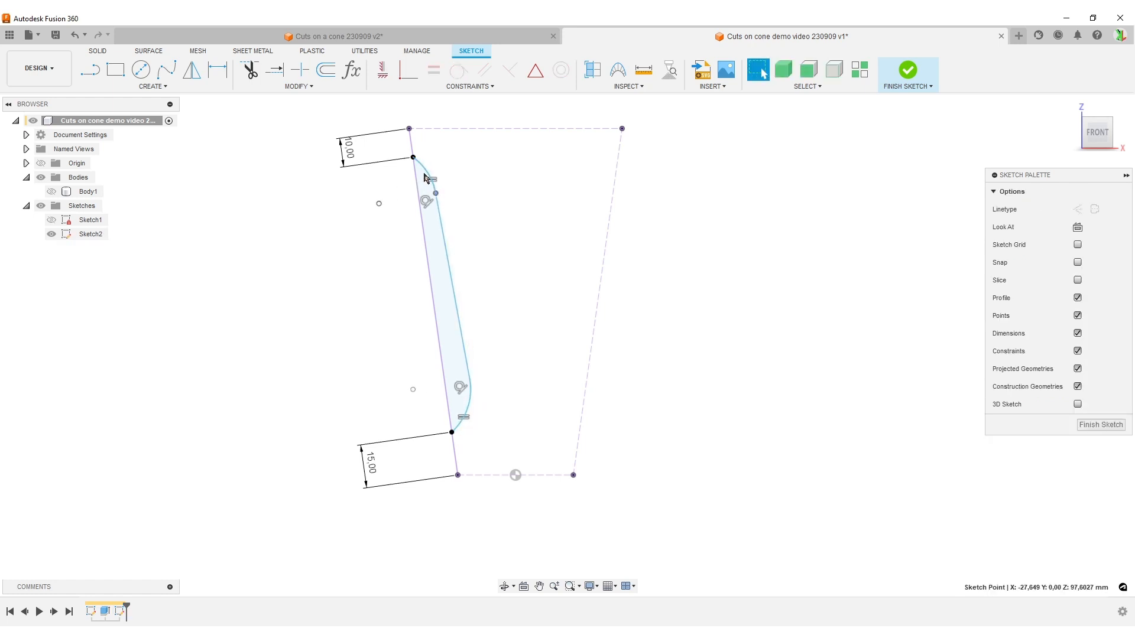
click(907, 72)
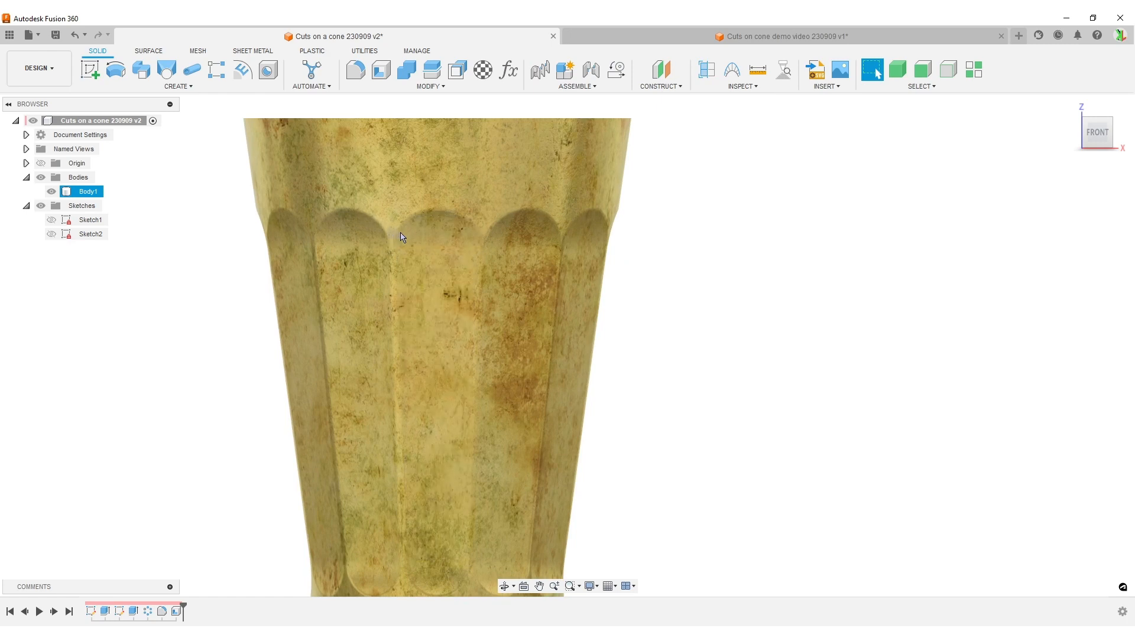
mouse_move(467, 221)
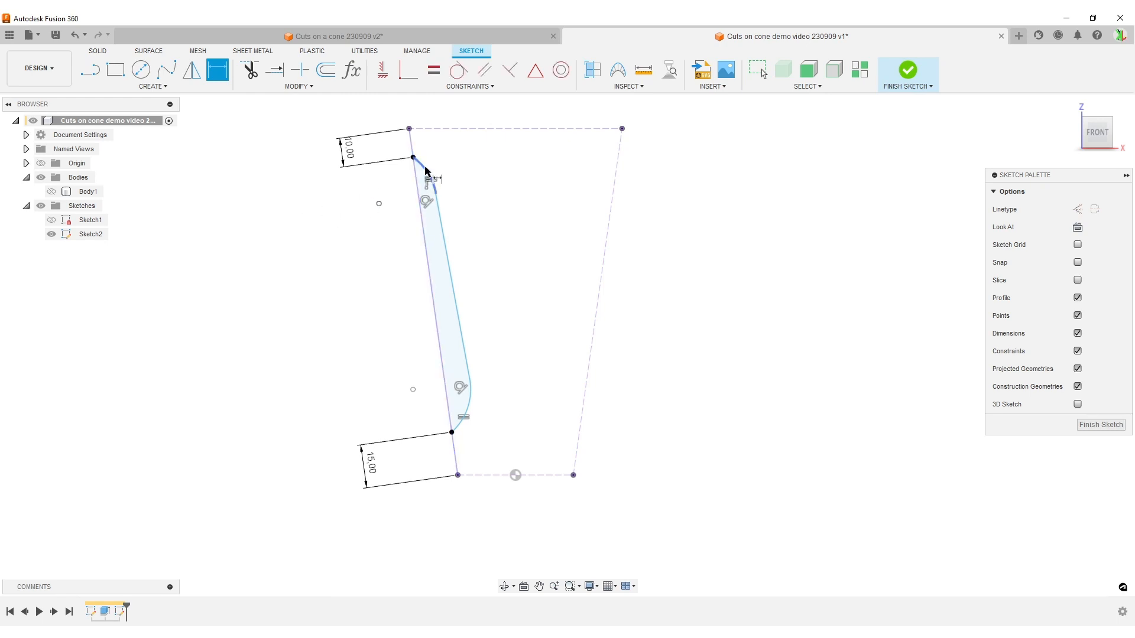
Add the R30 top-end dimension and draw construction lines and a circle at the profile's base
click(426, 174)
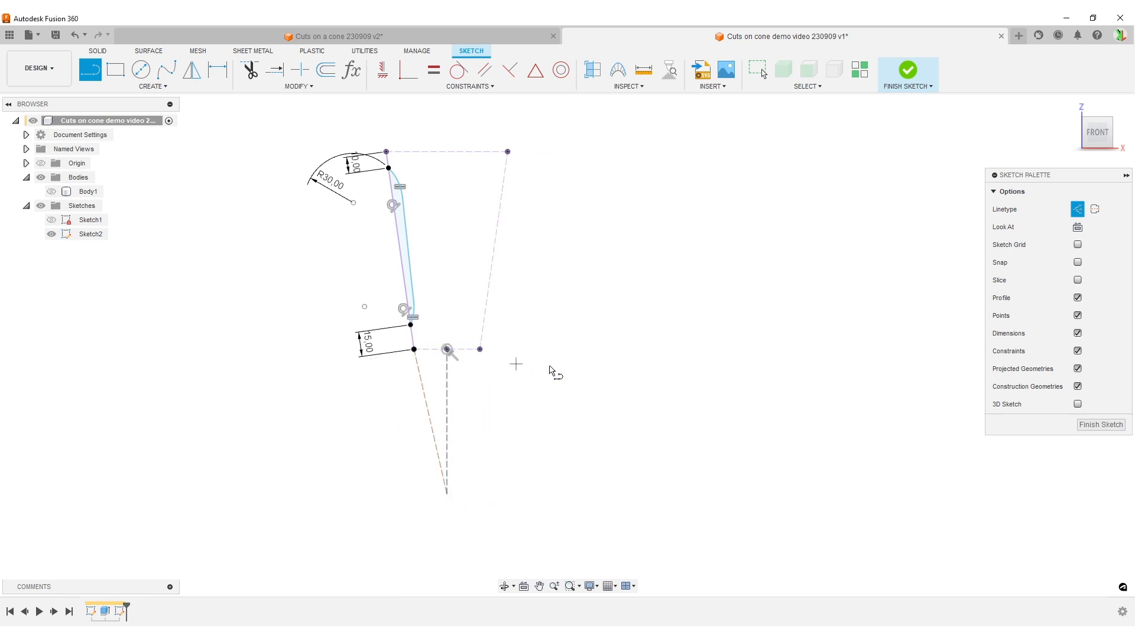
click(470, 72)
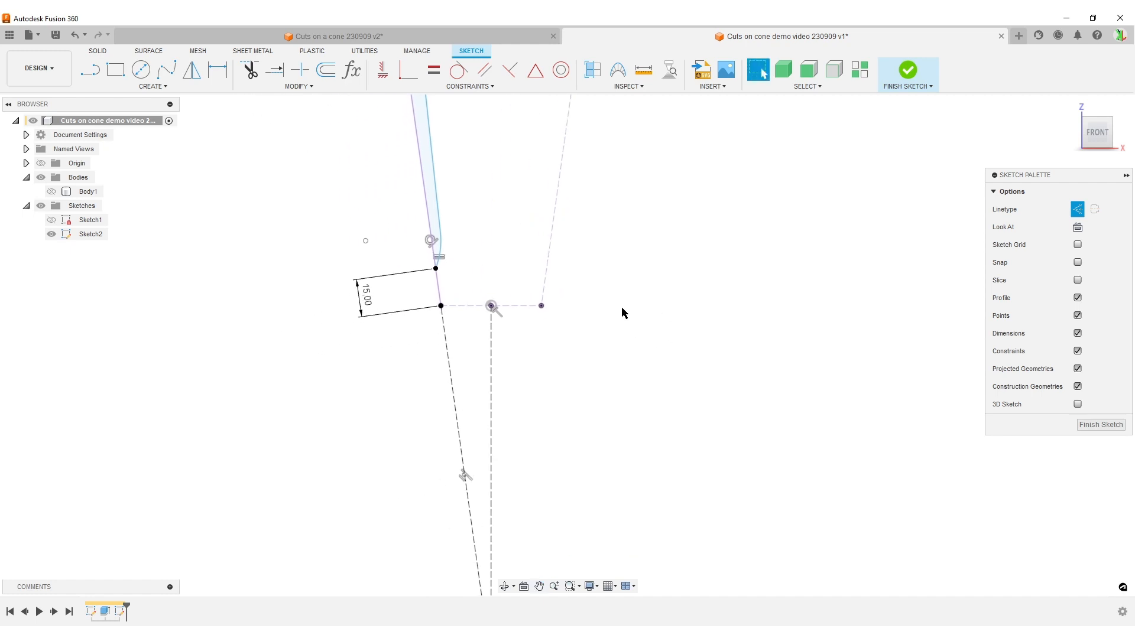
click(141, 69)
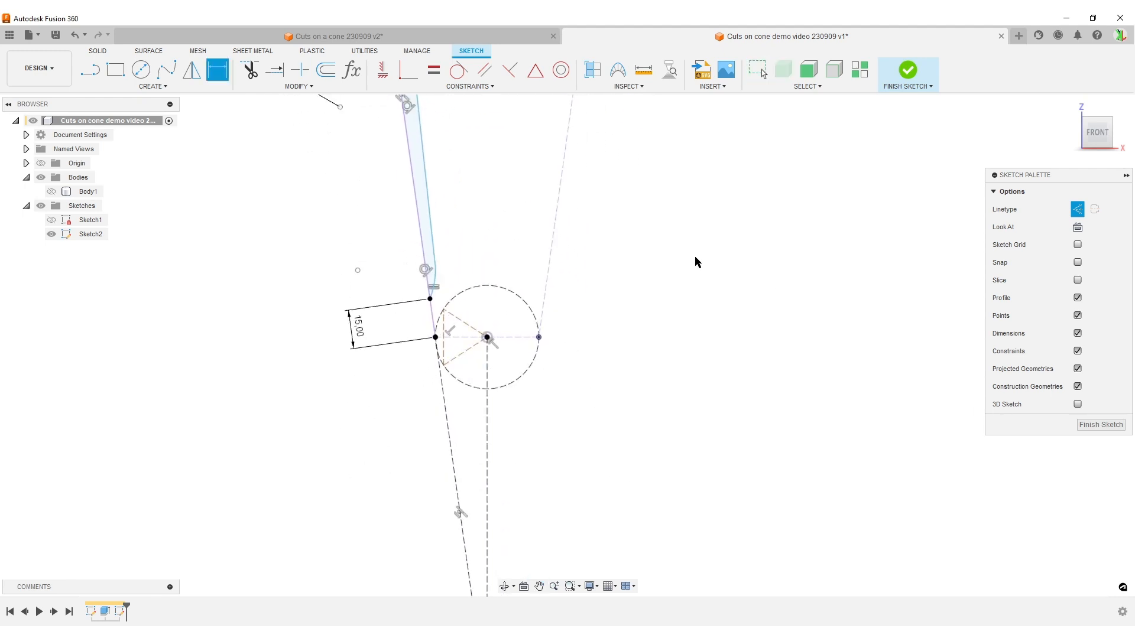
Add a unitless user parameter named Sides with value 8
click(352, 70)
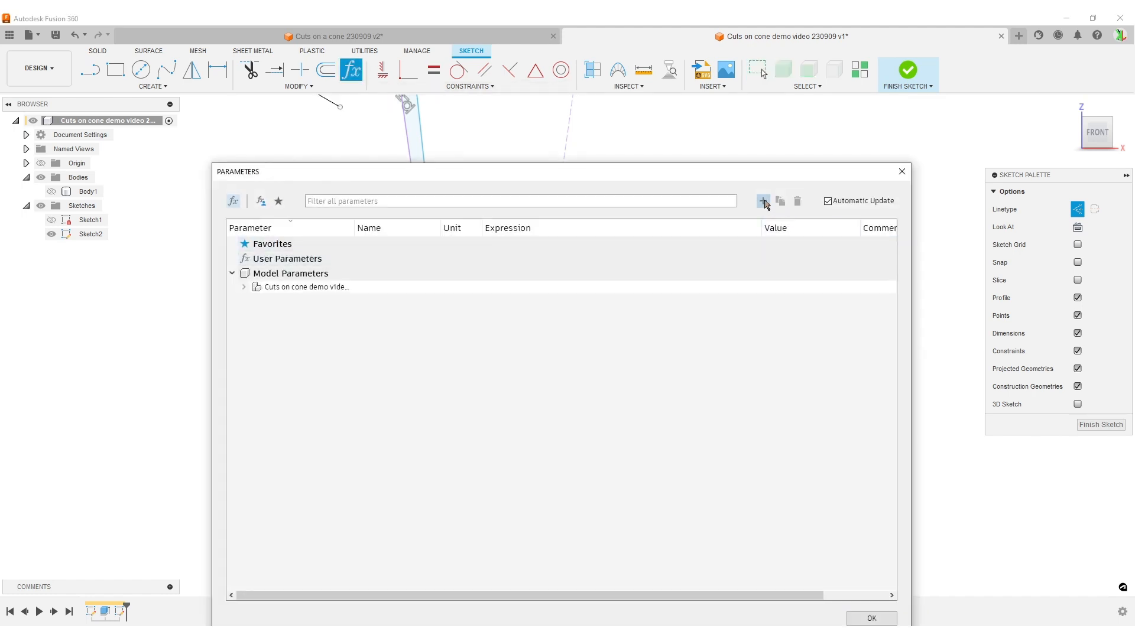
click(763, 201)
text(Sides)
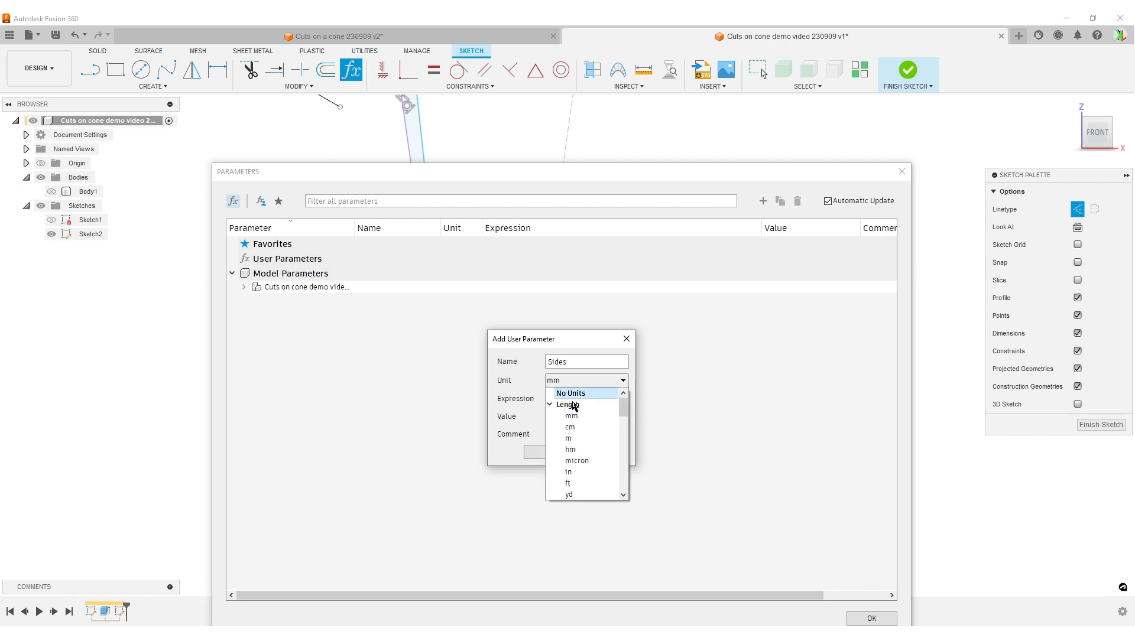
click(571, 393)
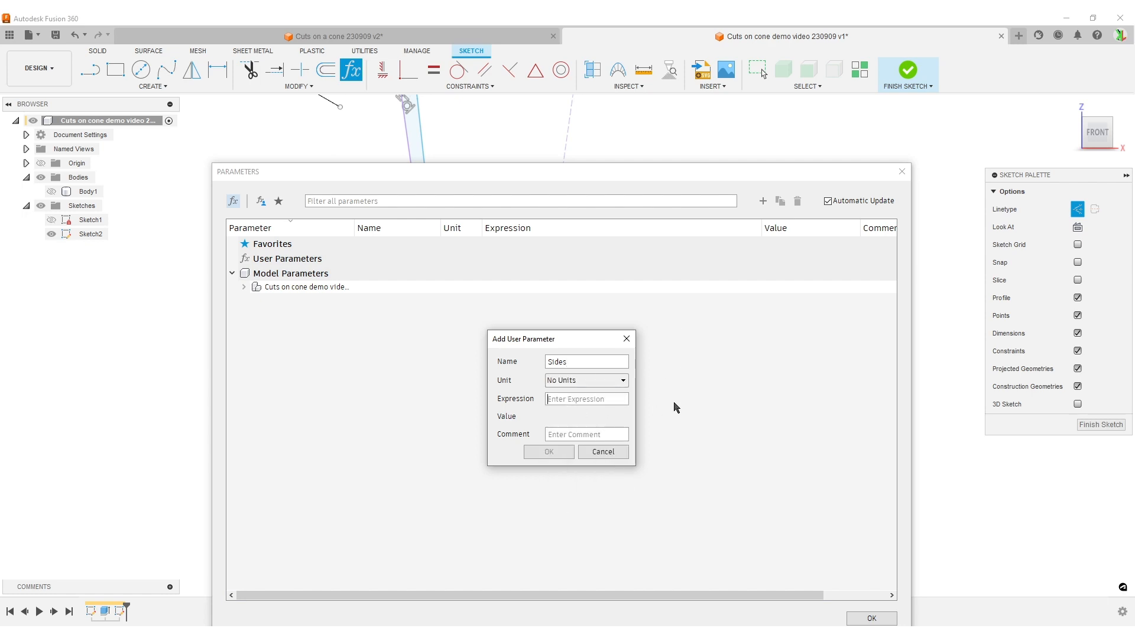
click(547, 452)
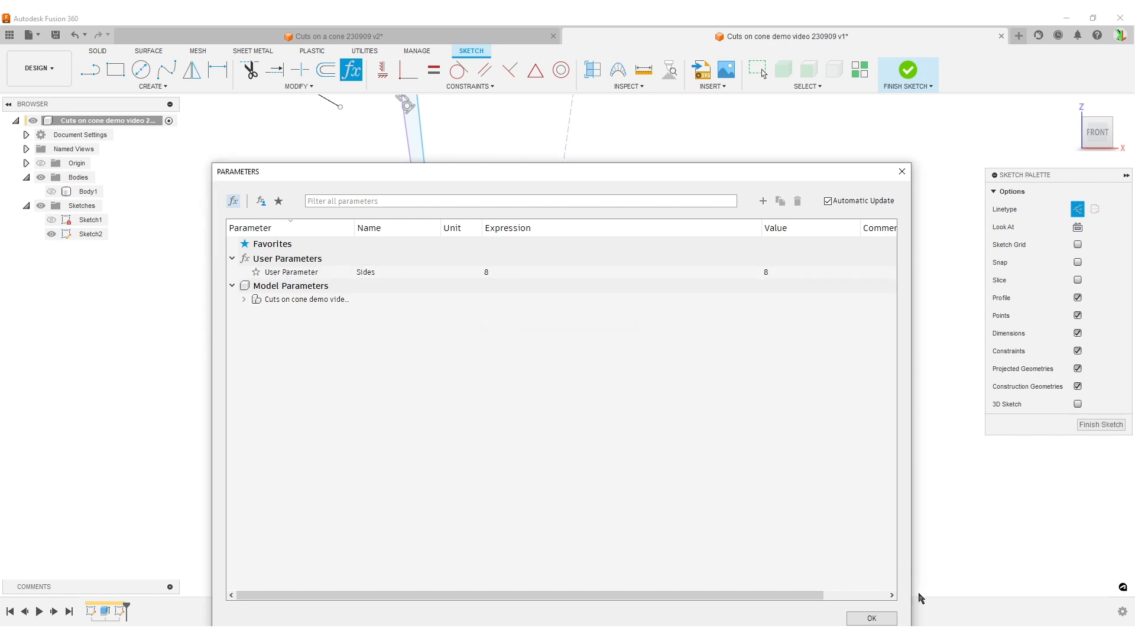
click(870, 618)
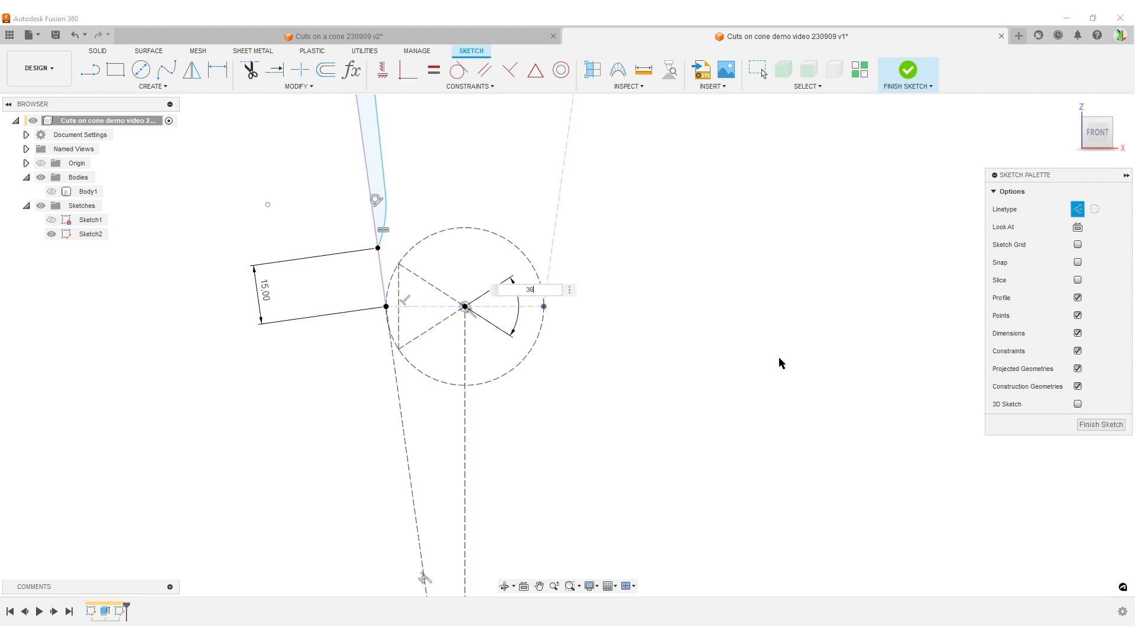
Dimension the construction angle as 360/Sides (45°) and adjust the cone side line
text(360/)
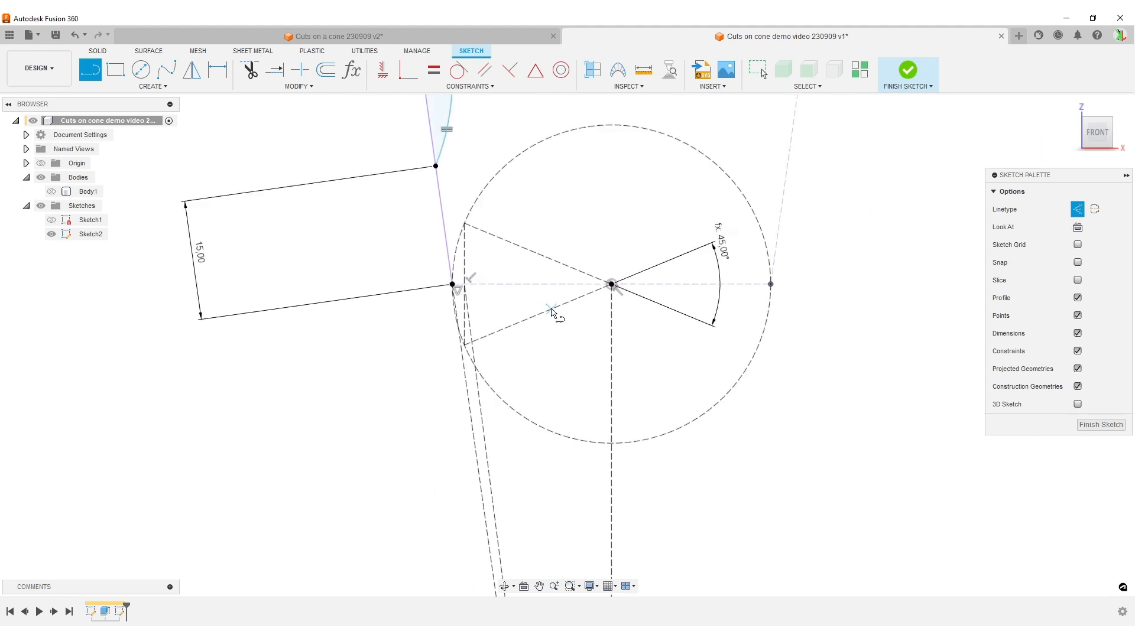
click(469, 86)
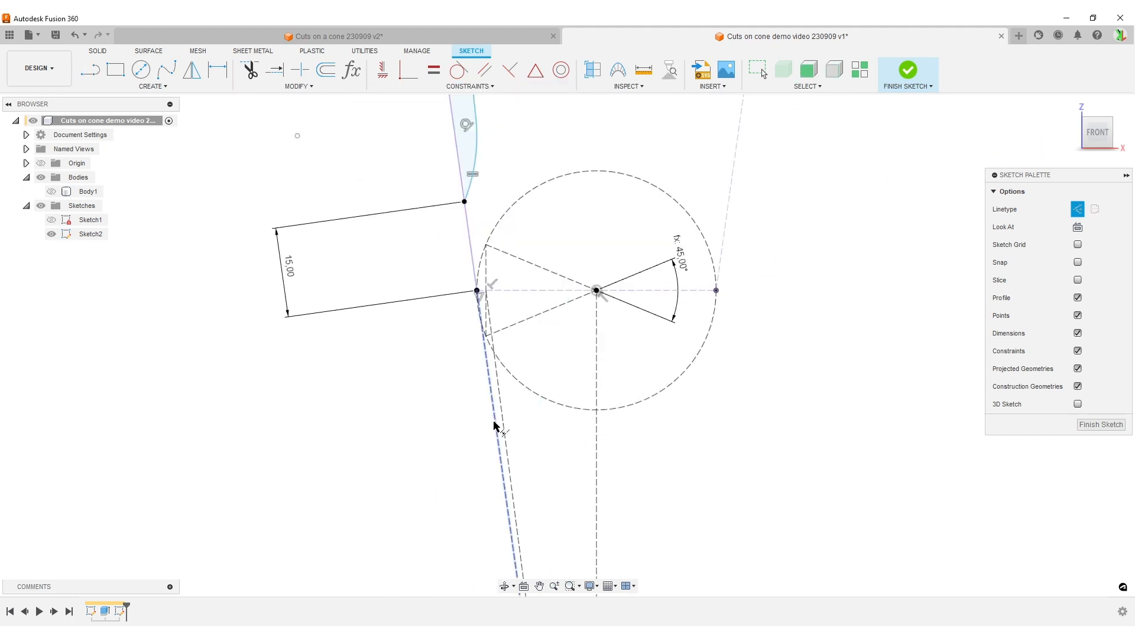
click(495, 433)
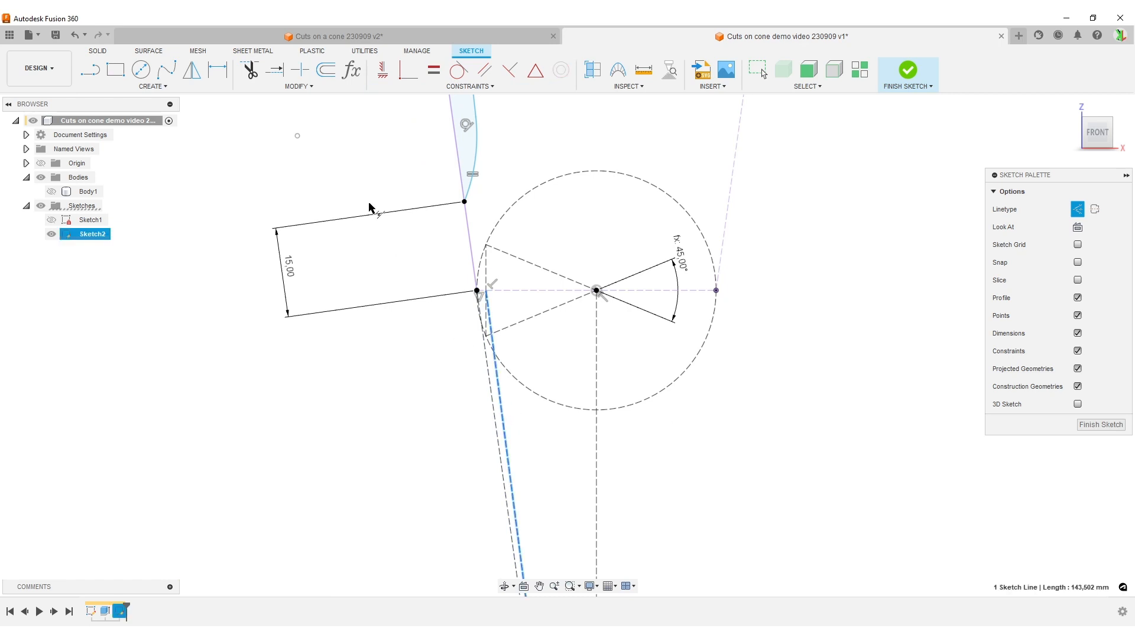
scroll(down, 3)
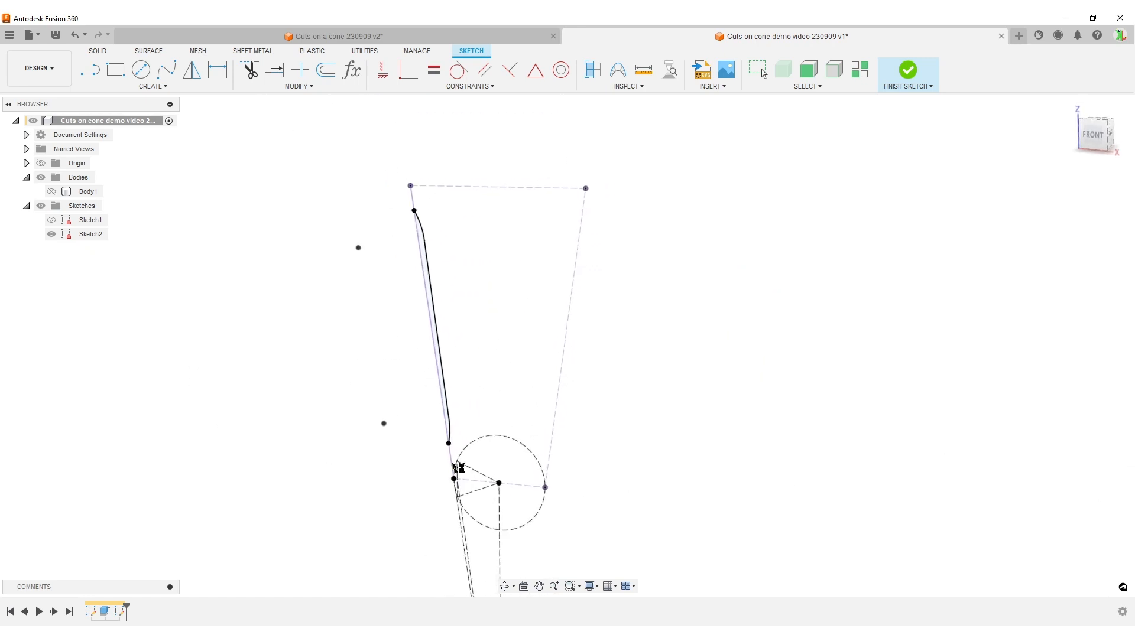
Finish the sketch and cut the slot profile symmetrically through all of the cup
click(907, 70)
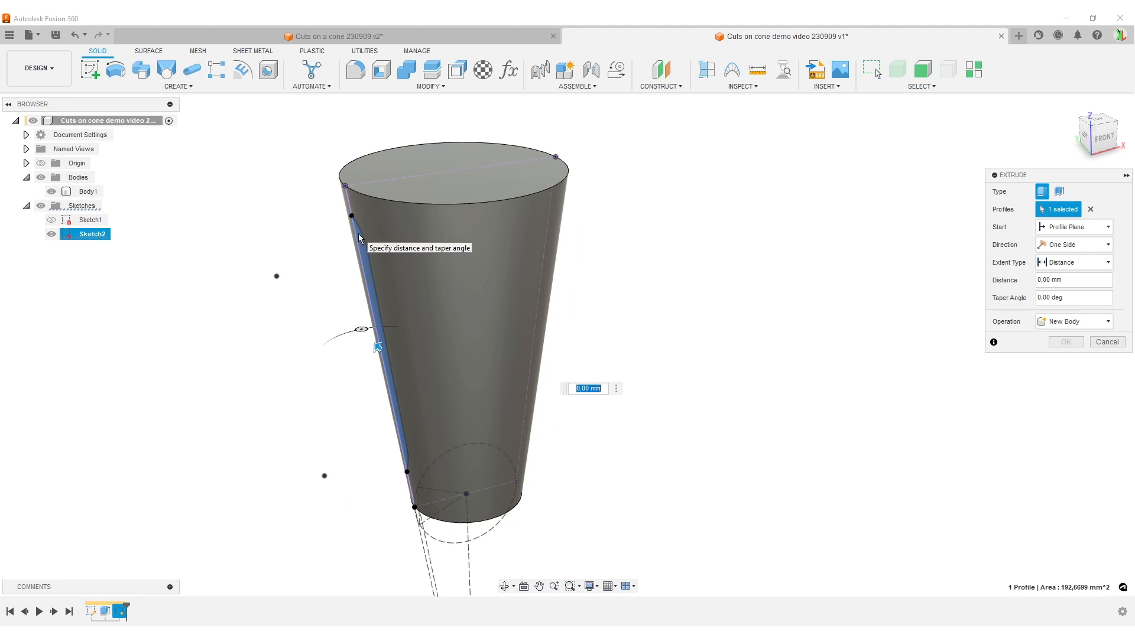
mouse_move(624, 447)
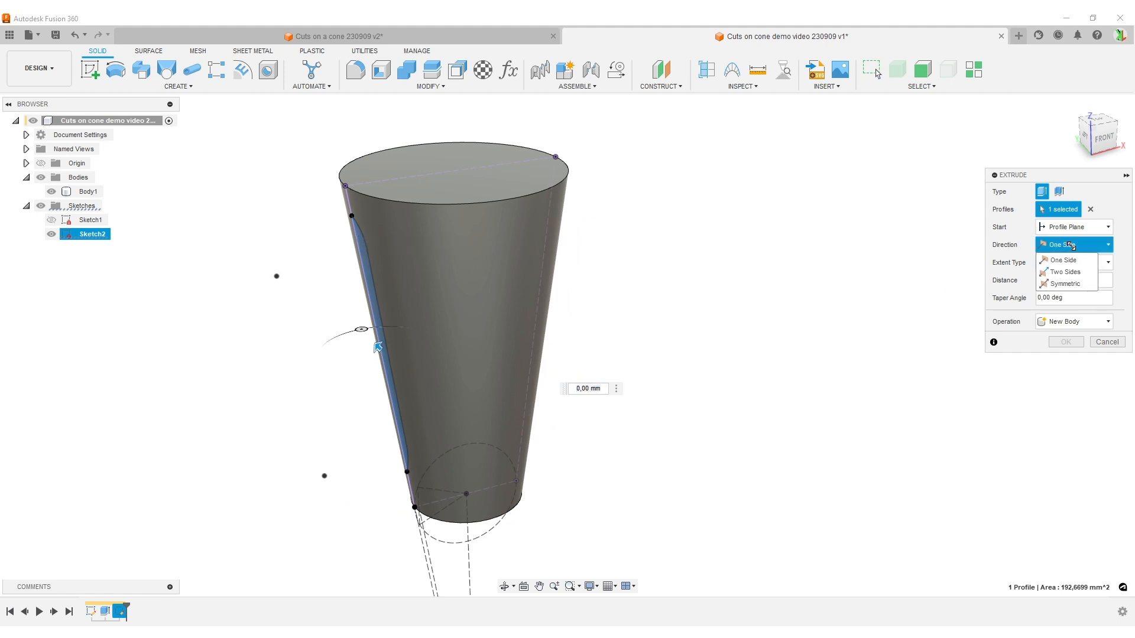
click(1066, 283)
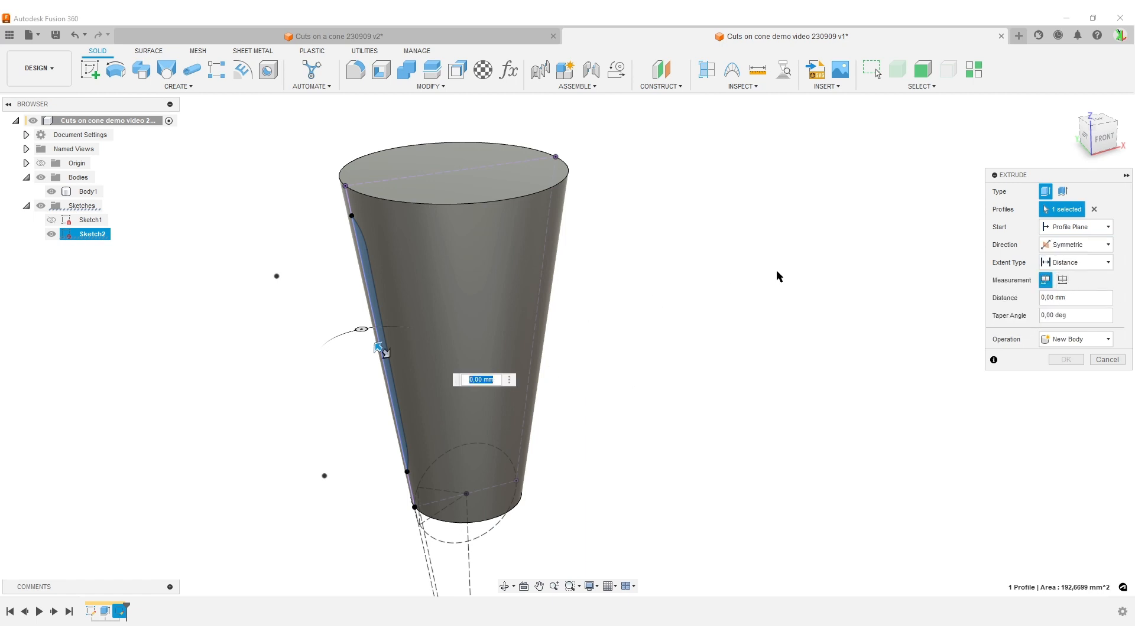
mouse_move(494, 260)
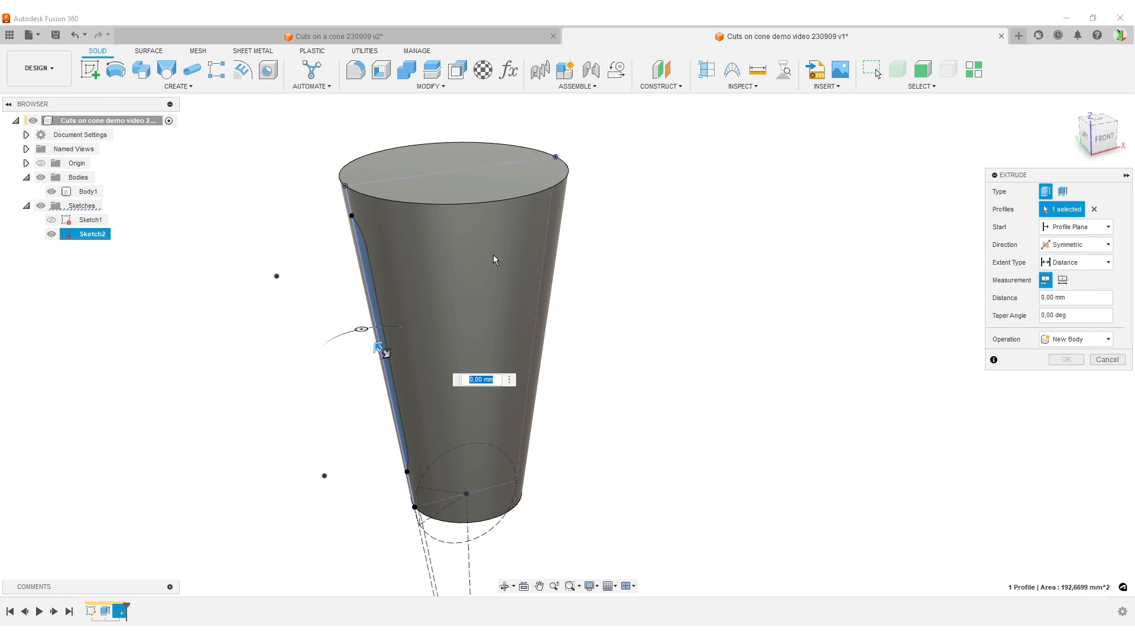
click(1074, 262)
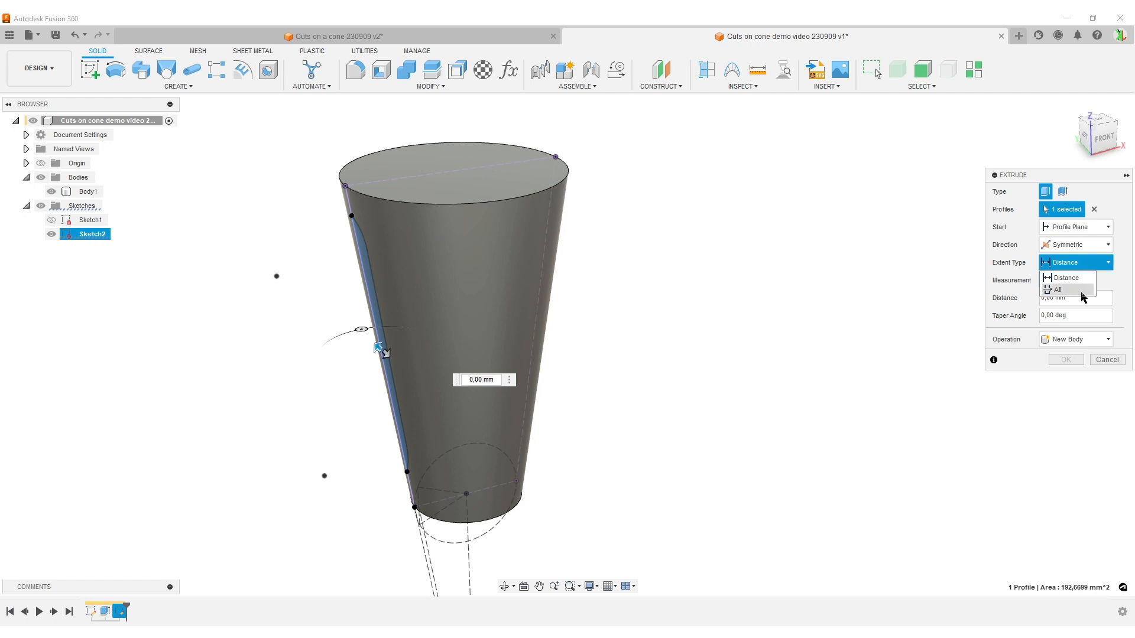
click(1057, 290)
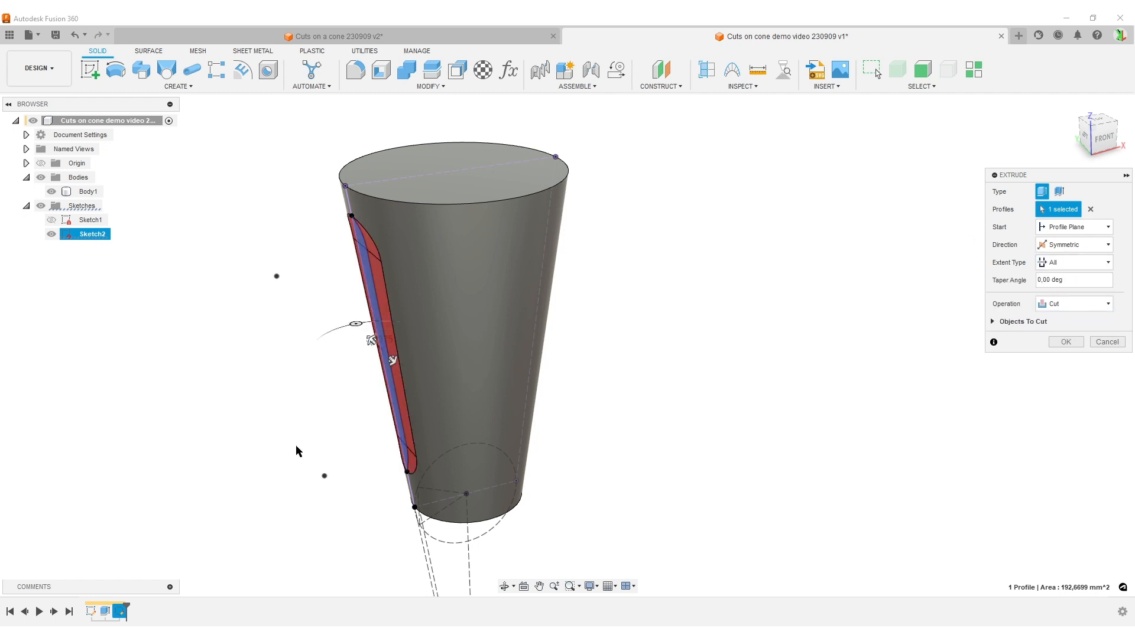
mouse_move(1065, 342)
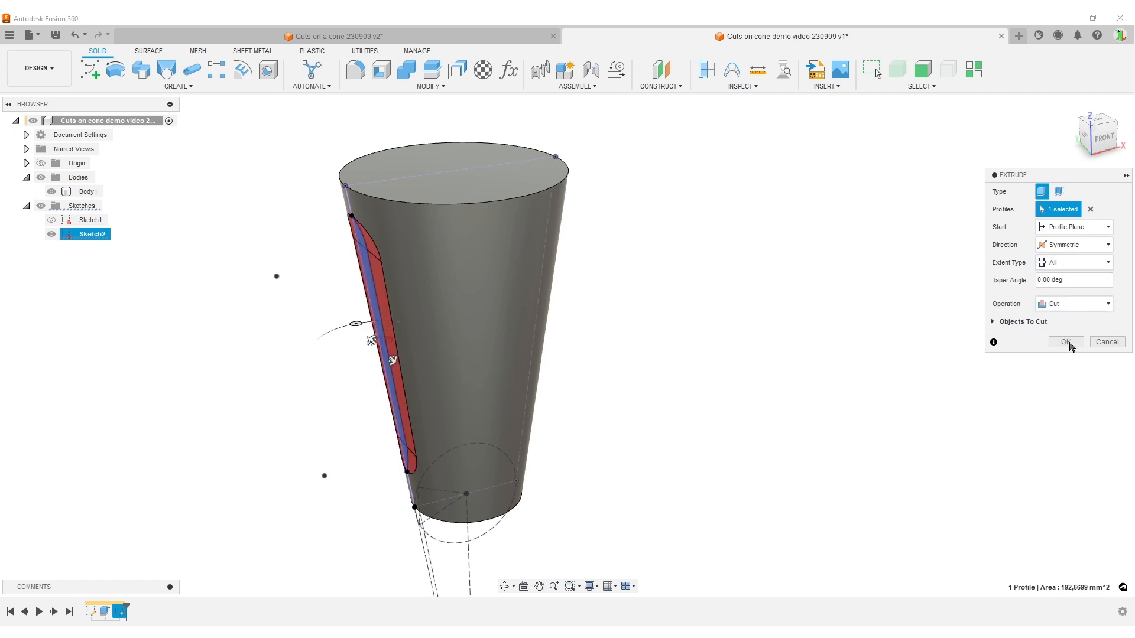
click(1064, 342)
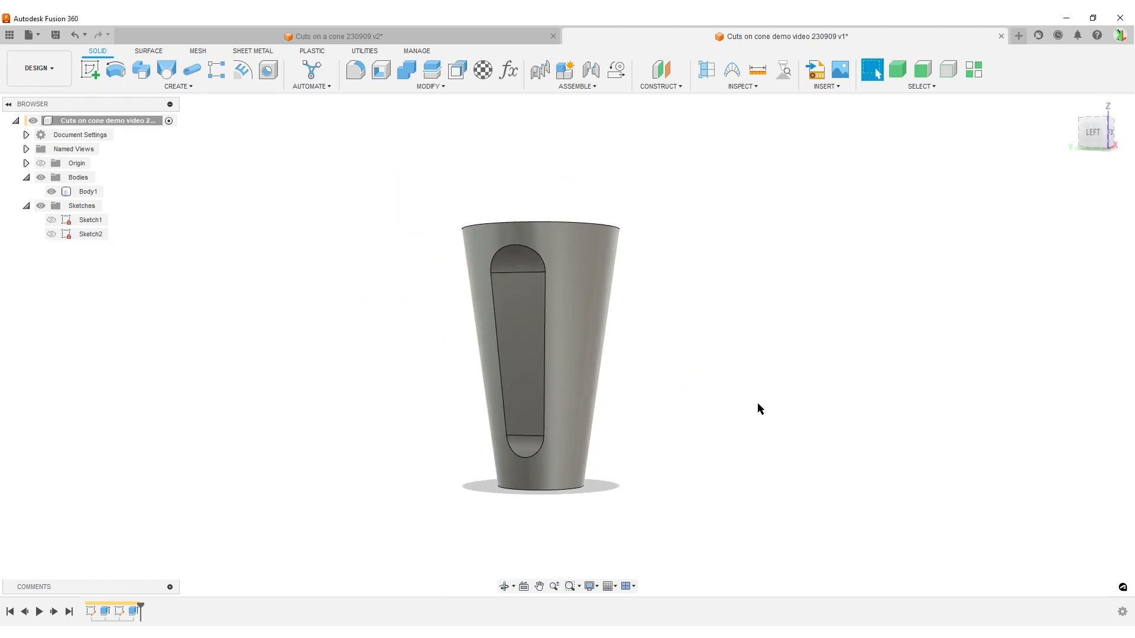
Circular-pattern the Extrude2 cut around the cup's axis via the 'cir' command search
right_click(758, 409)
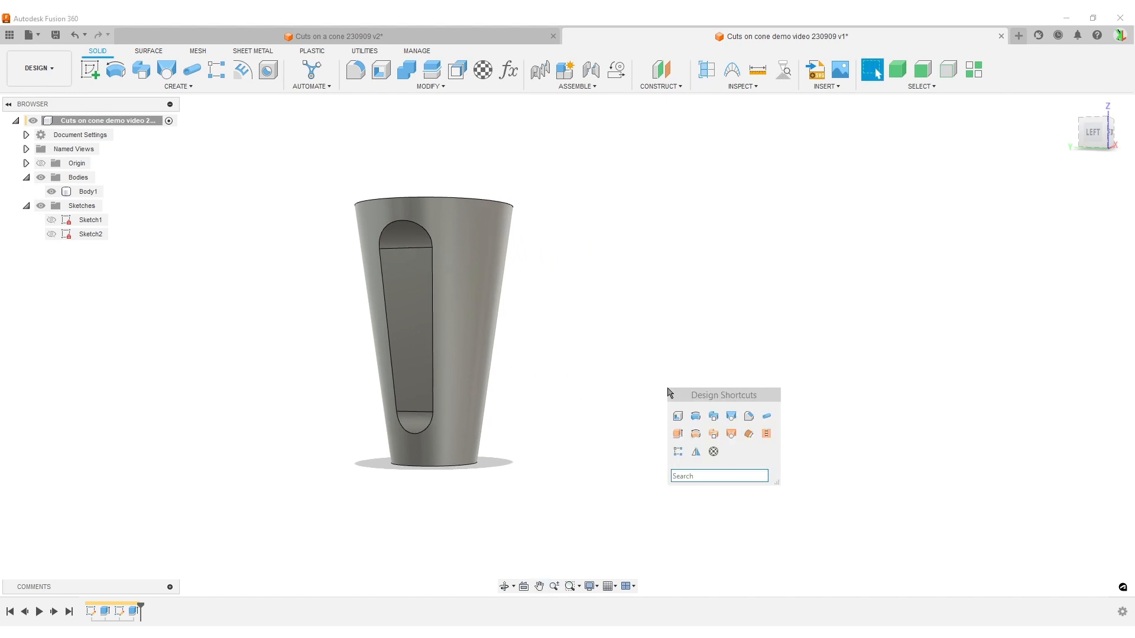
text(cir)
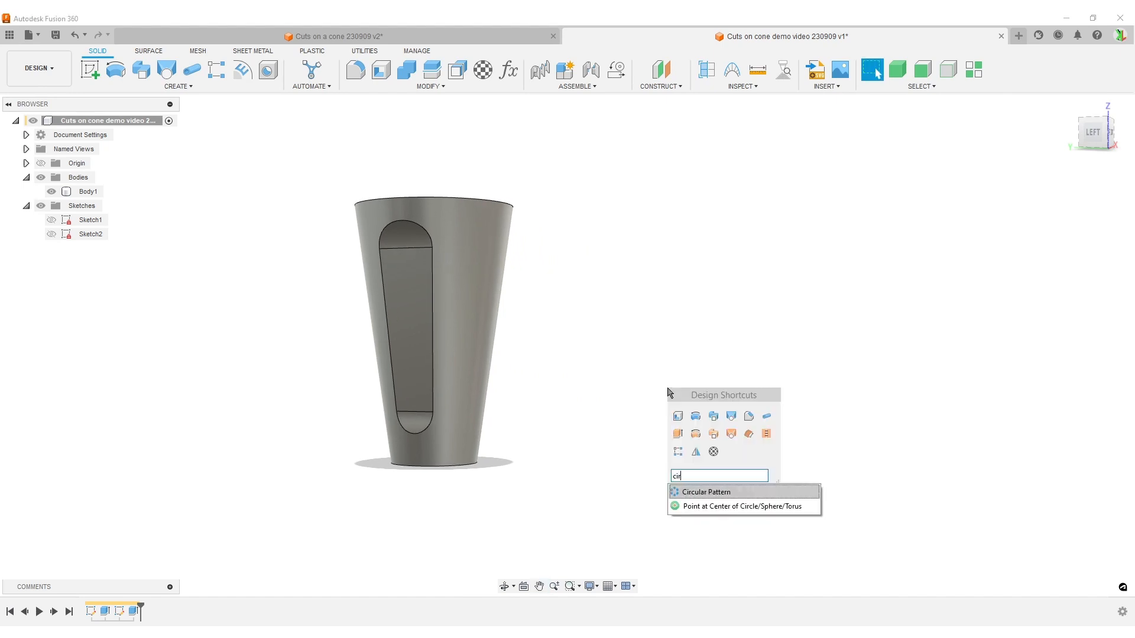
click(706, 492)
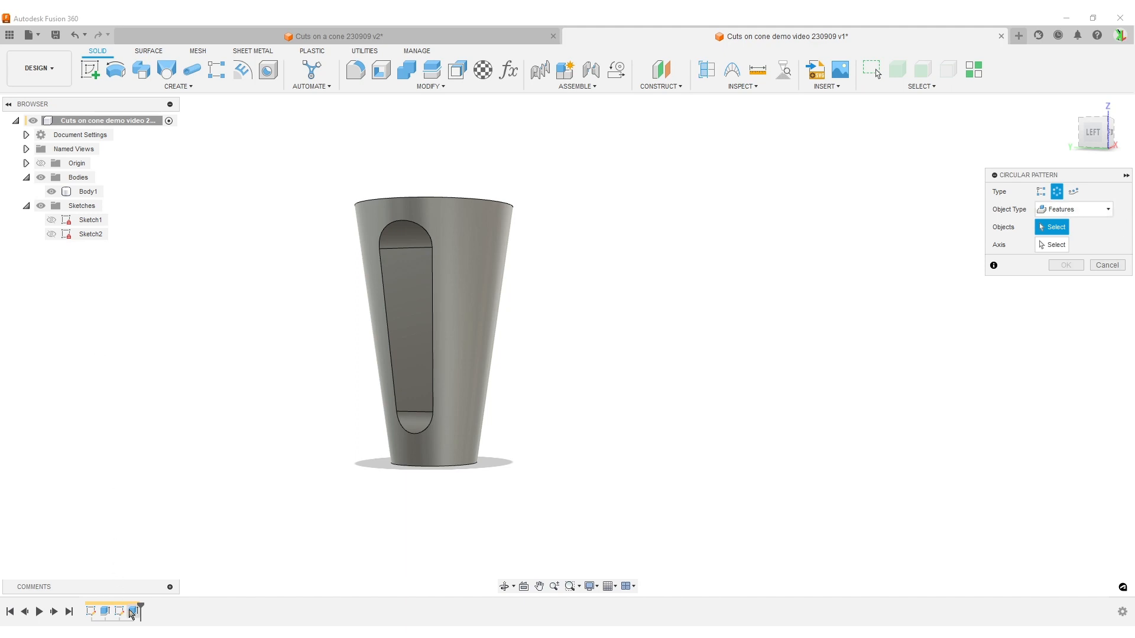
click(405, 333)
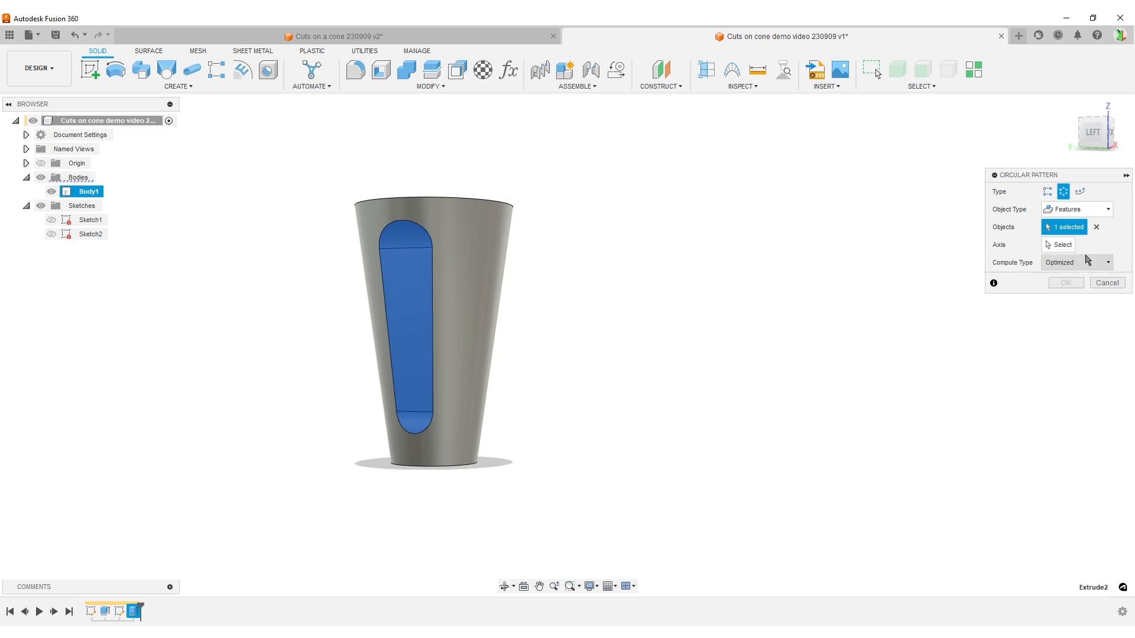
mouse_move(1103, 259)
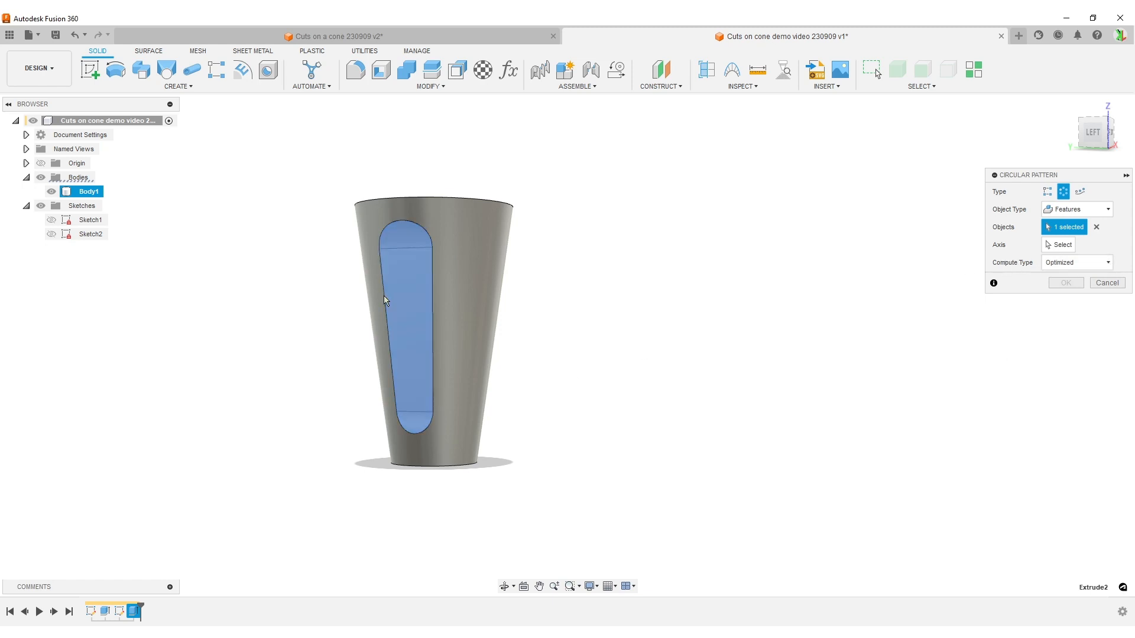
mouse_move(404, 262)
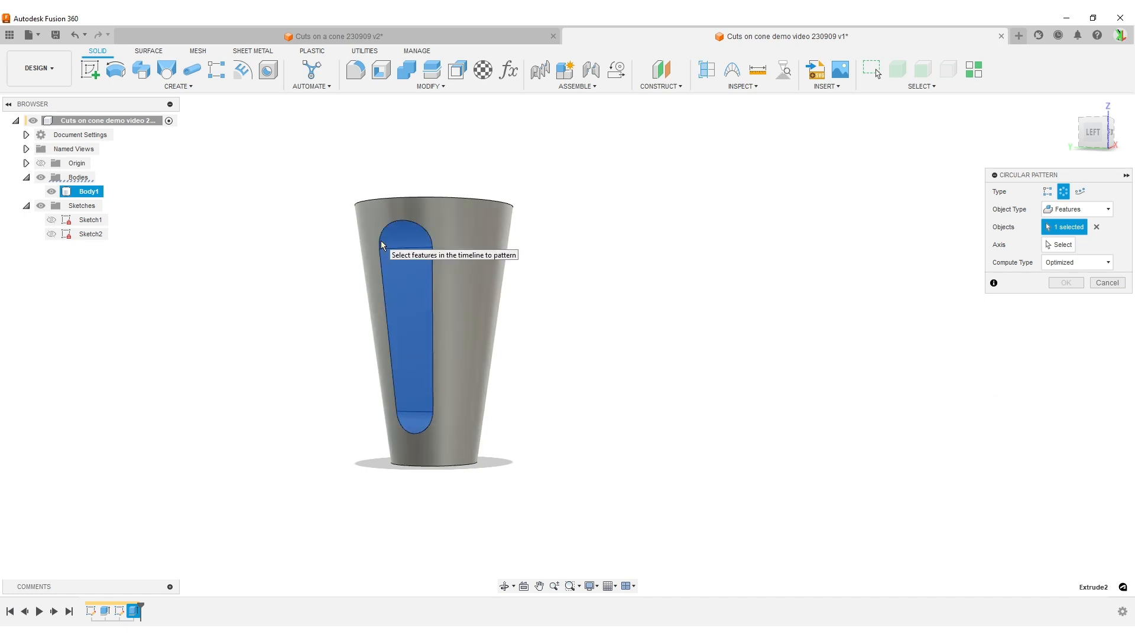
click(1059, 245)
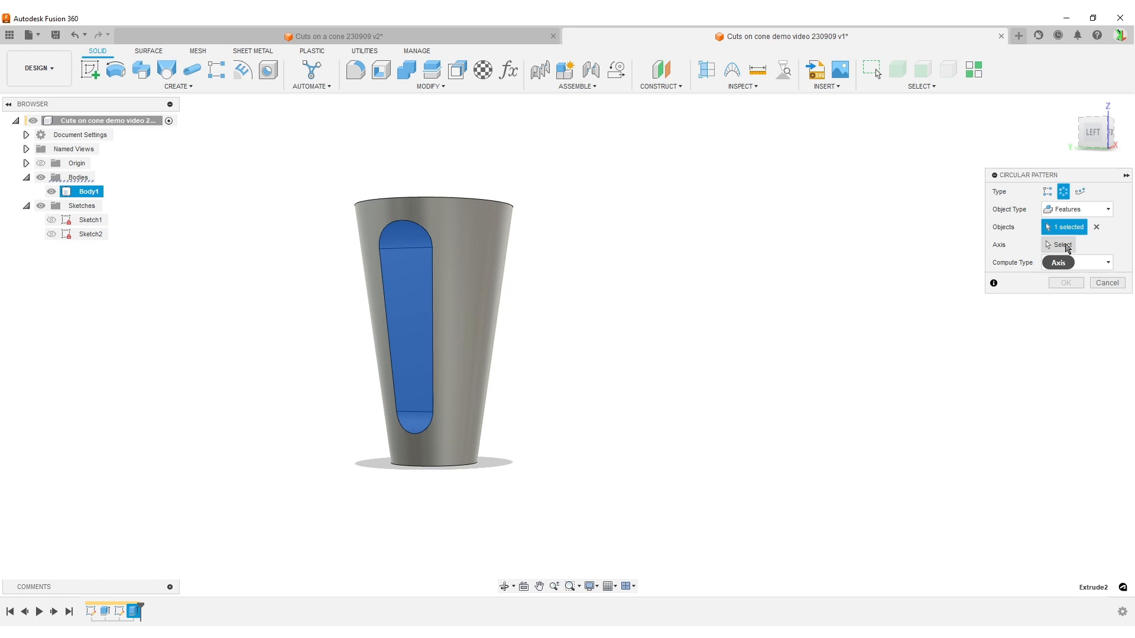
click(1060, 245)
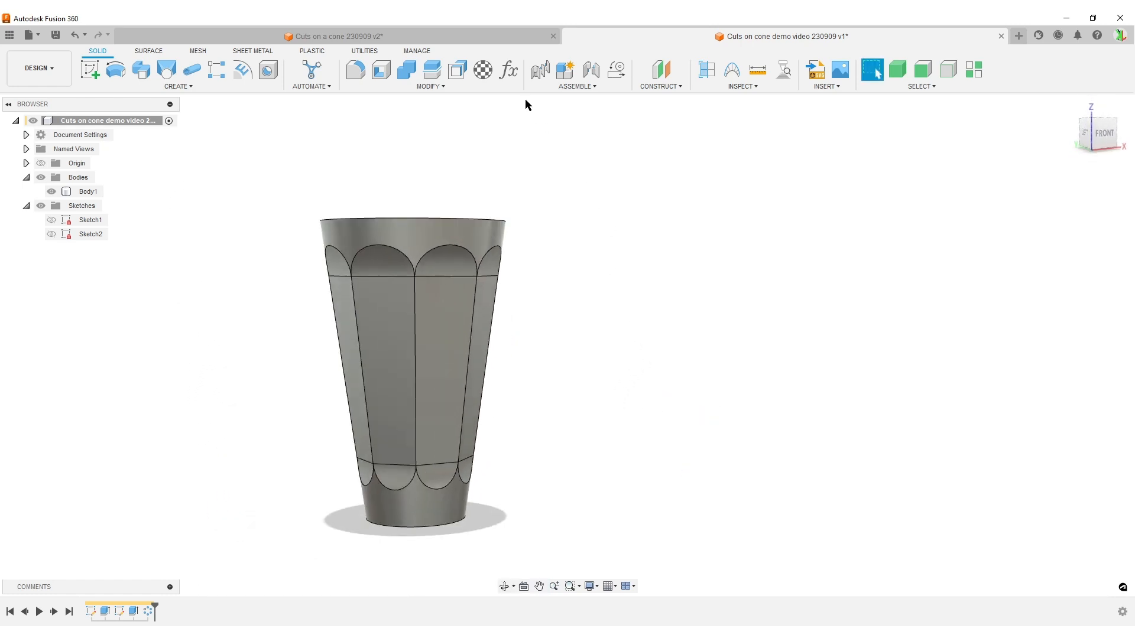
Set the Sides parameter to 8 so the cut pattern updates, then close Parameters
click(507, 69)
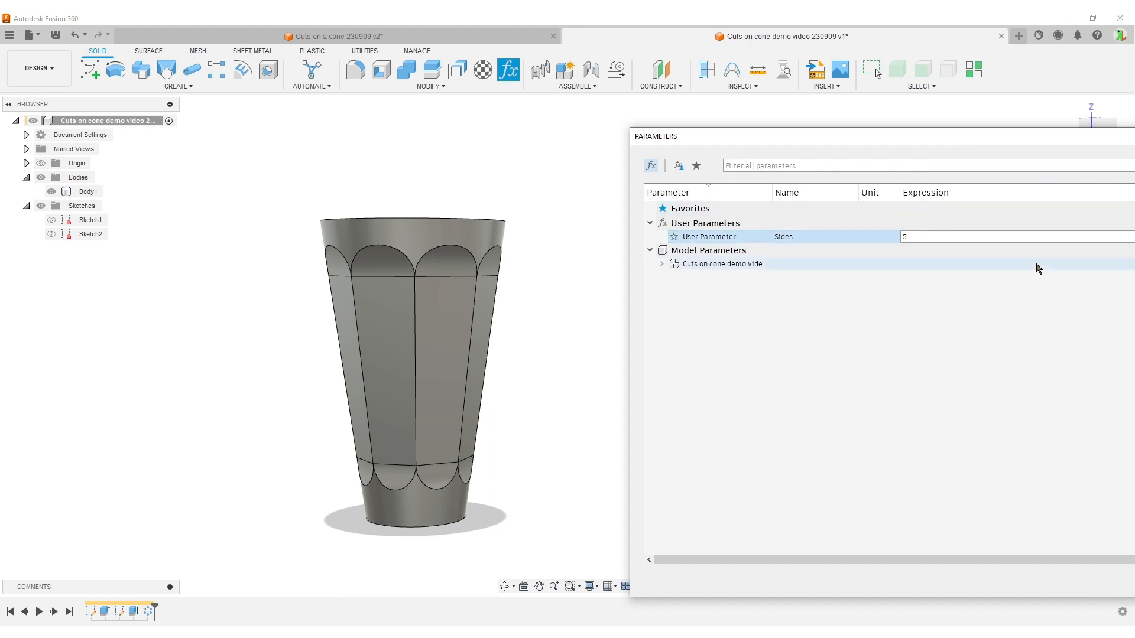
key(Return)
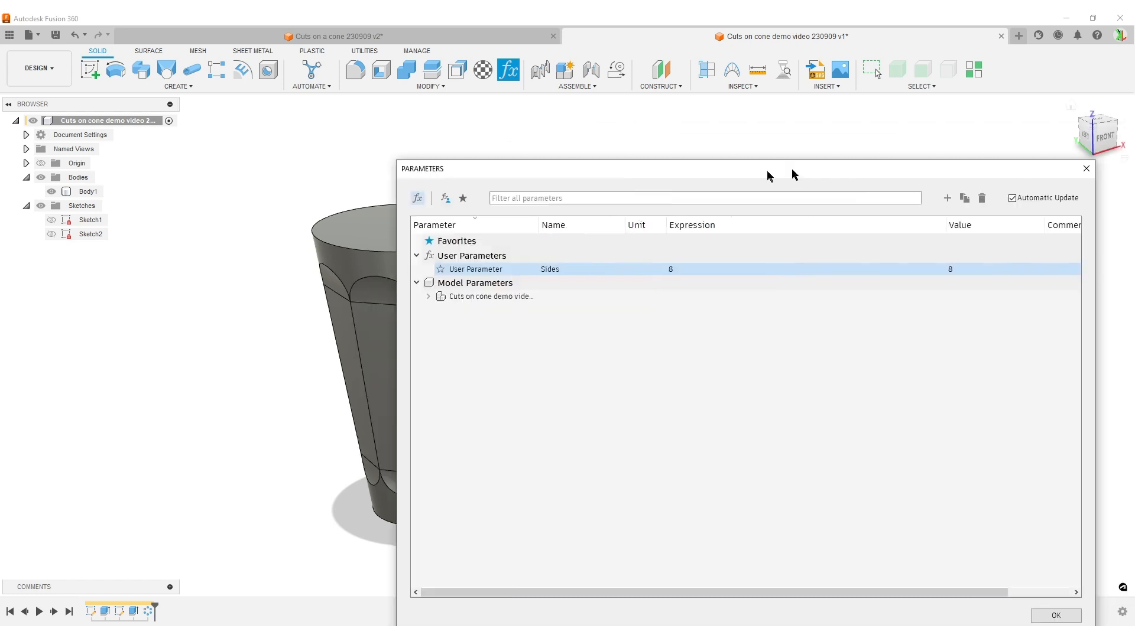
click(1055, 616)
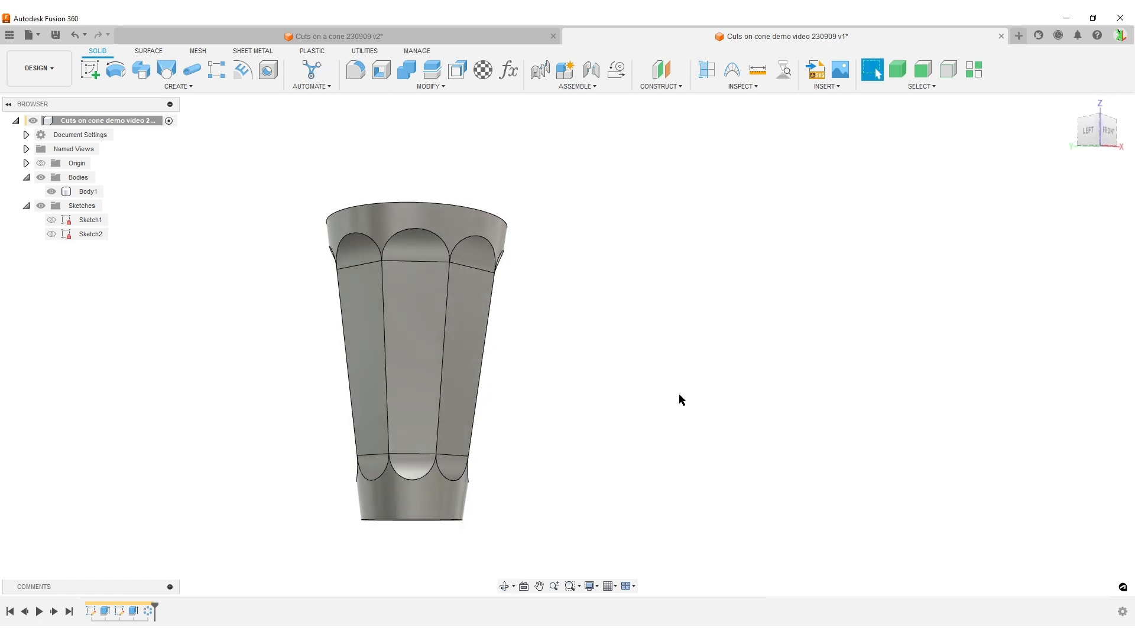
Start a fillet and switch its type to Rule Fillet on all edges
click(354, 70)
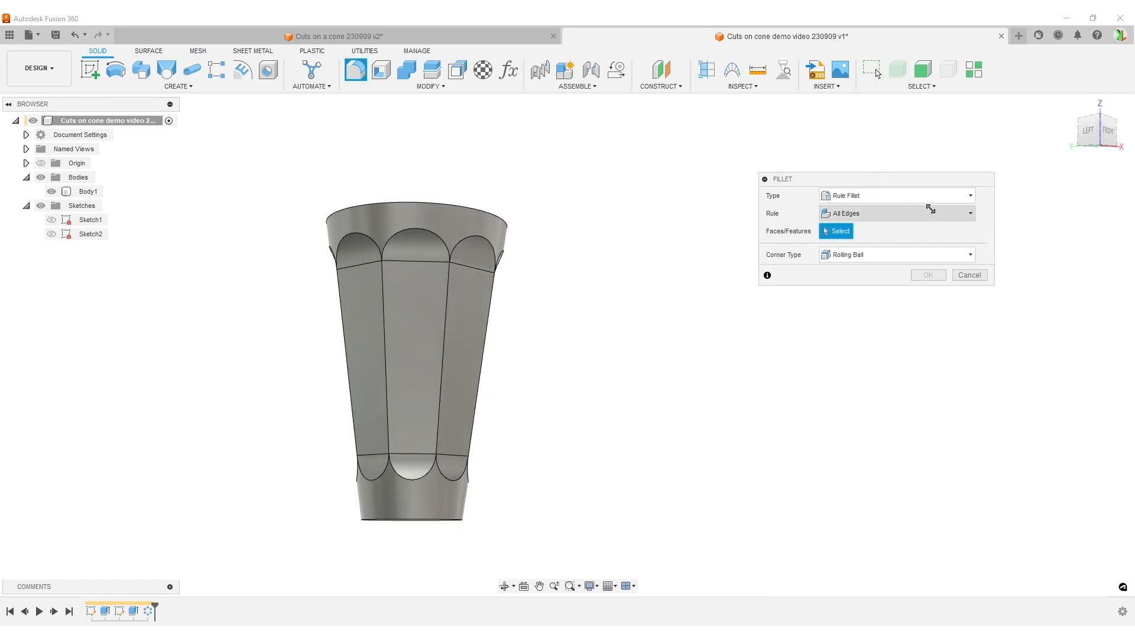
click(896, 195)
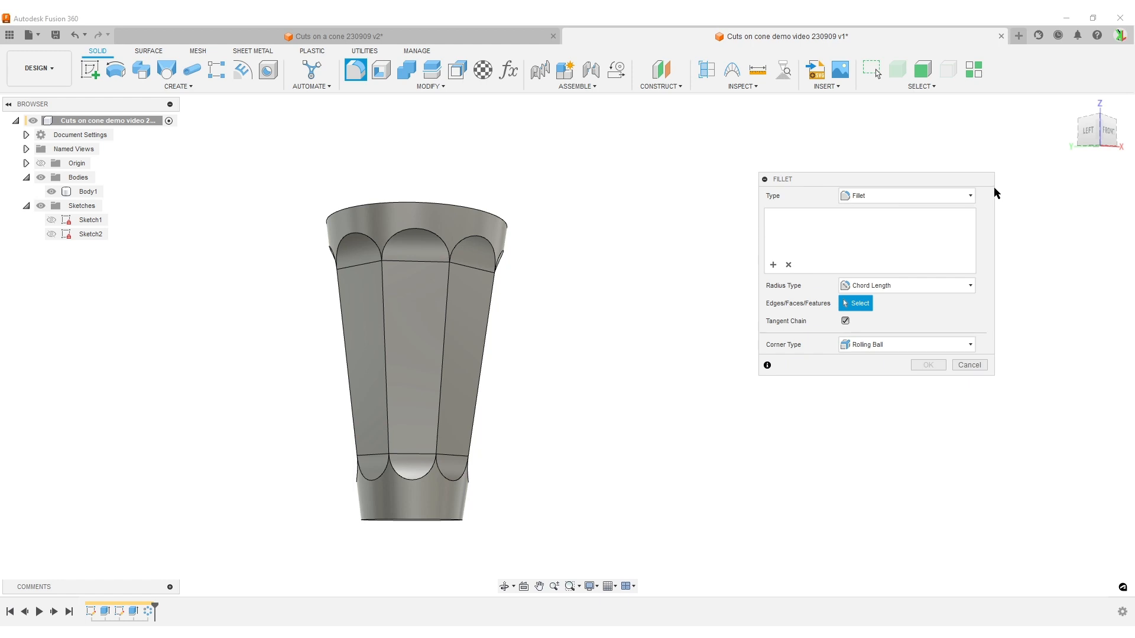
click(904, 195)
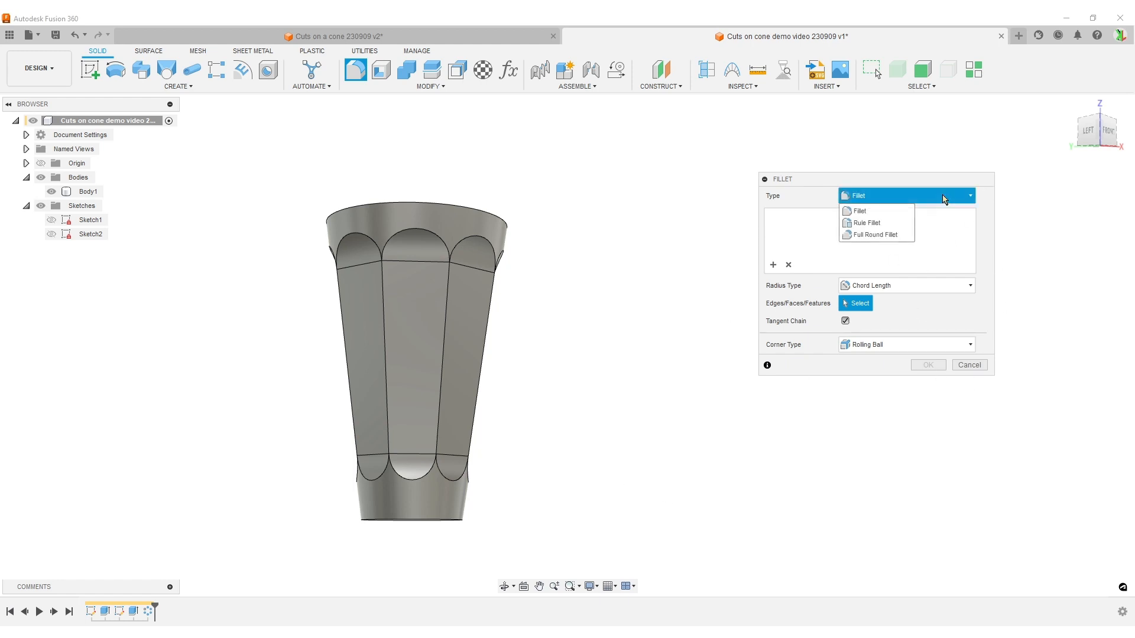
click(864, 224)
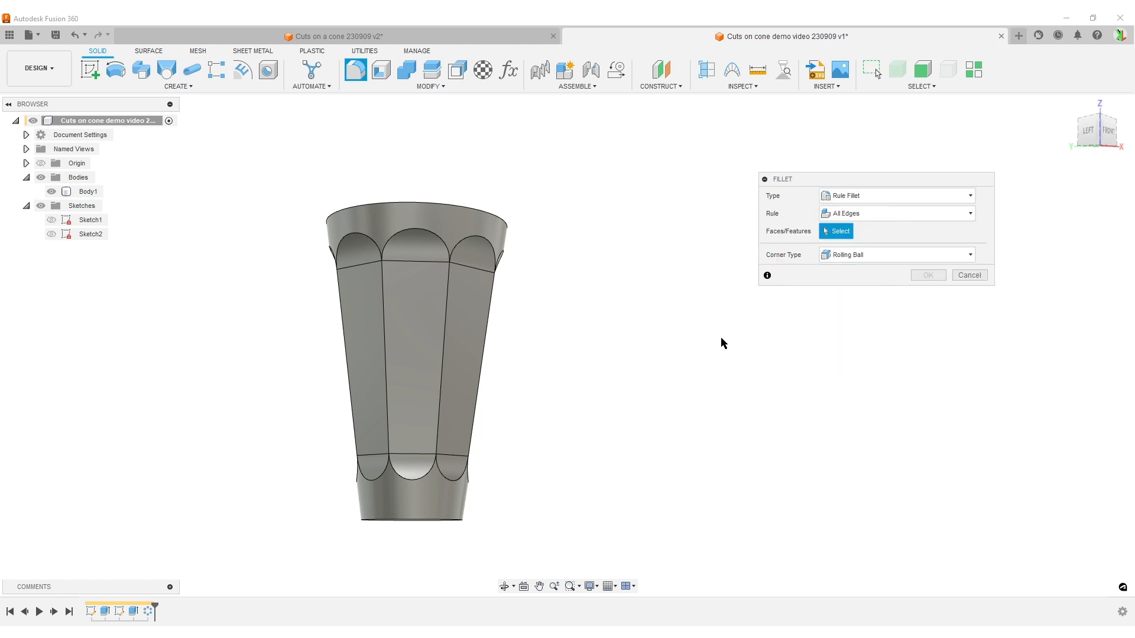
mouse_move(615, 441)
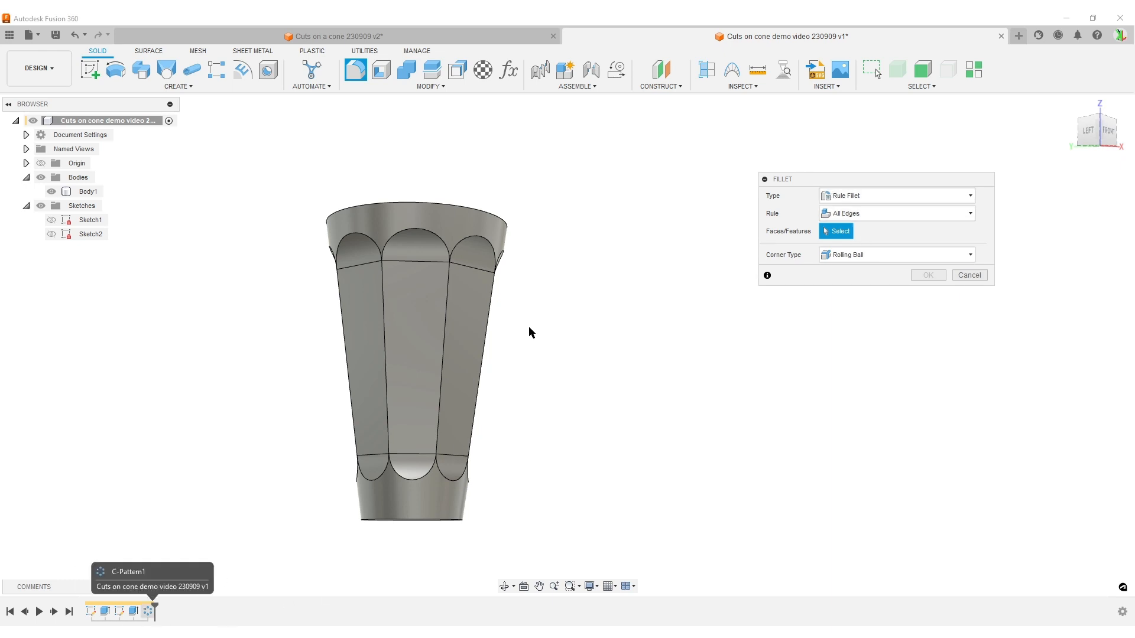
mouse_move(523, 278)
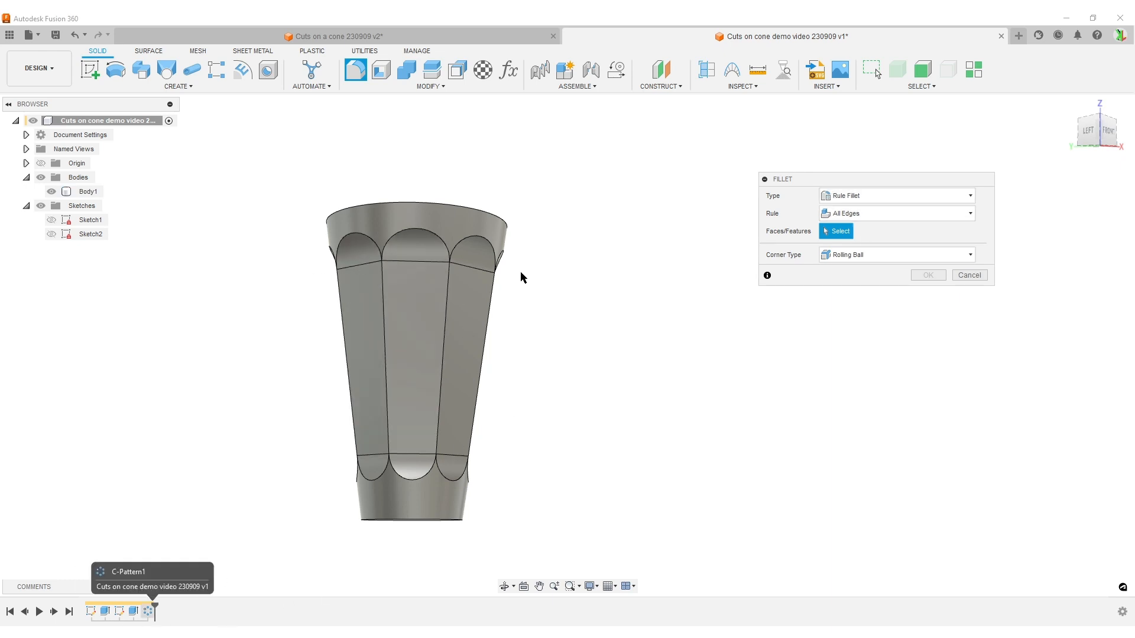
mouse_move(294, 342)
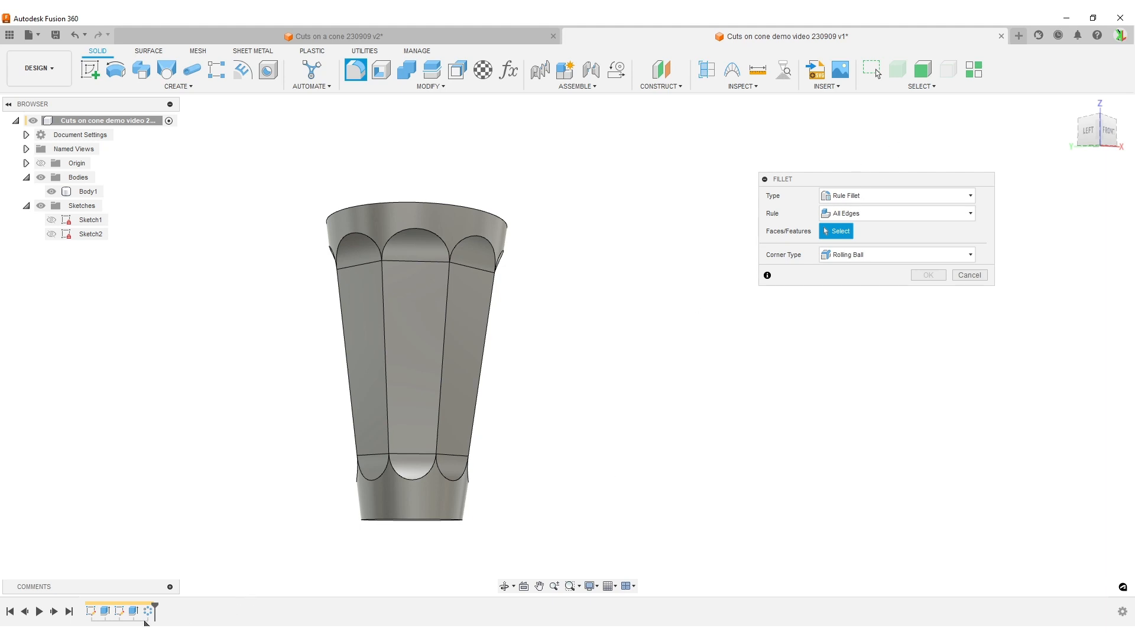
Apply the 2 mm rule fillet to the Extrude2 cut and C-Pattern1 features
click(369, 341)
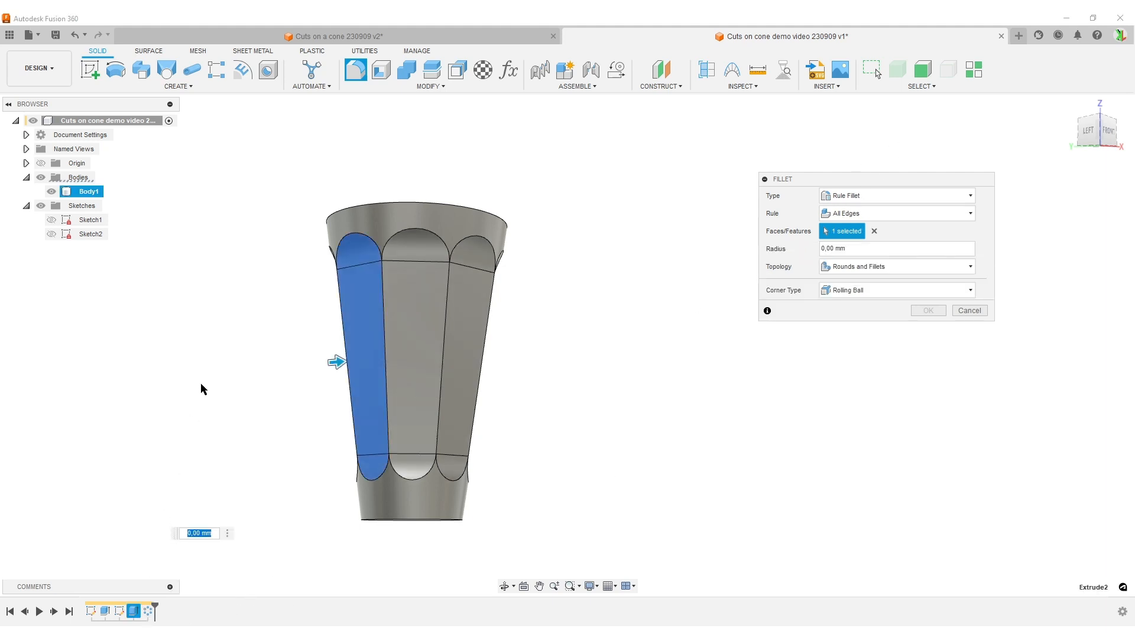
mouse_move(149, 611)
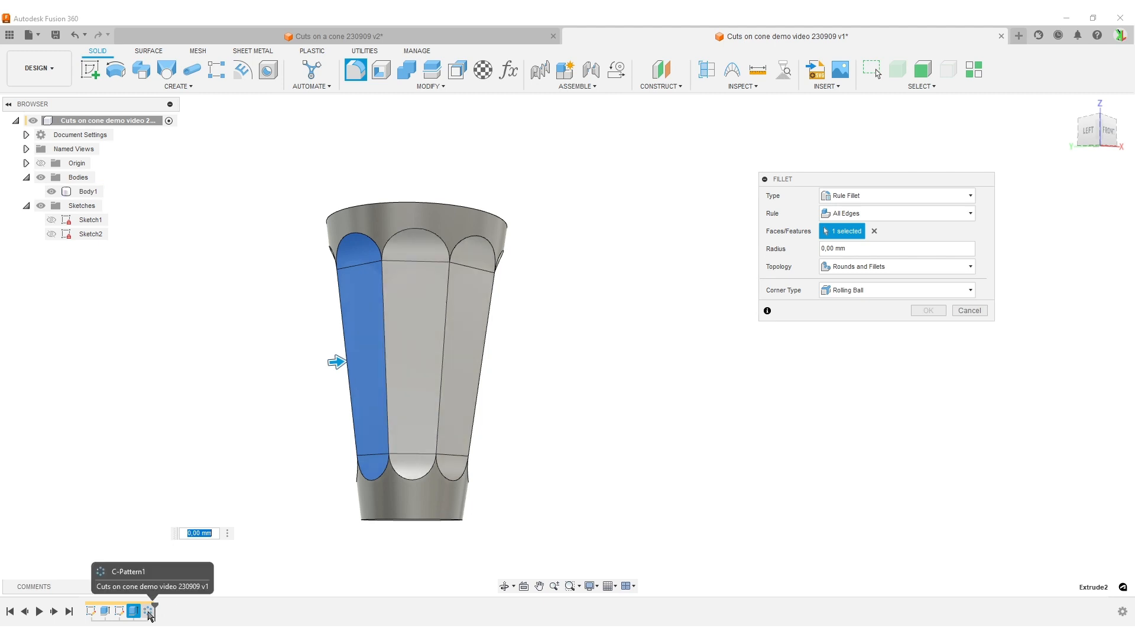
click(446, 326)
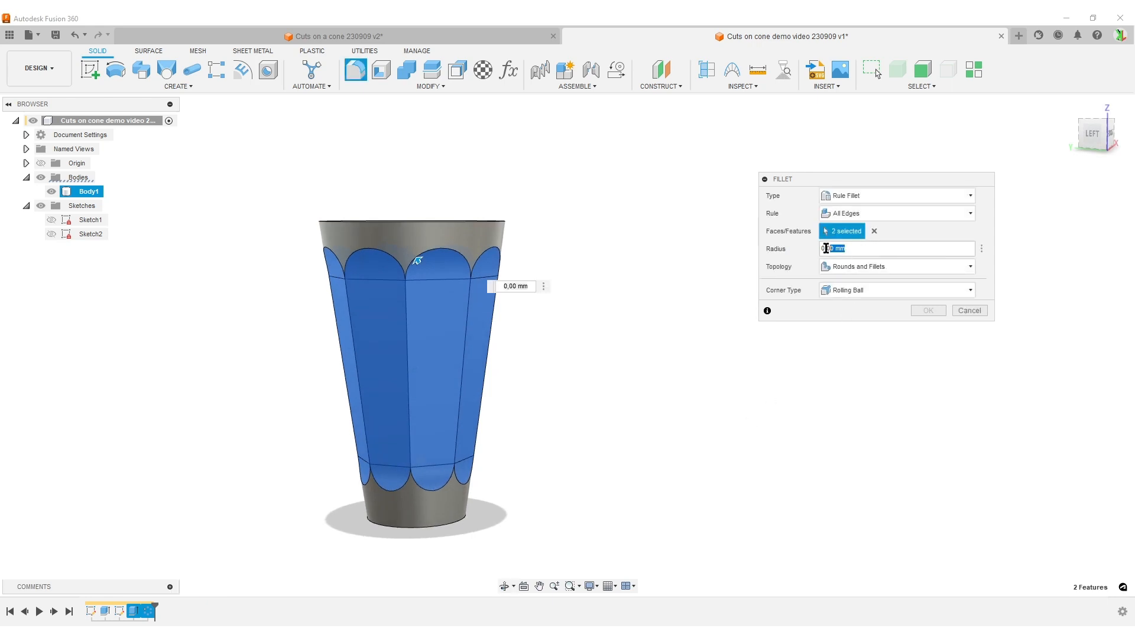
text(2)
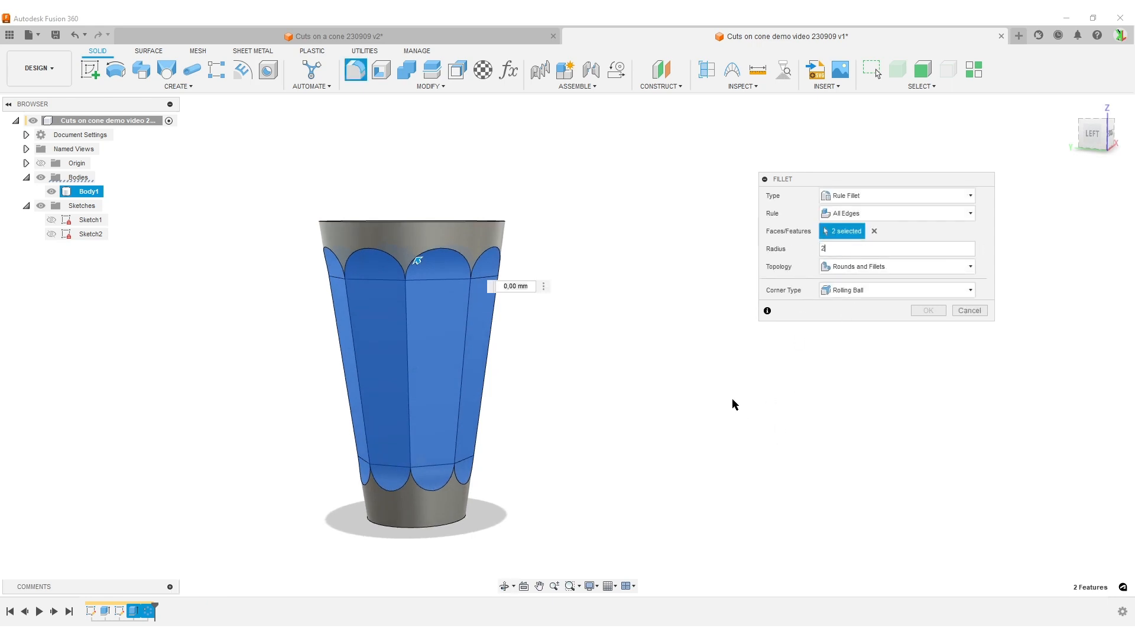
text(2)
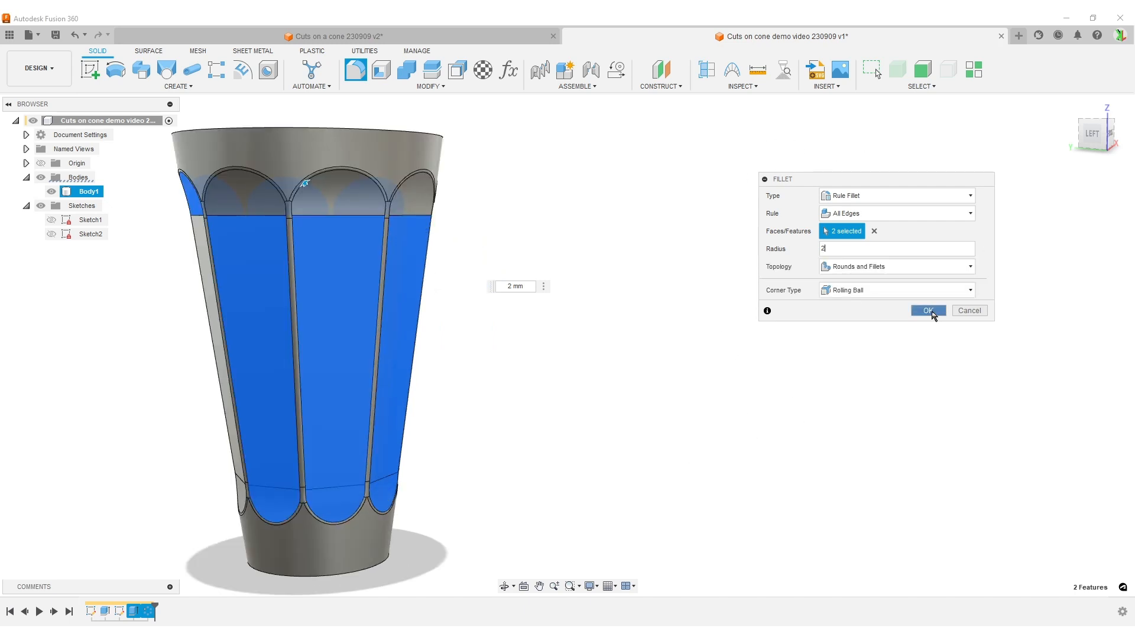
click(927, 311)
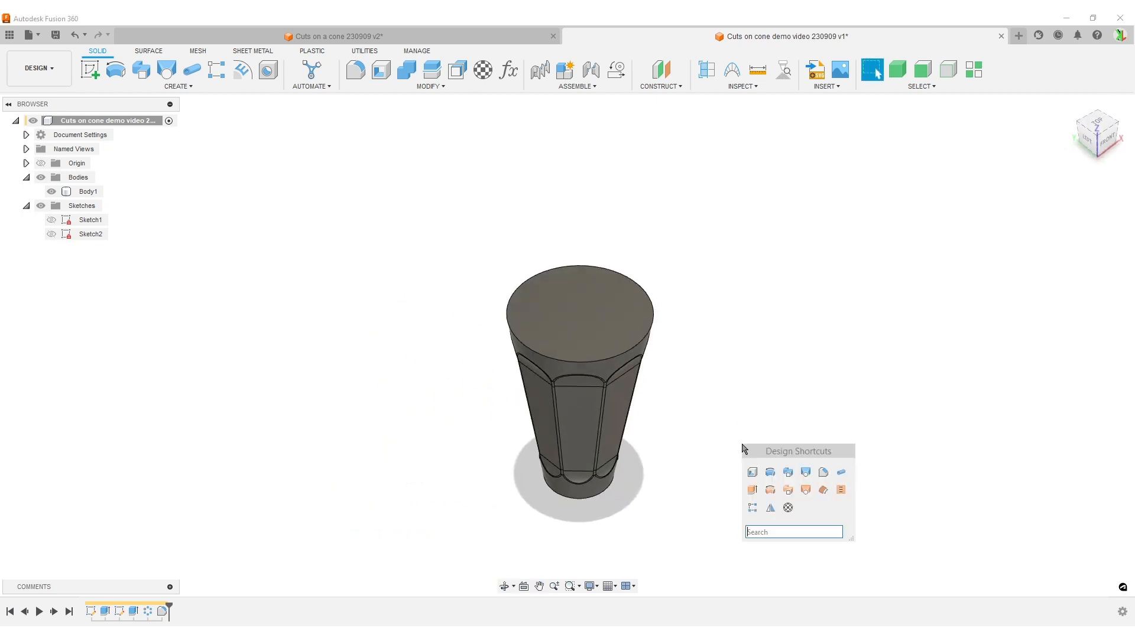
Shell the cup 2 mm inward with the top face removed
click(768, 557)
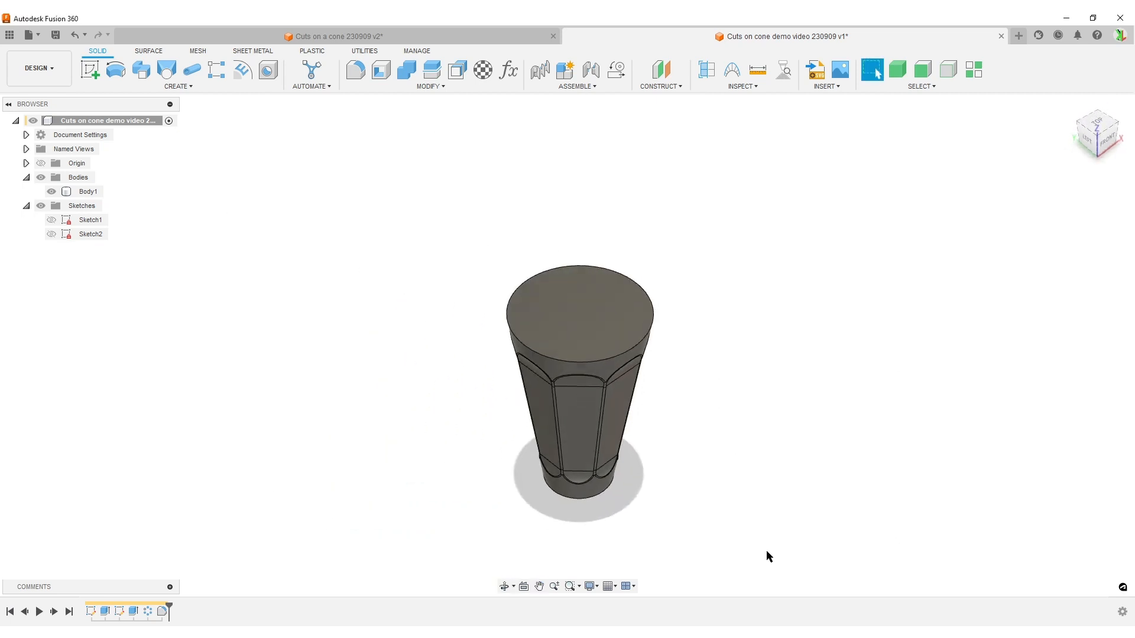
click(576, 311)
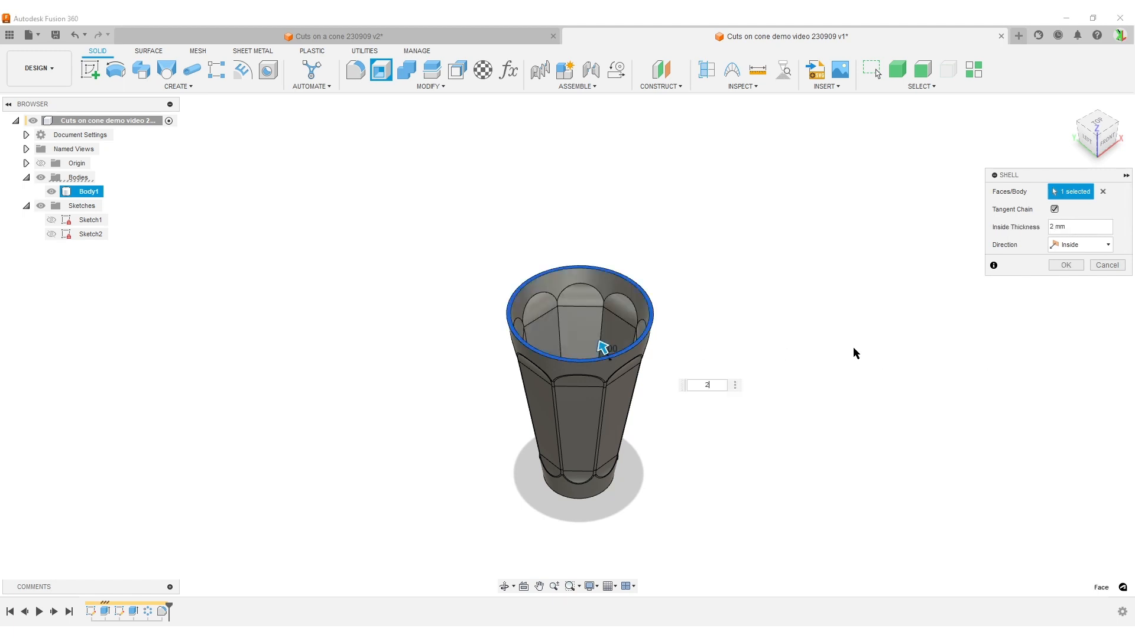
click(1065, 265)
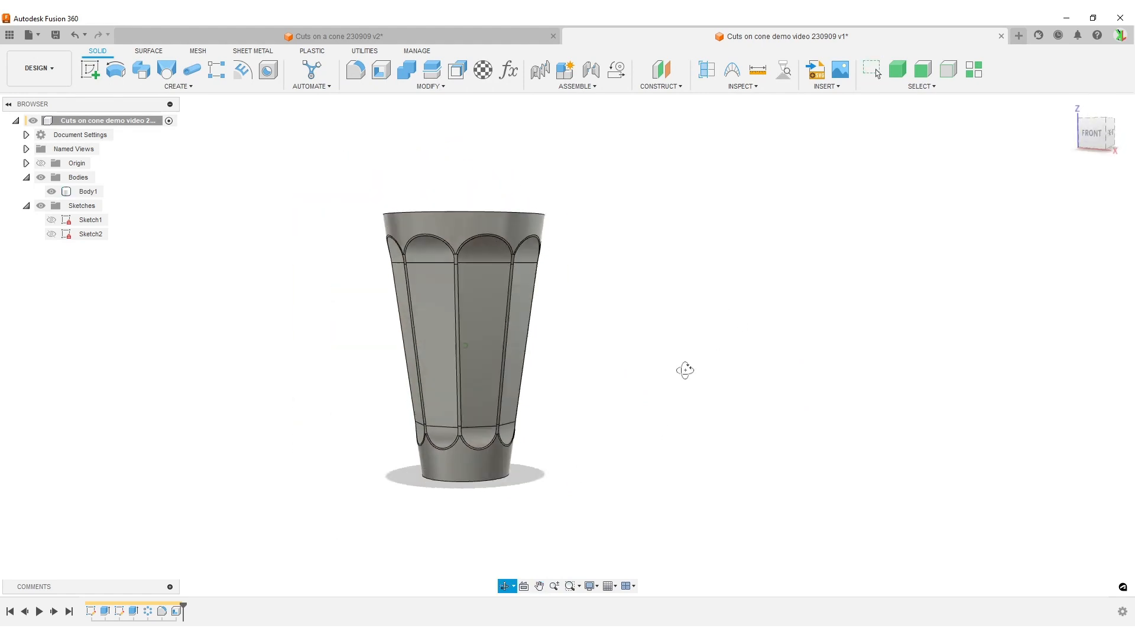
Show Sketch2 and change its arc radius to 50 and top offset to 20
click(91, 234)
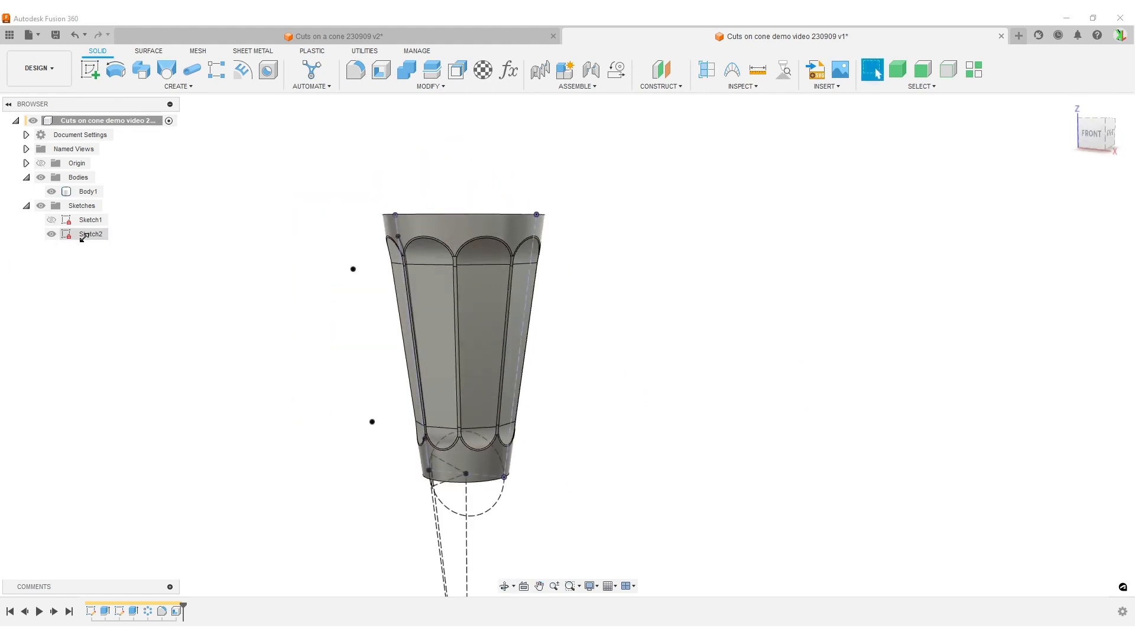
click(91, 234)
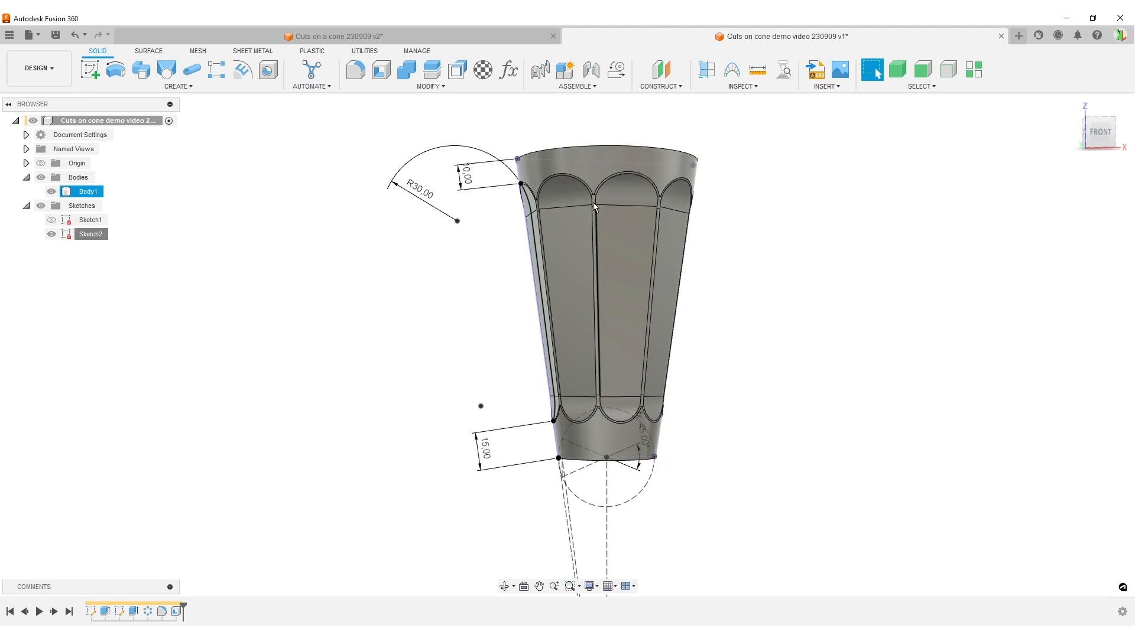
double_click(418, 186)
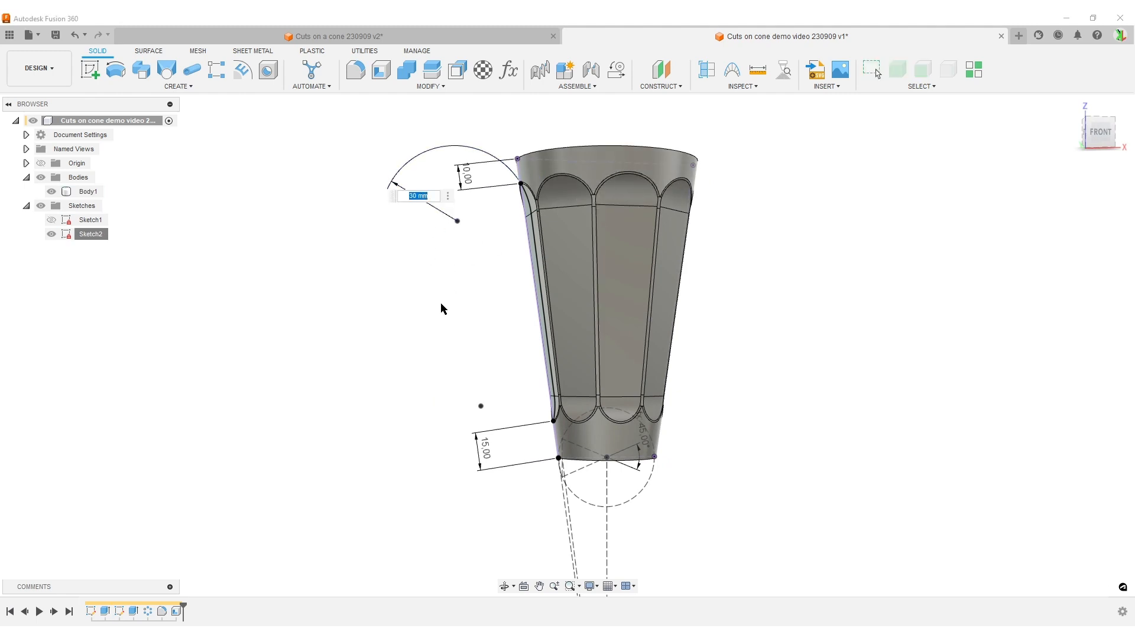
text(50)
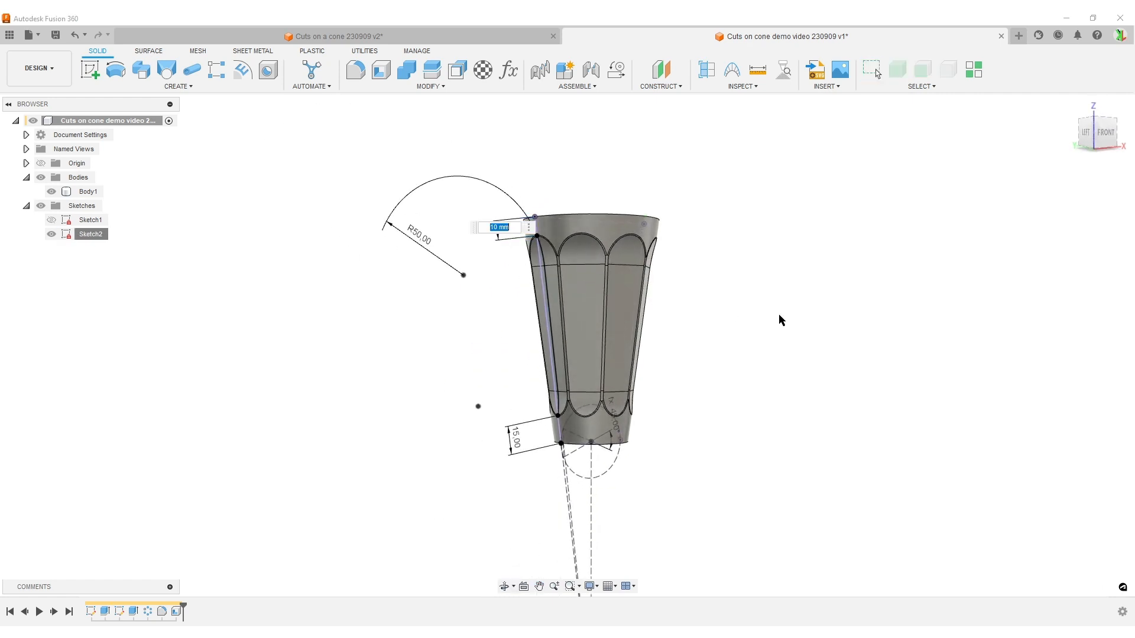
text(20)
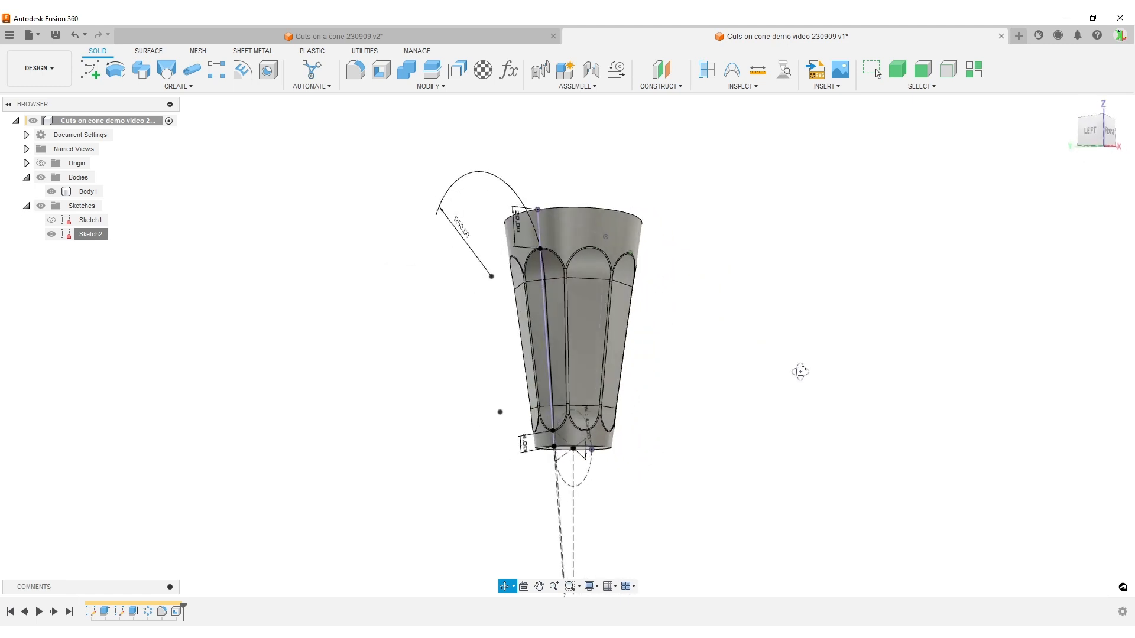
Check that Sides reads 7 in the Parameters list and close it
click(507, 69)
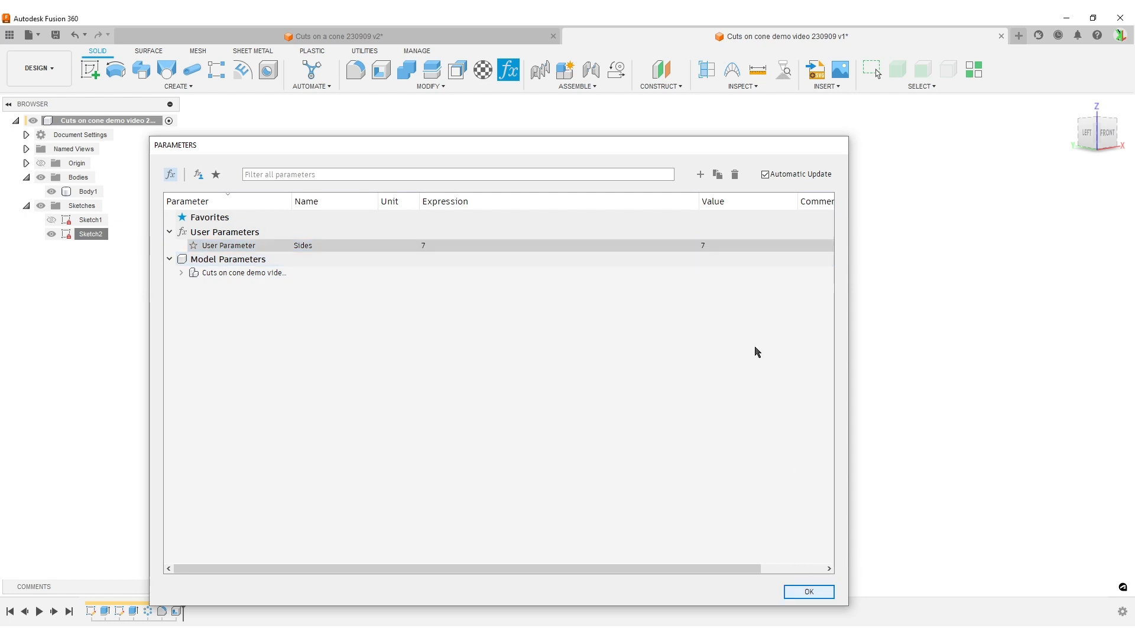
click(808, 593)
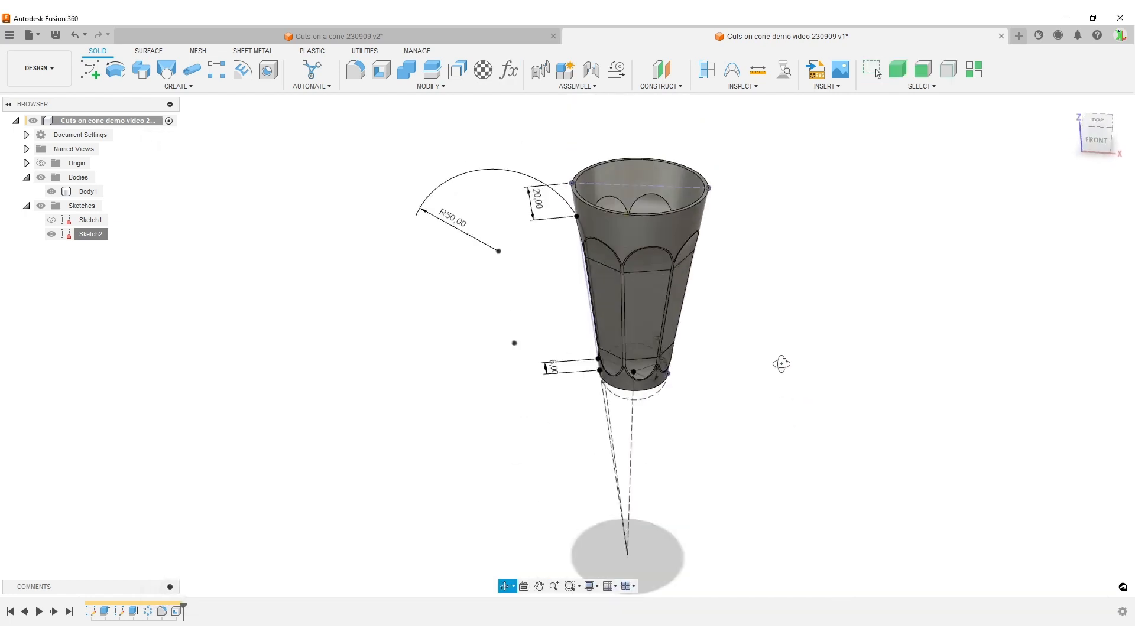